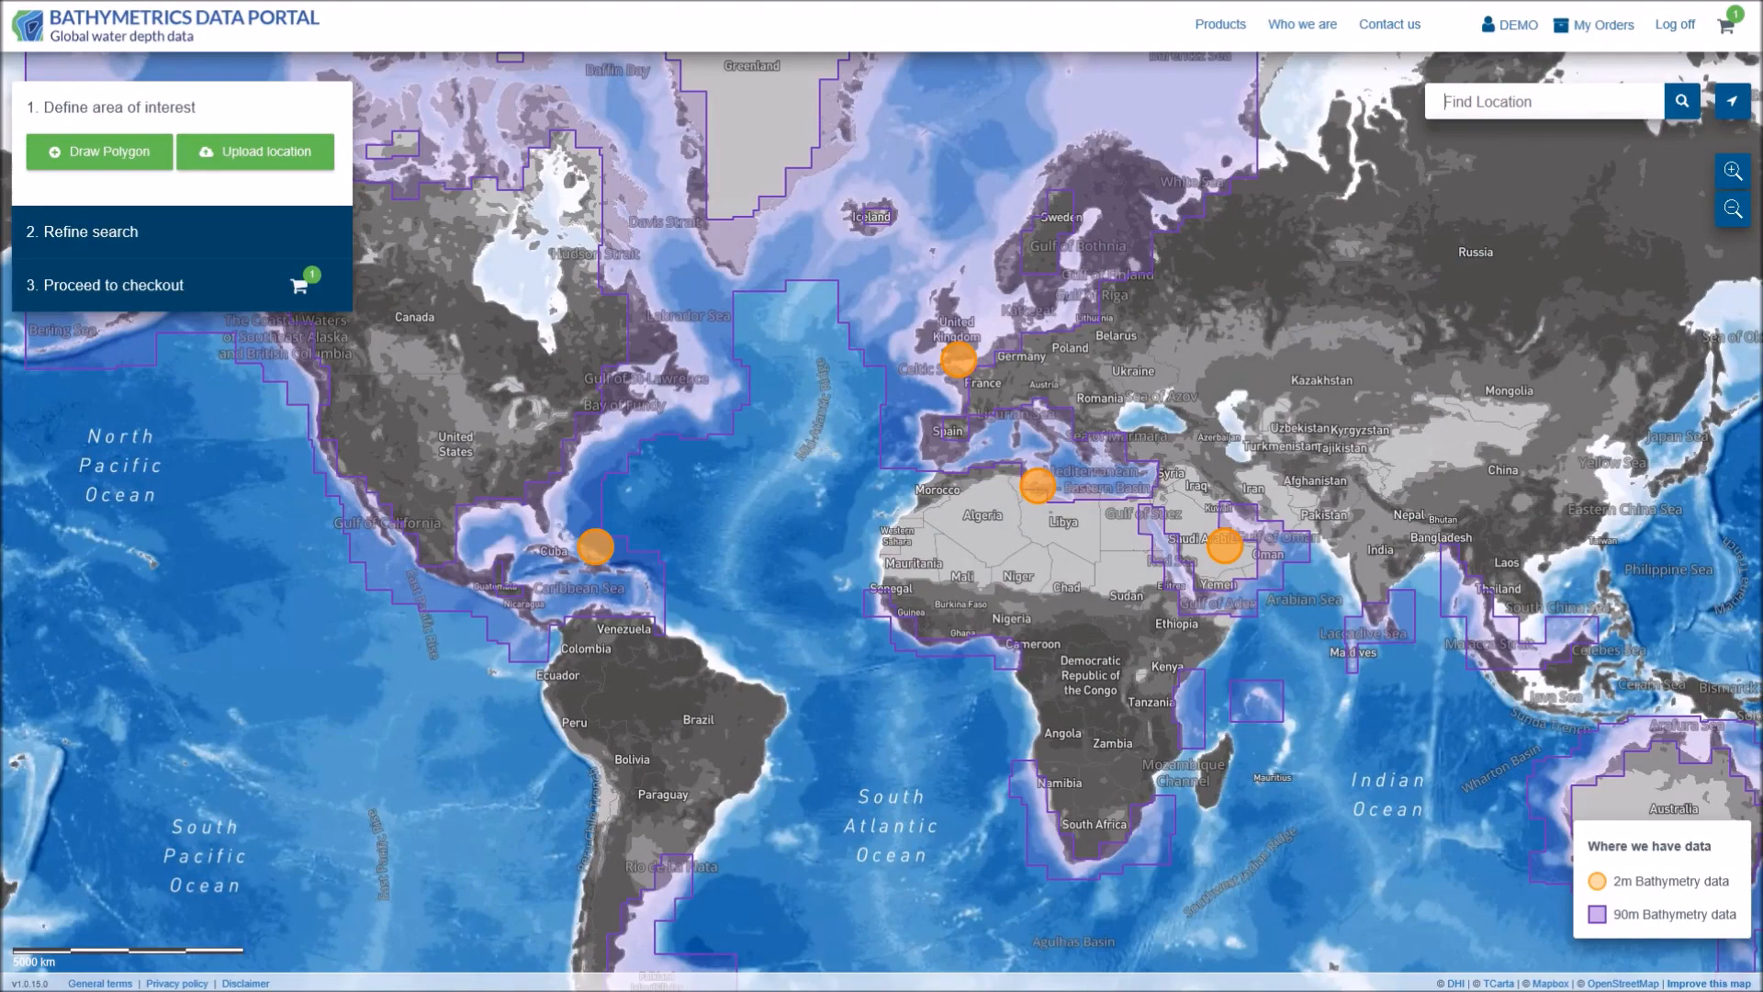
Step: Search for Poole and zoom out to show the harbour coast with its 2m coverage
{"action": "type", "text": "Poole"}
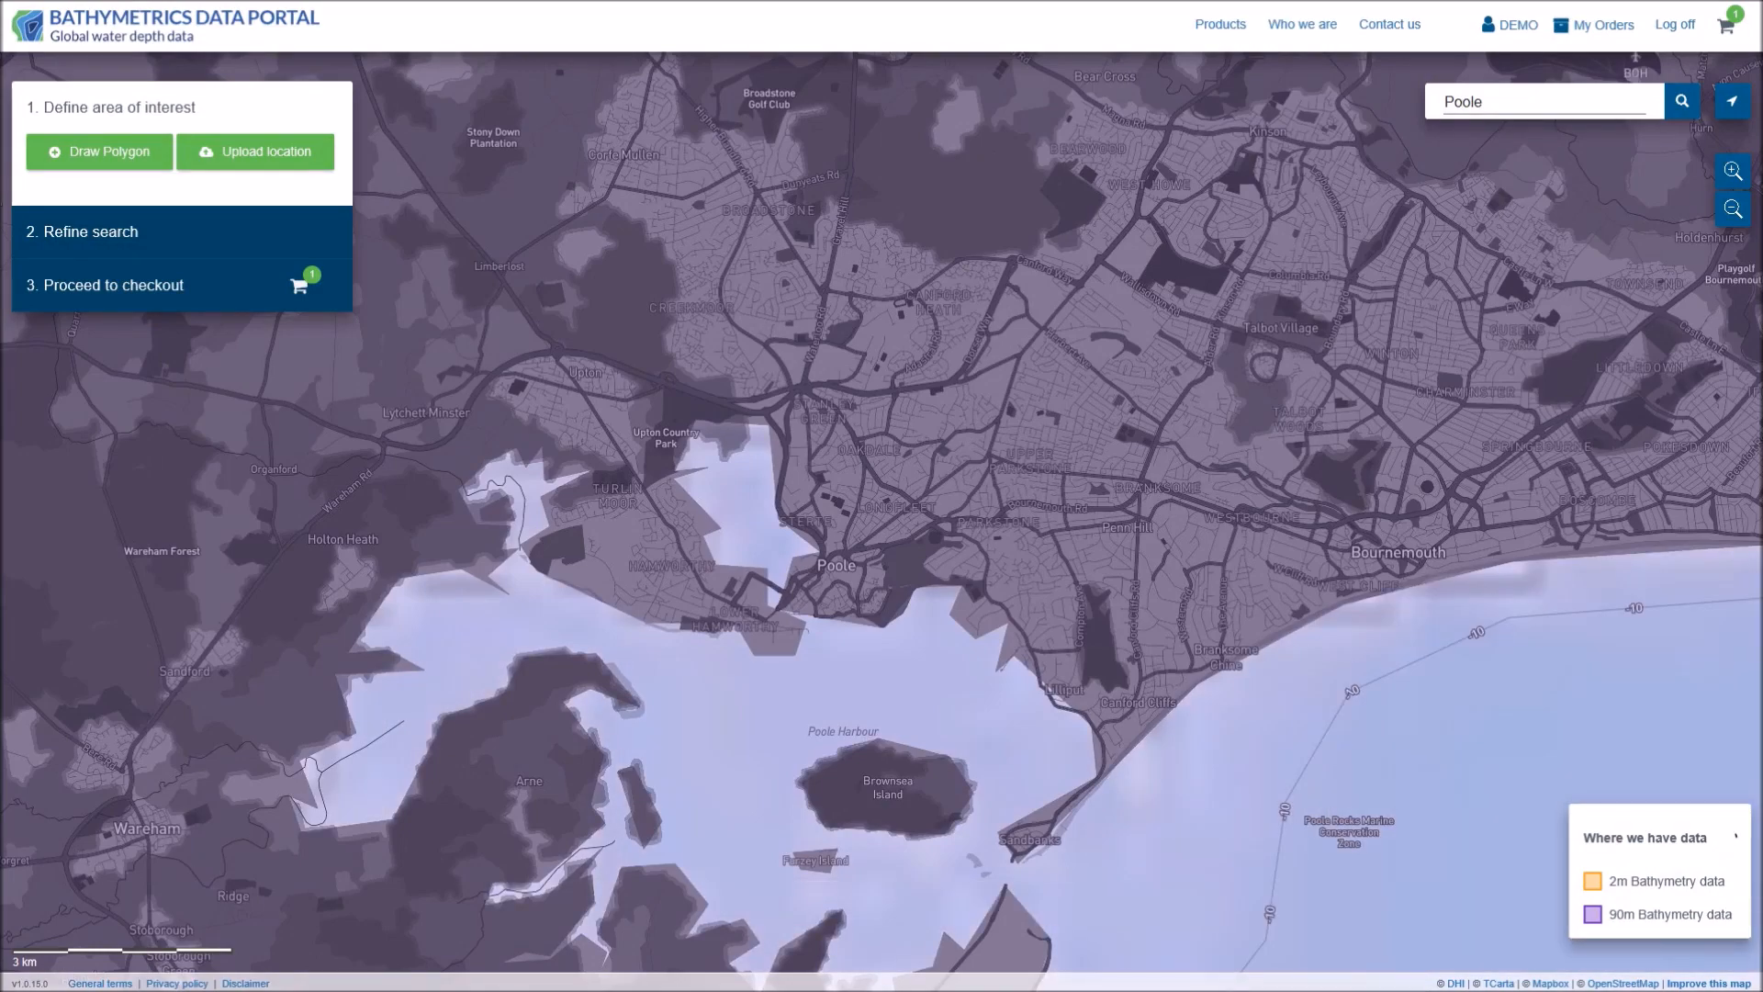
{"action": "scroll", "scroll_direction": "down", "scroll_amount": 3}
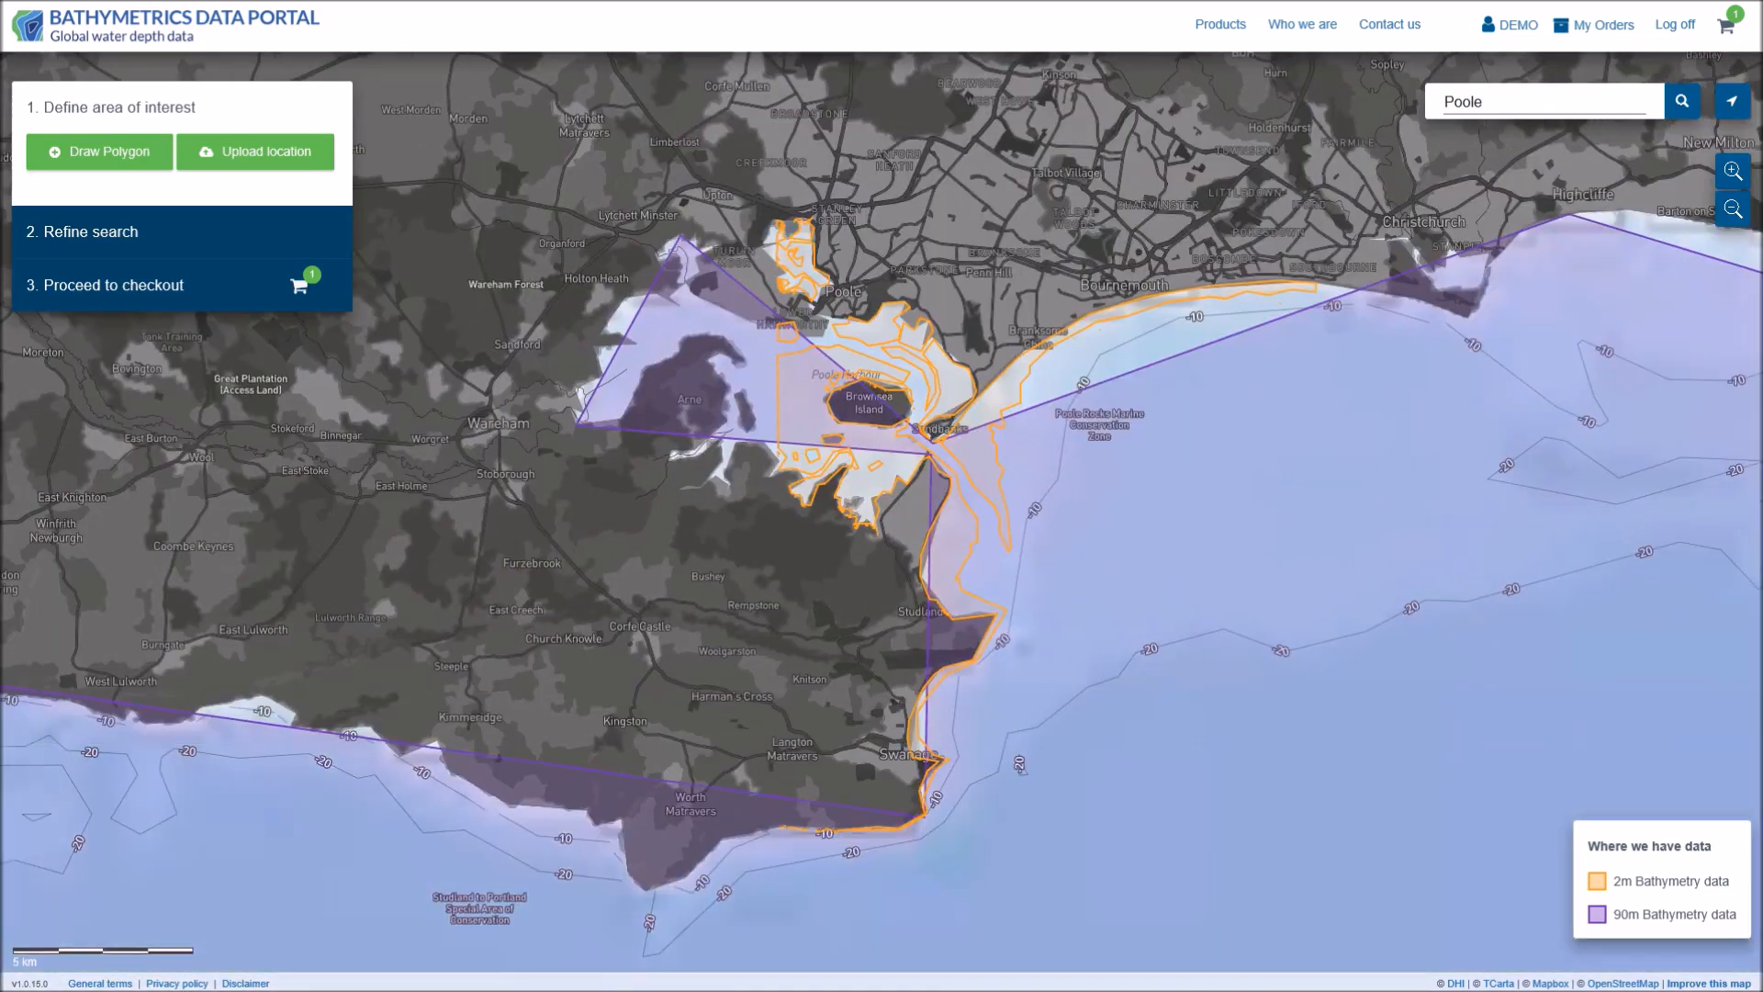
Step: Draw a trial polygon near Poole Harbour, check its 2m price, then remove it
{"action": "left_click", "coordinate": [99, 152]}
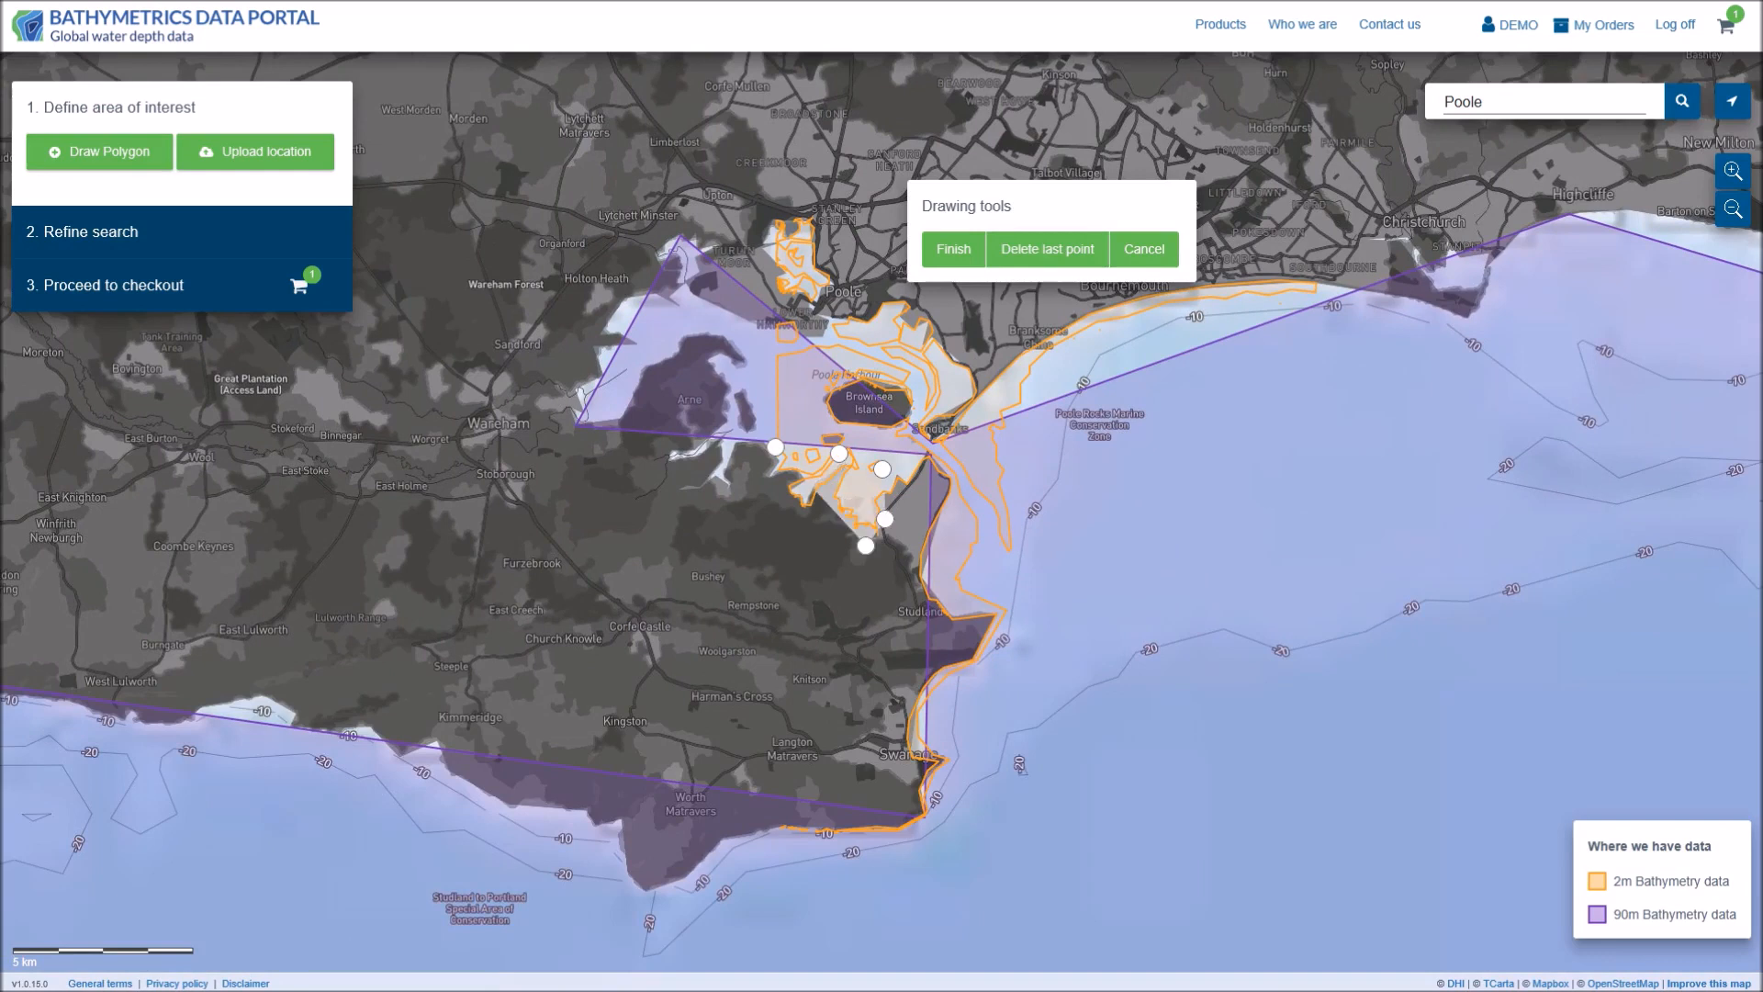
{"action": "left_click", "coordinate": [953, 248]}
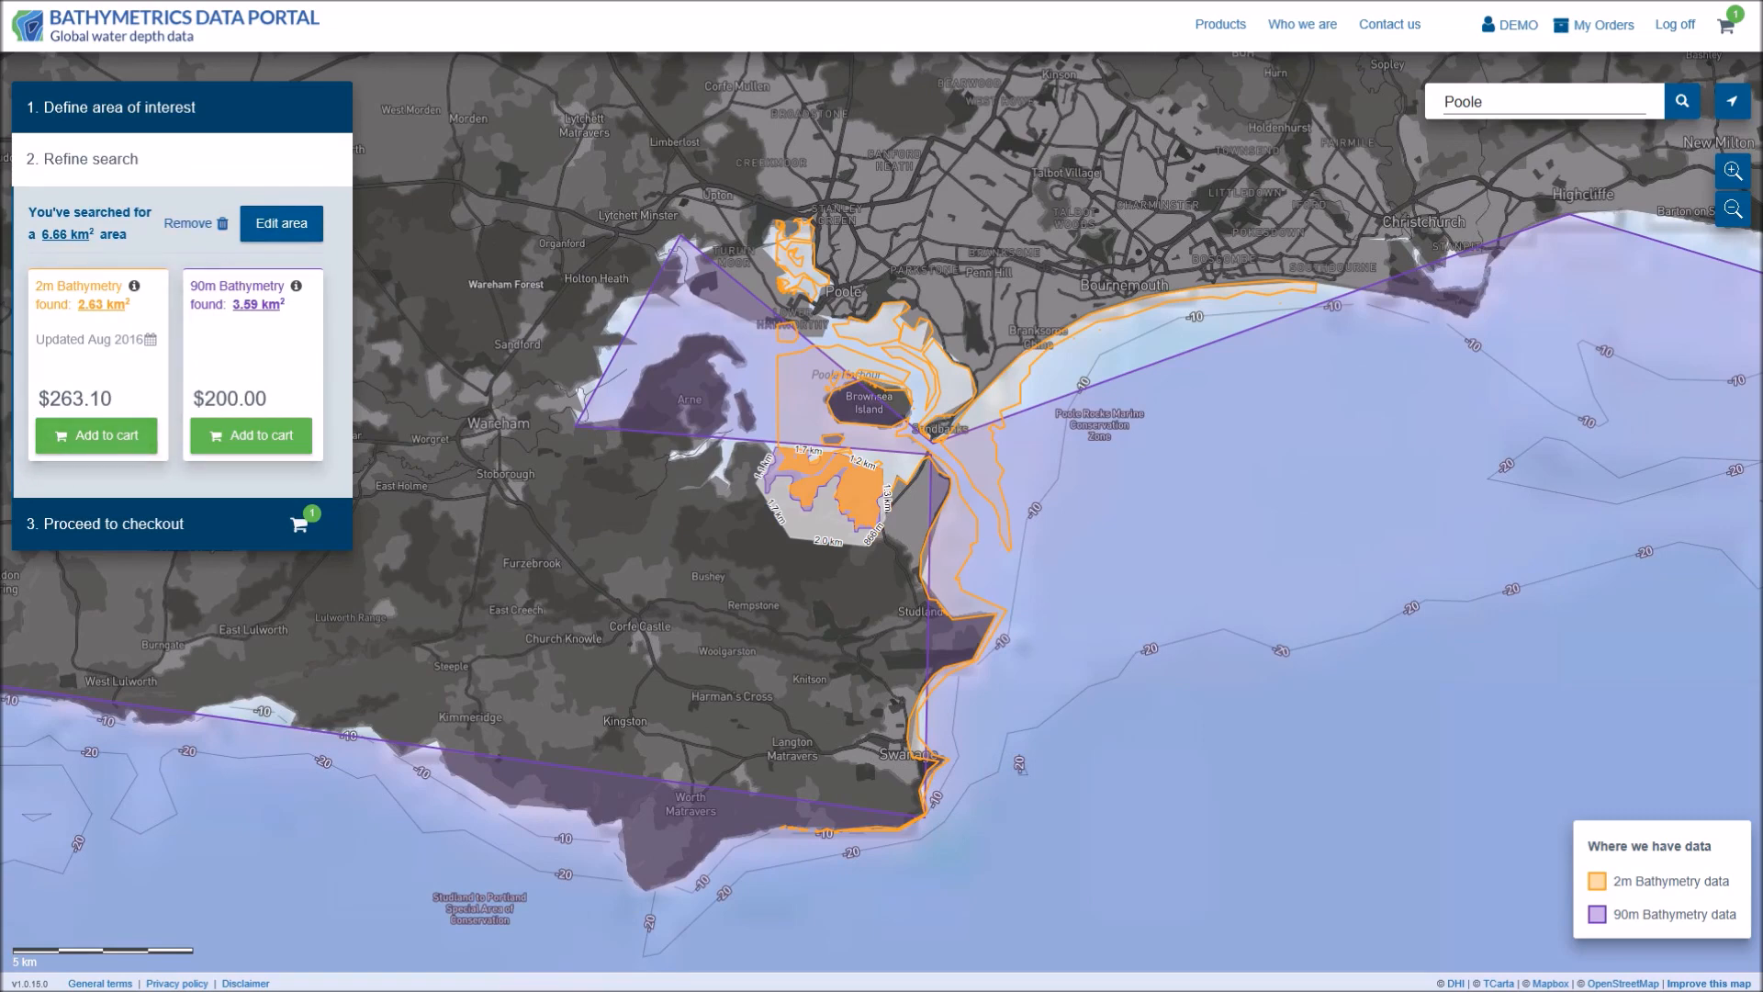
{"action": "left_click", "coordinate": [188, 222]}
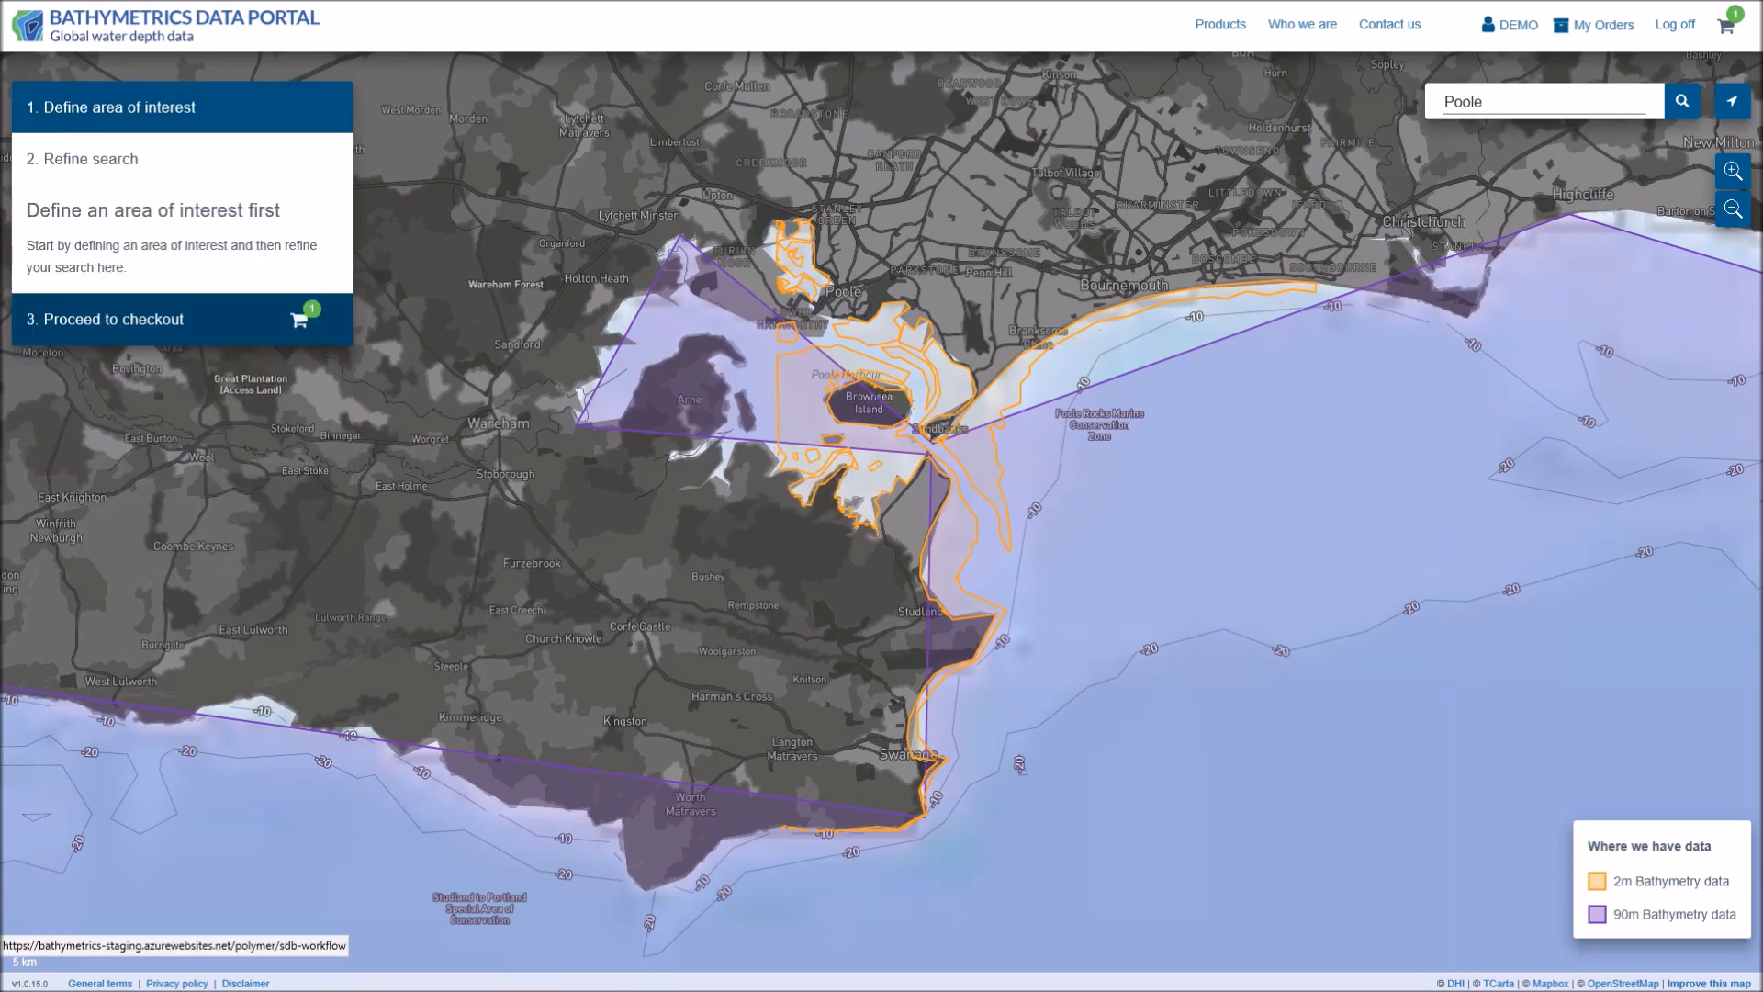
Step: Upload a polygon file defining a 20.97 km² Poole Harbour search area priced at $1,291.45
{"action": "left_click", "coordinate": [117, 106]}
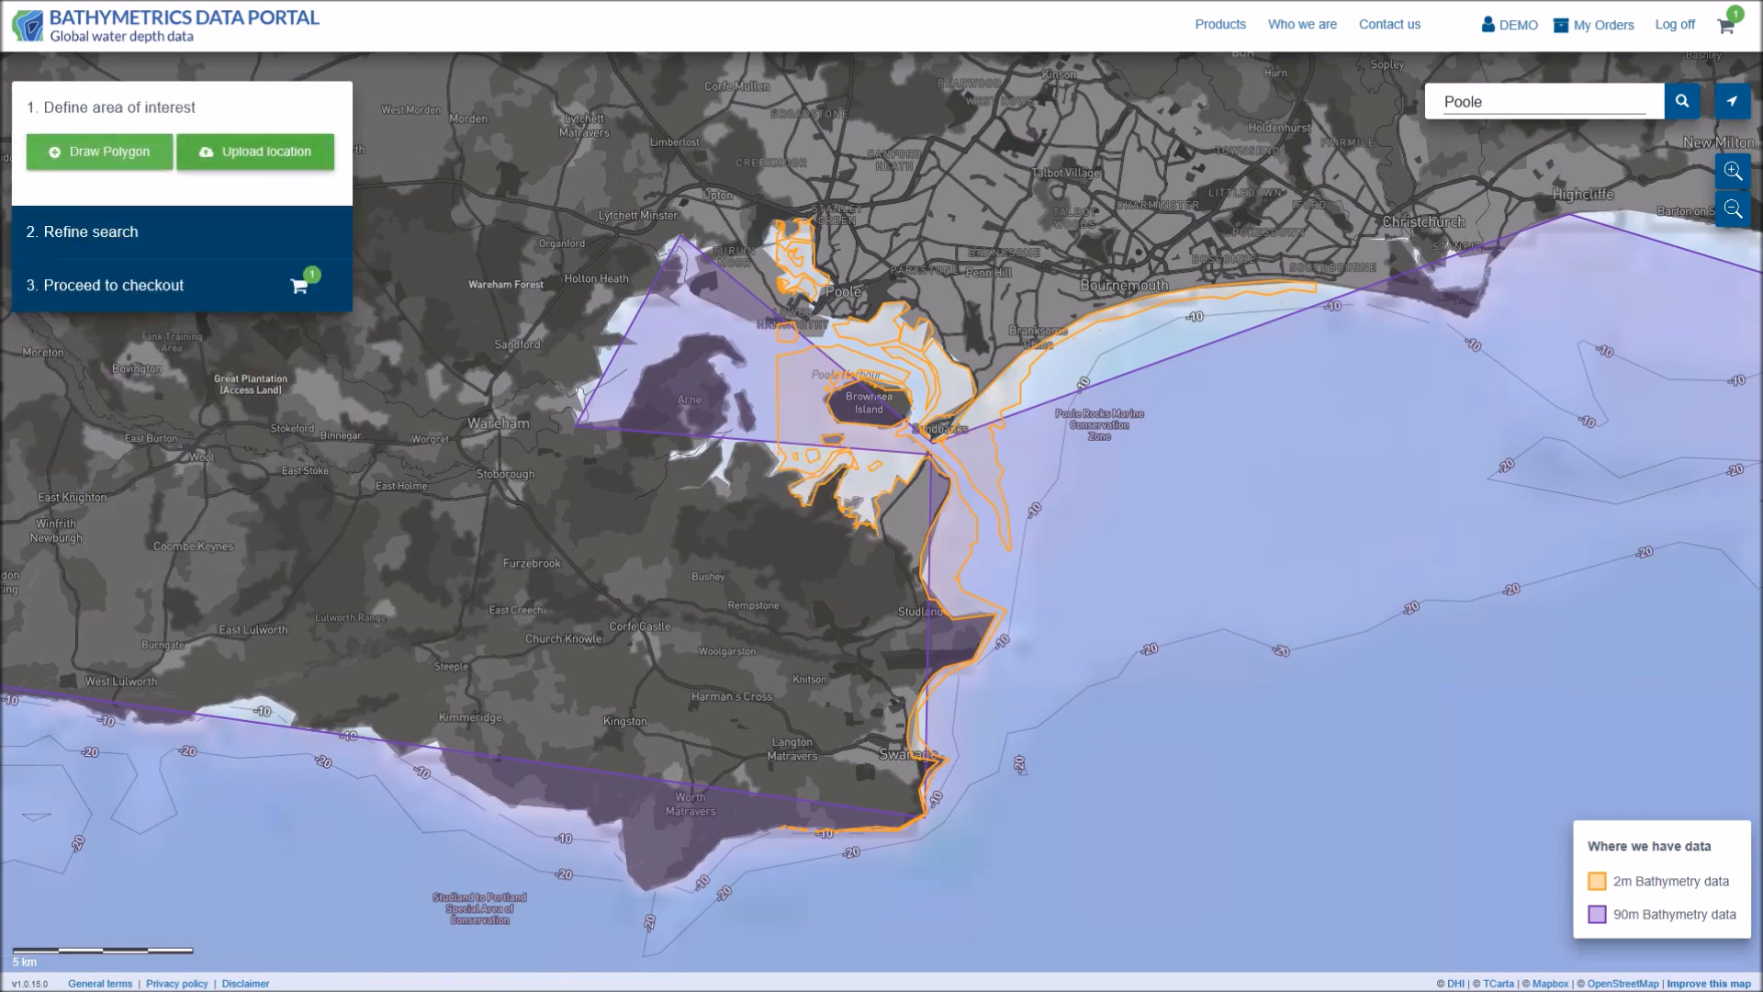
{"action": "left_click", "coordinate": [254, 151]}
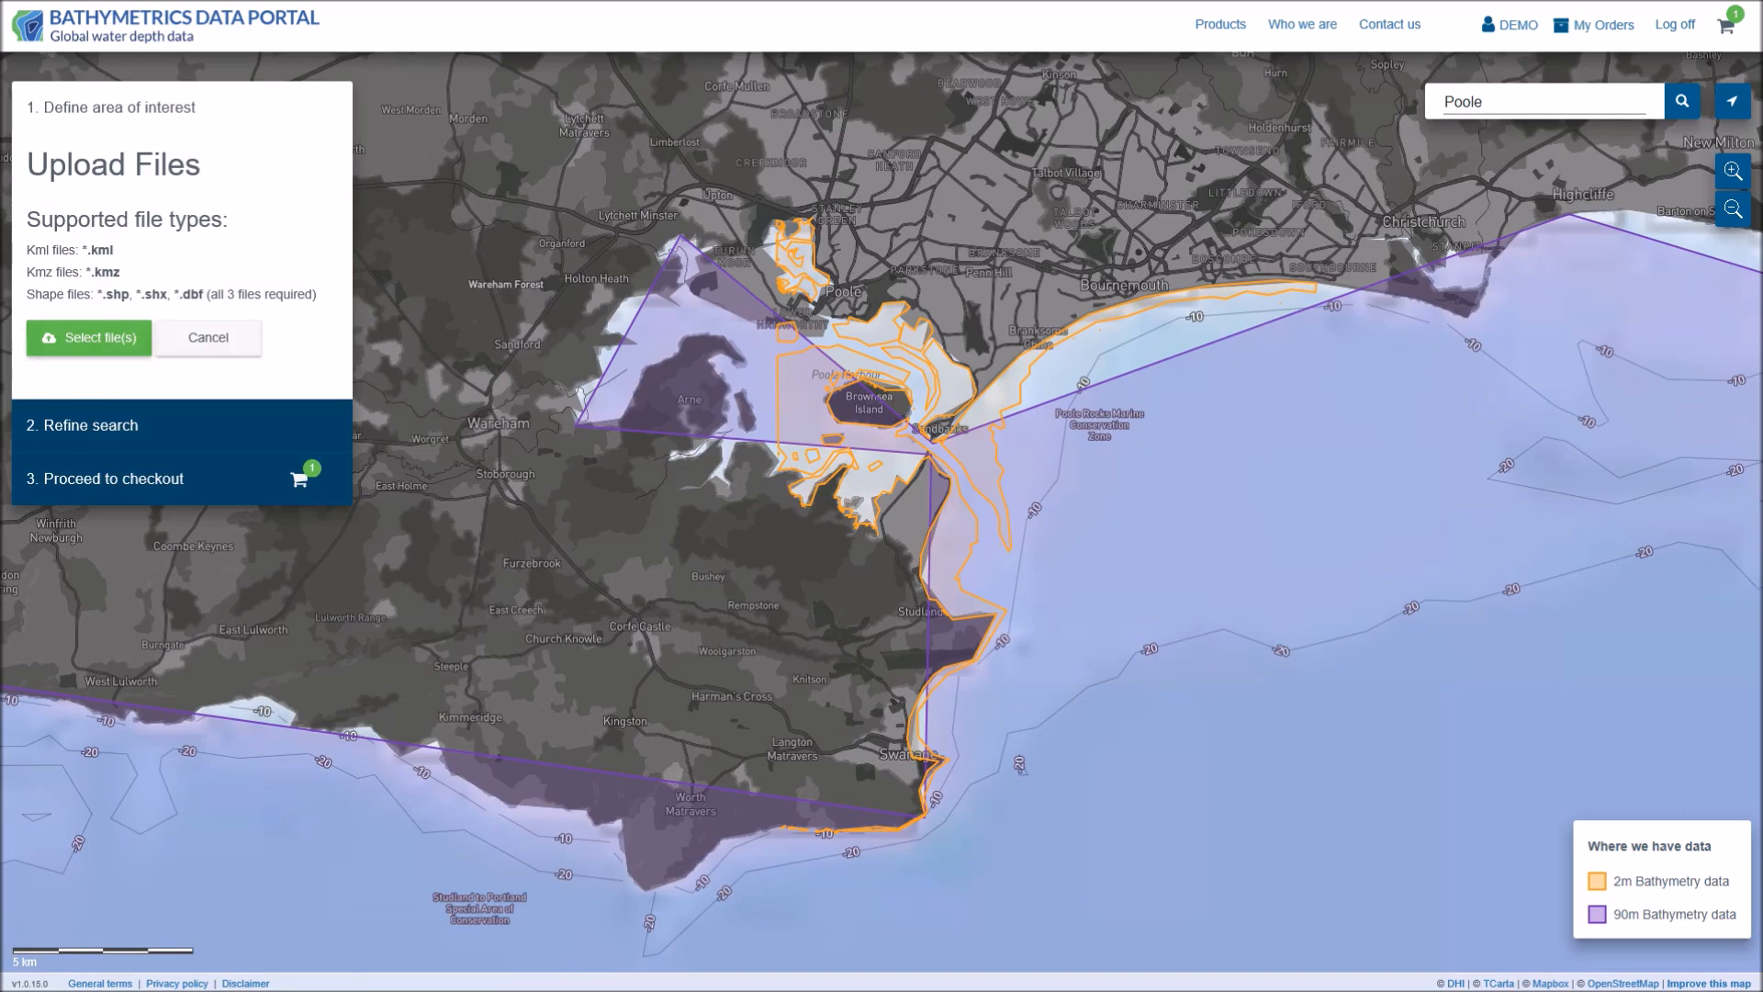
{"action": "left_click", "coordinate": [88, 338]}
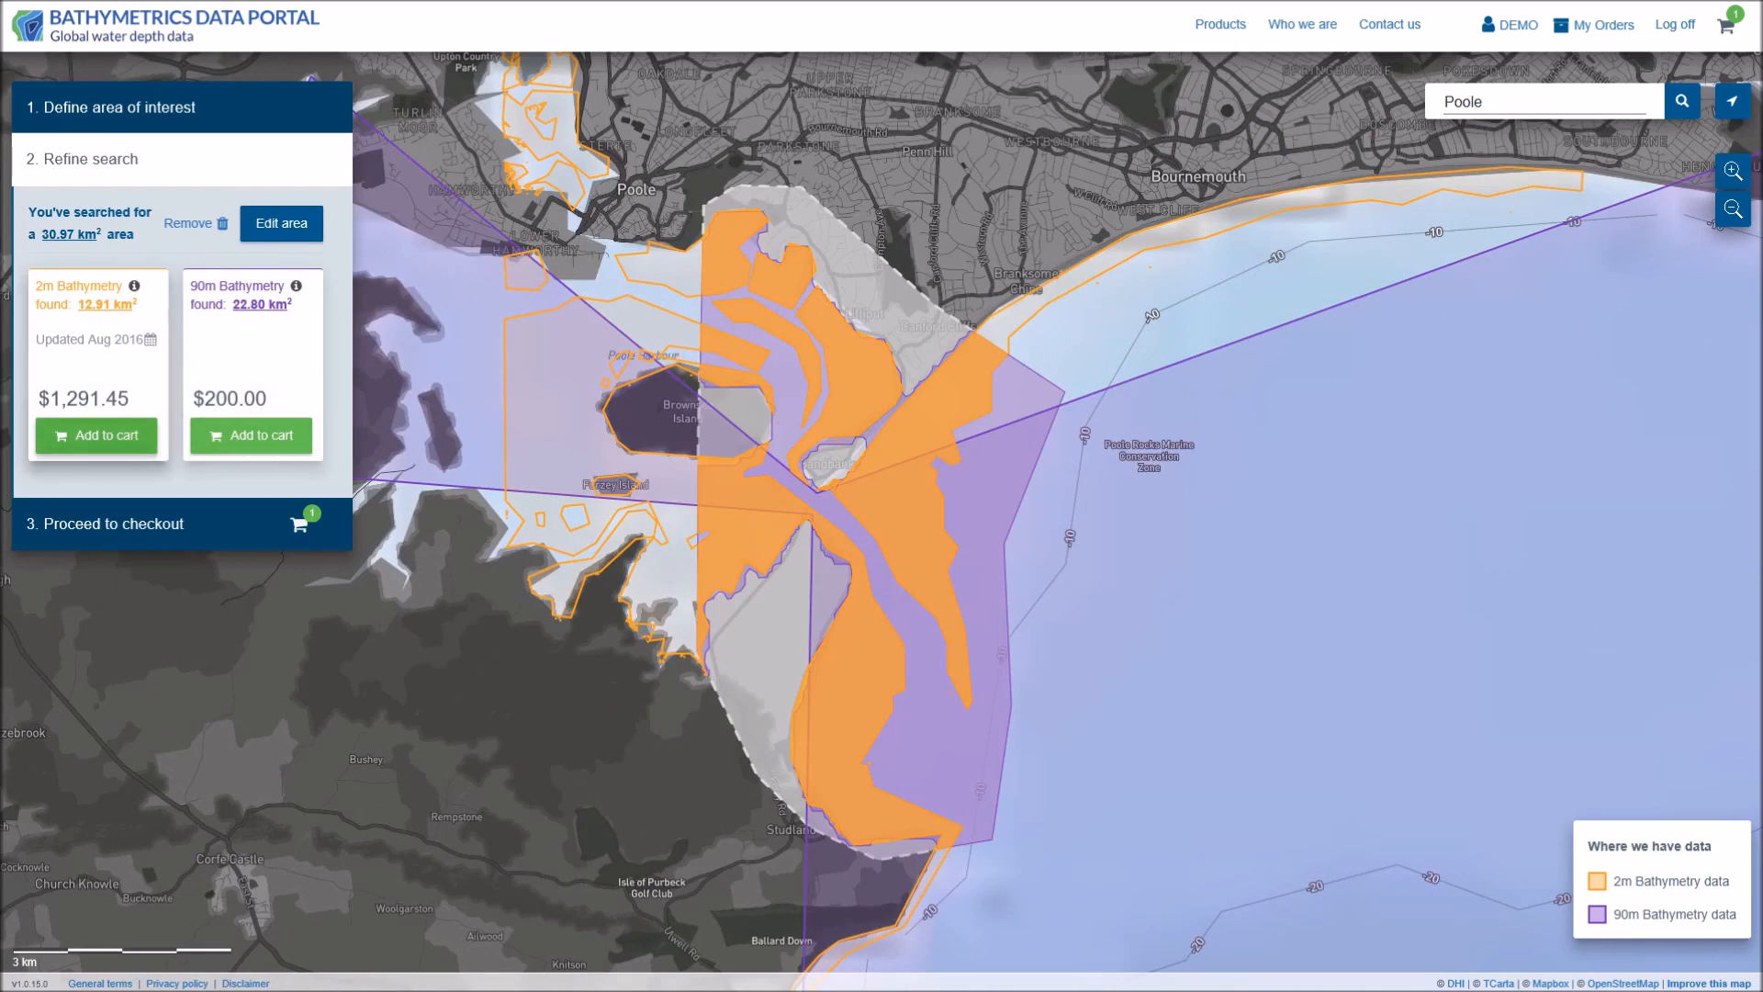
Step: Add the 2m bathymetry to the cart and place order 103 by invoice for 1,200.00 USD
{"action": "left_click", "coordinate": [96, 436]}
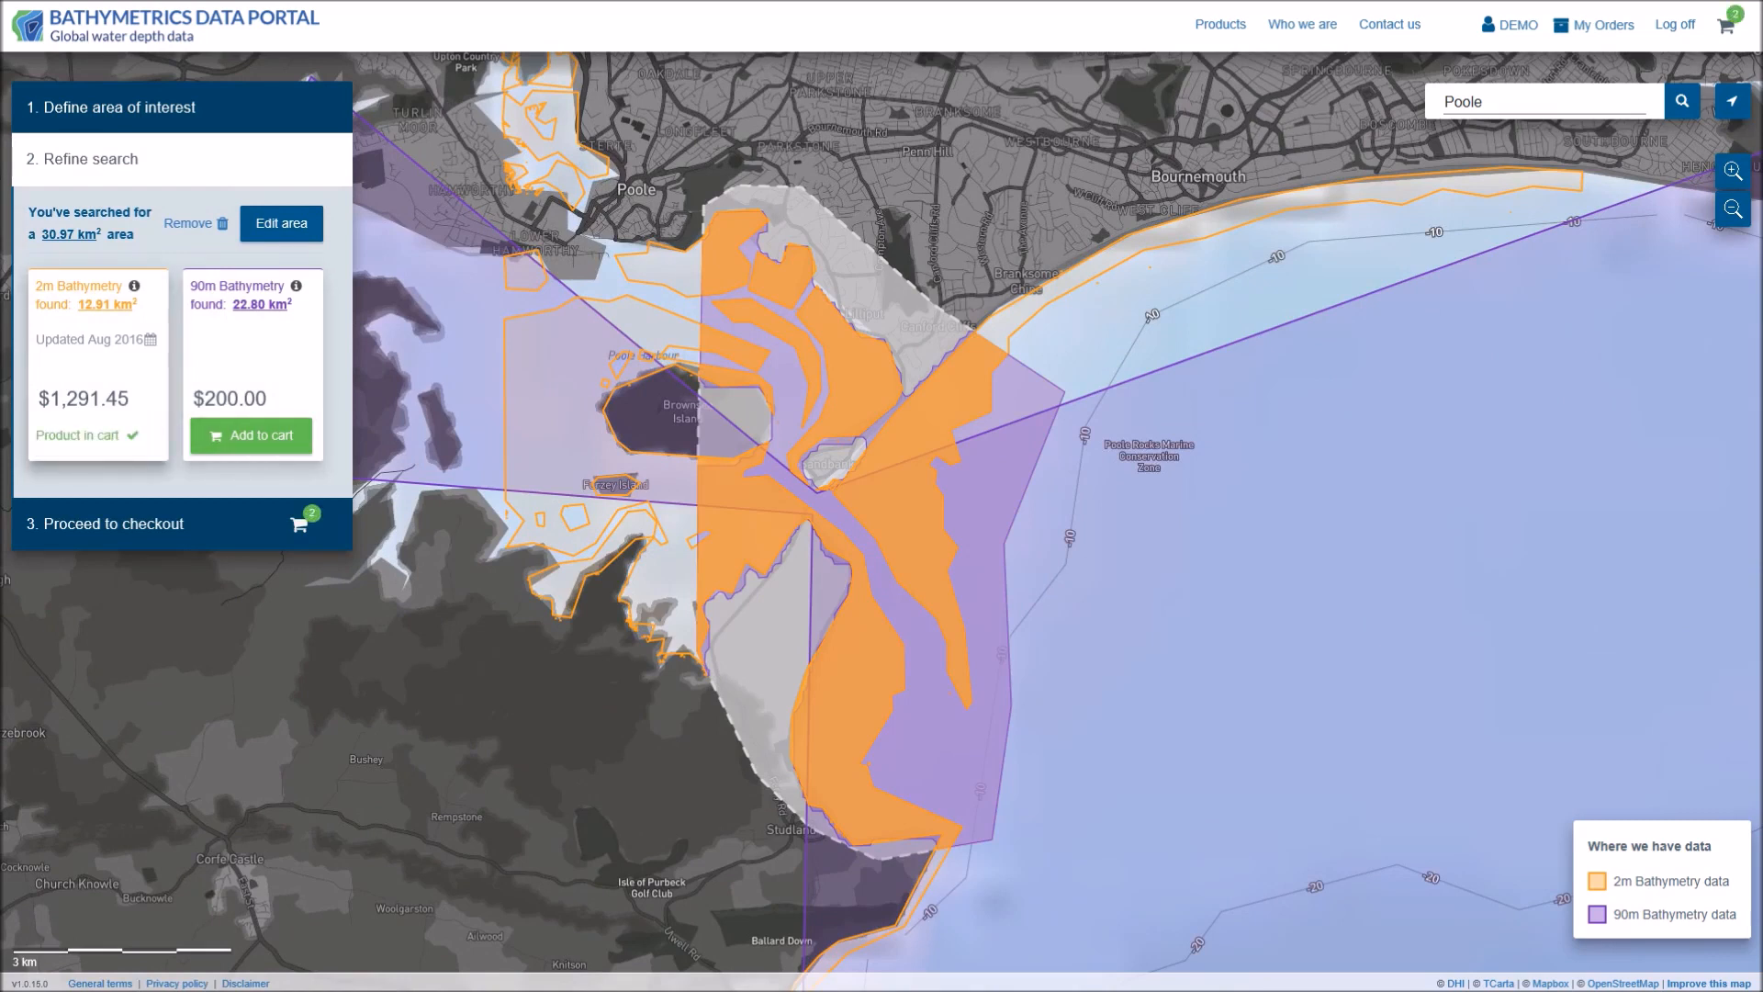
{"action": "mouse_move", "coordinate": [299, 523]}
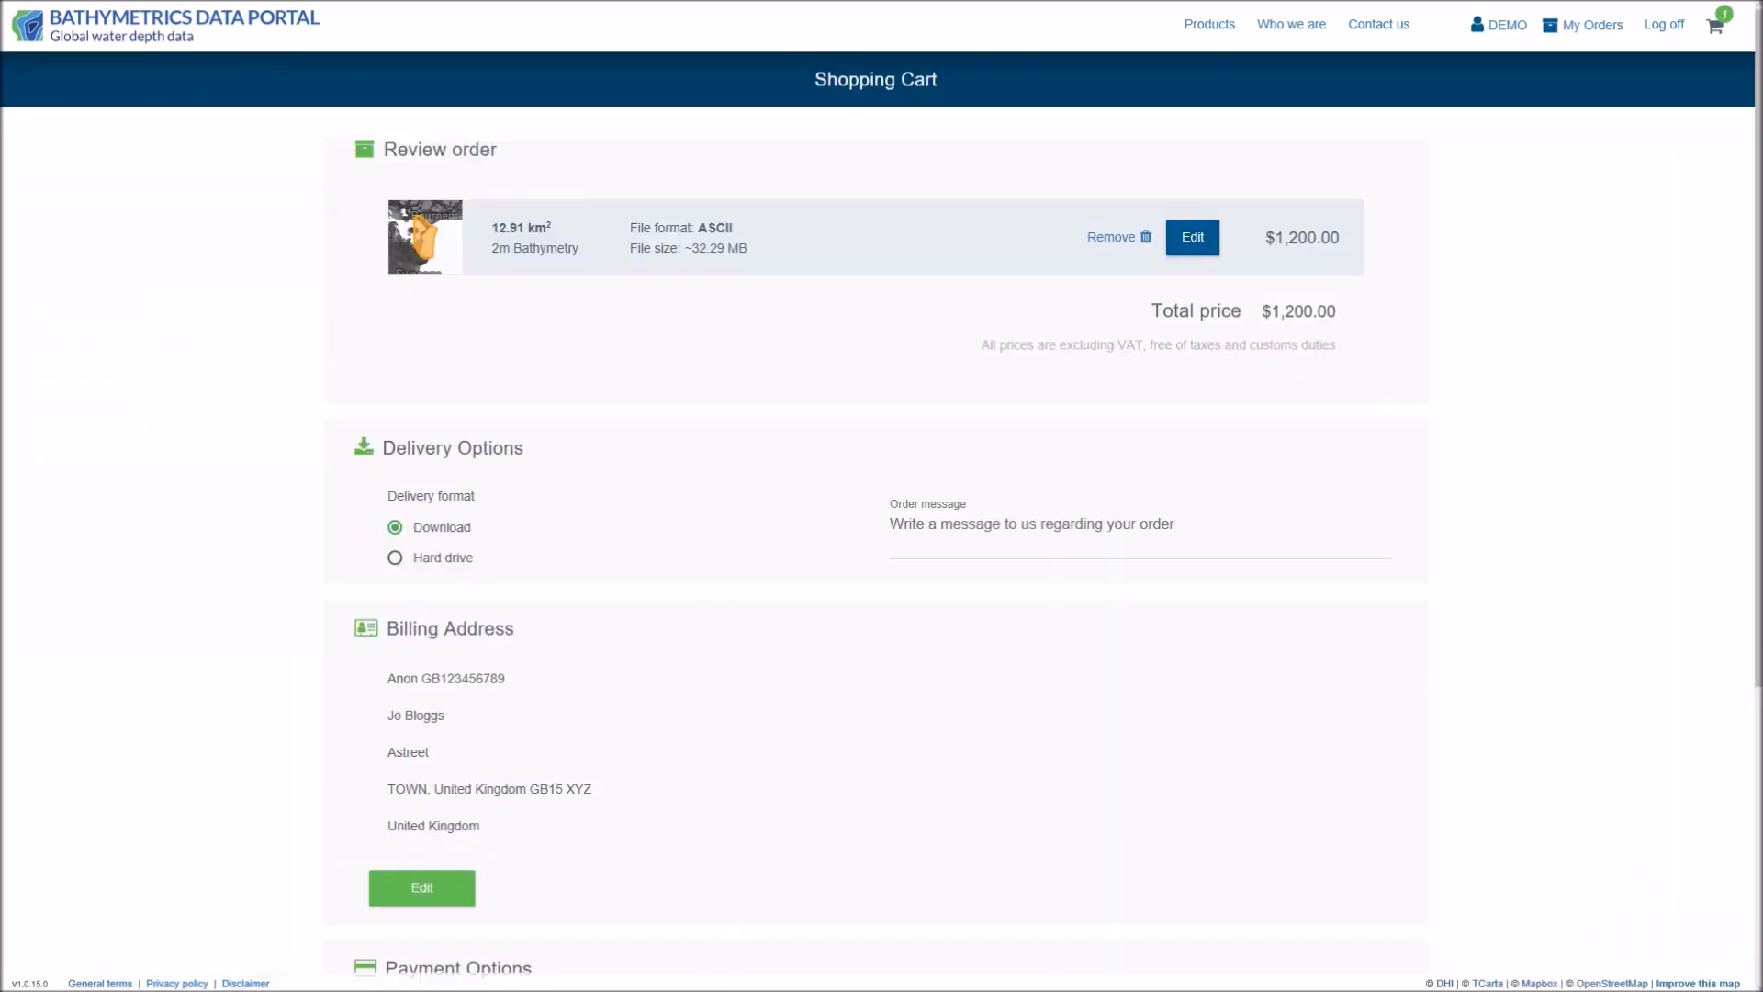
{"action": "scroll", "scroll_direction": "down", "scroll_amount": 3}
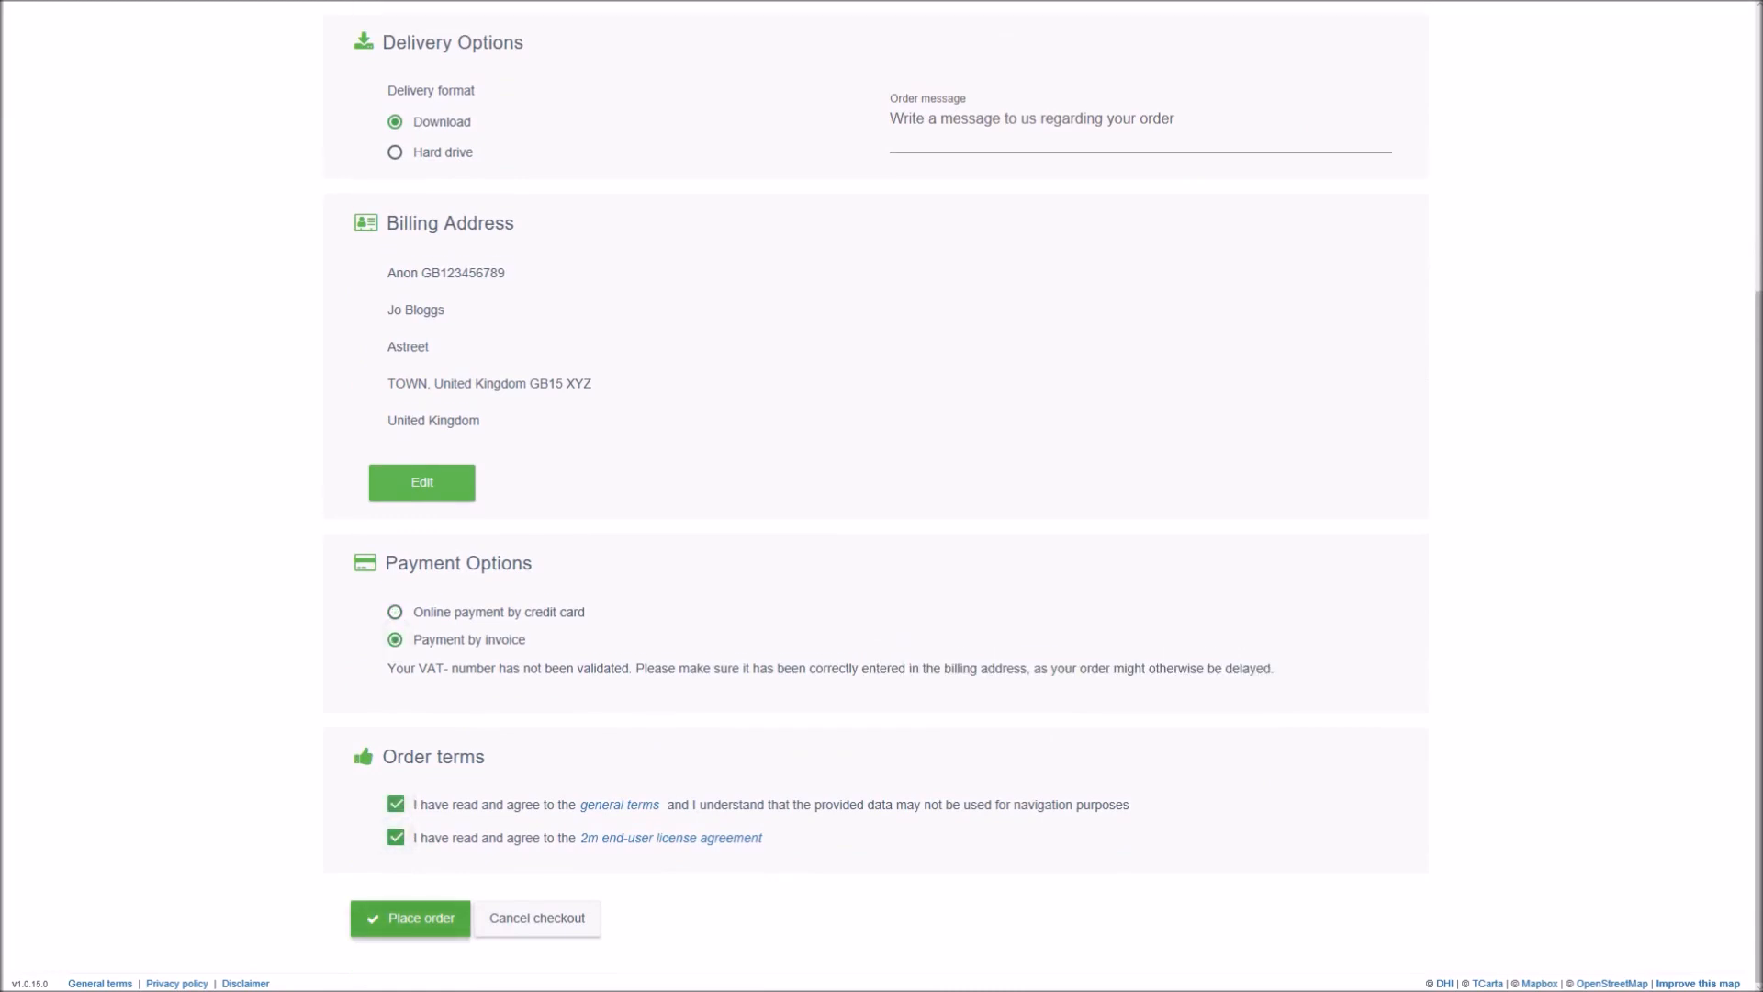
{"action": "left_click", "coordinate": [410, 918]}
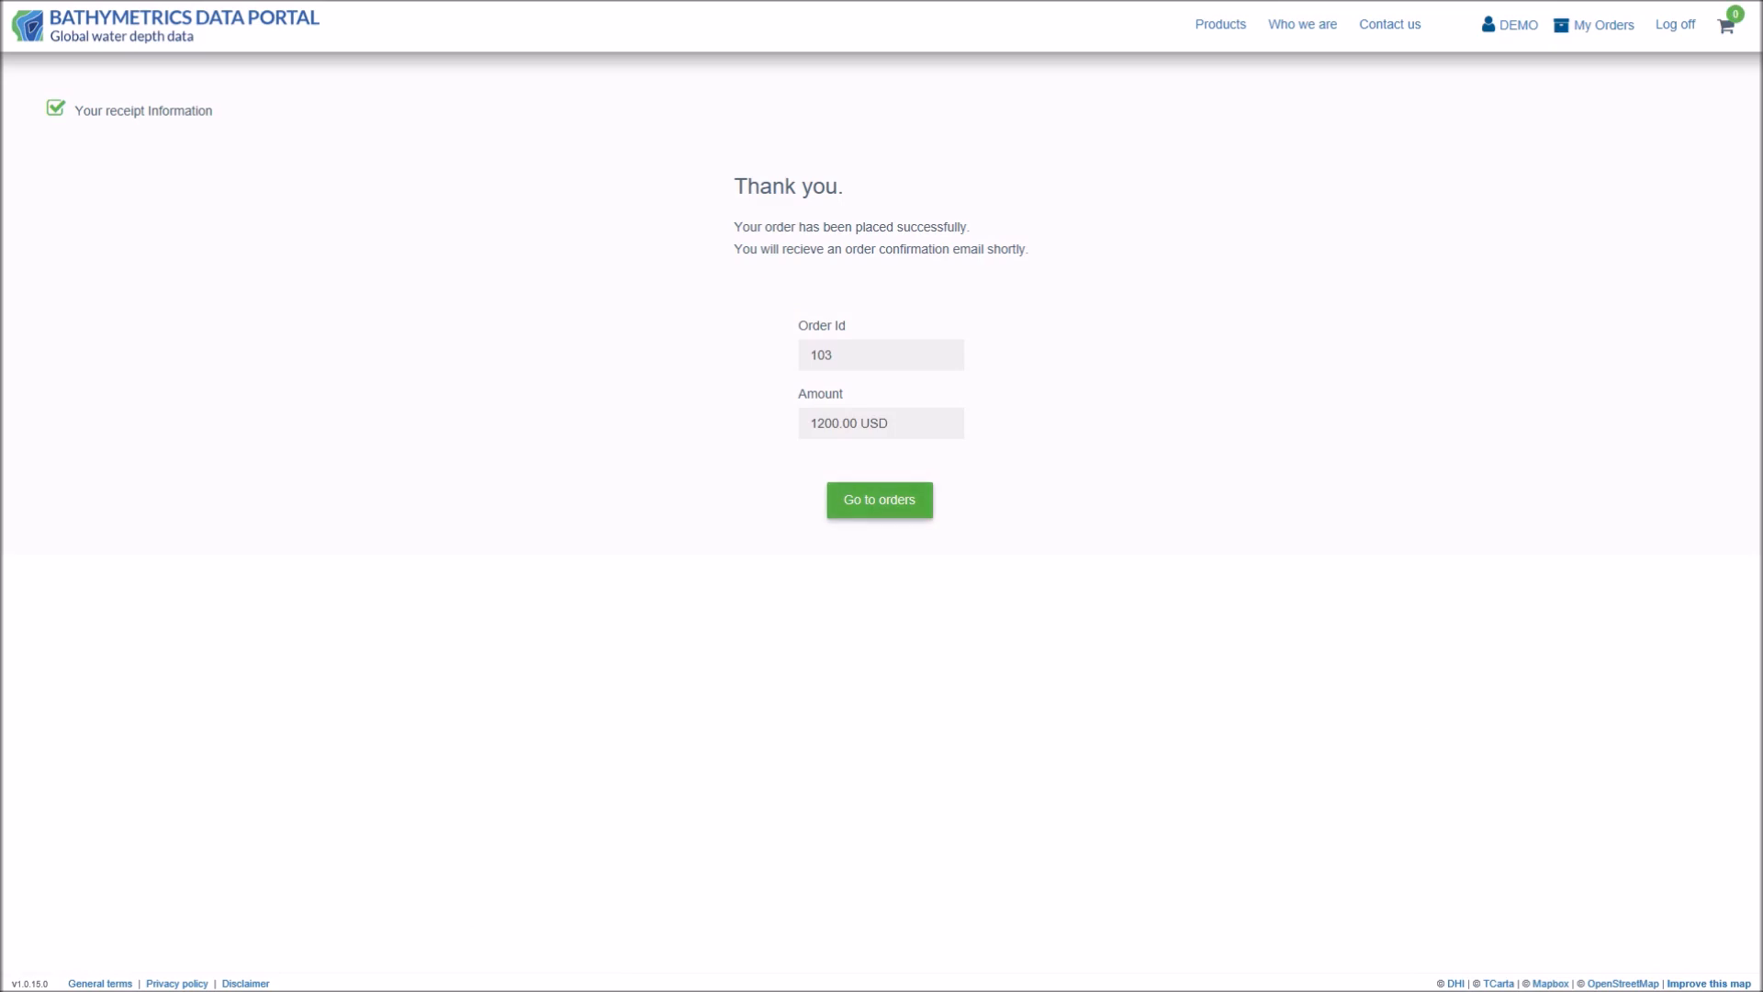
Step: View order 99's details in the orders list and download its released 2m bathymetry
{"action": "left_click", "coordinate": [878, 499]}
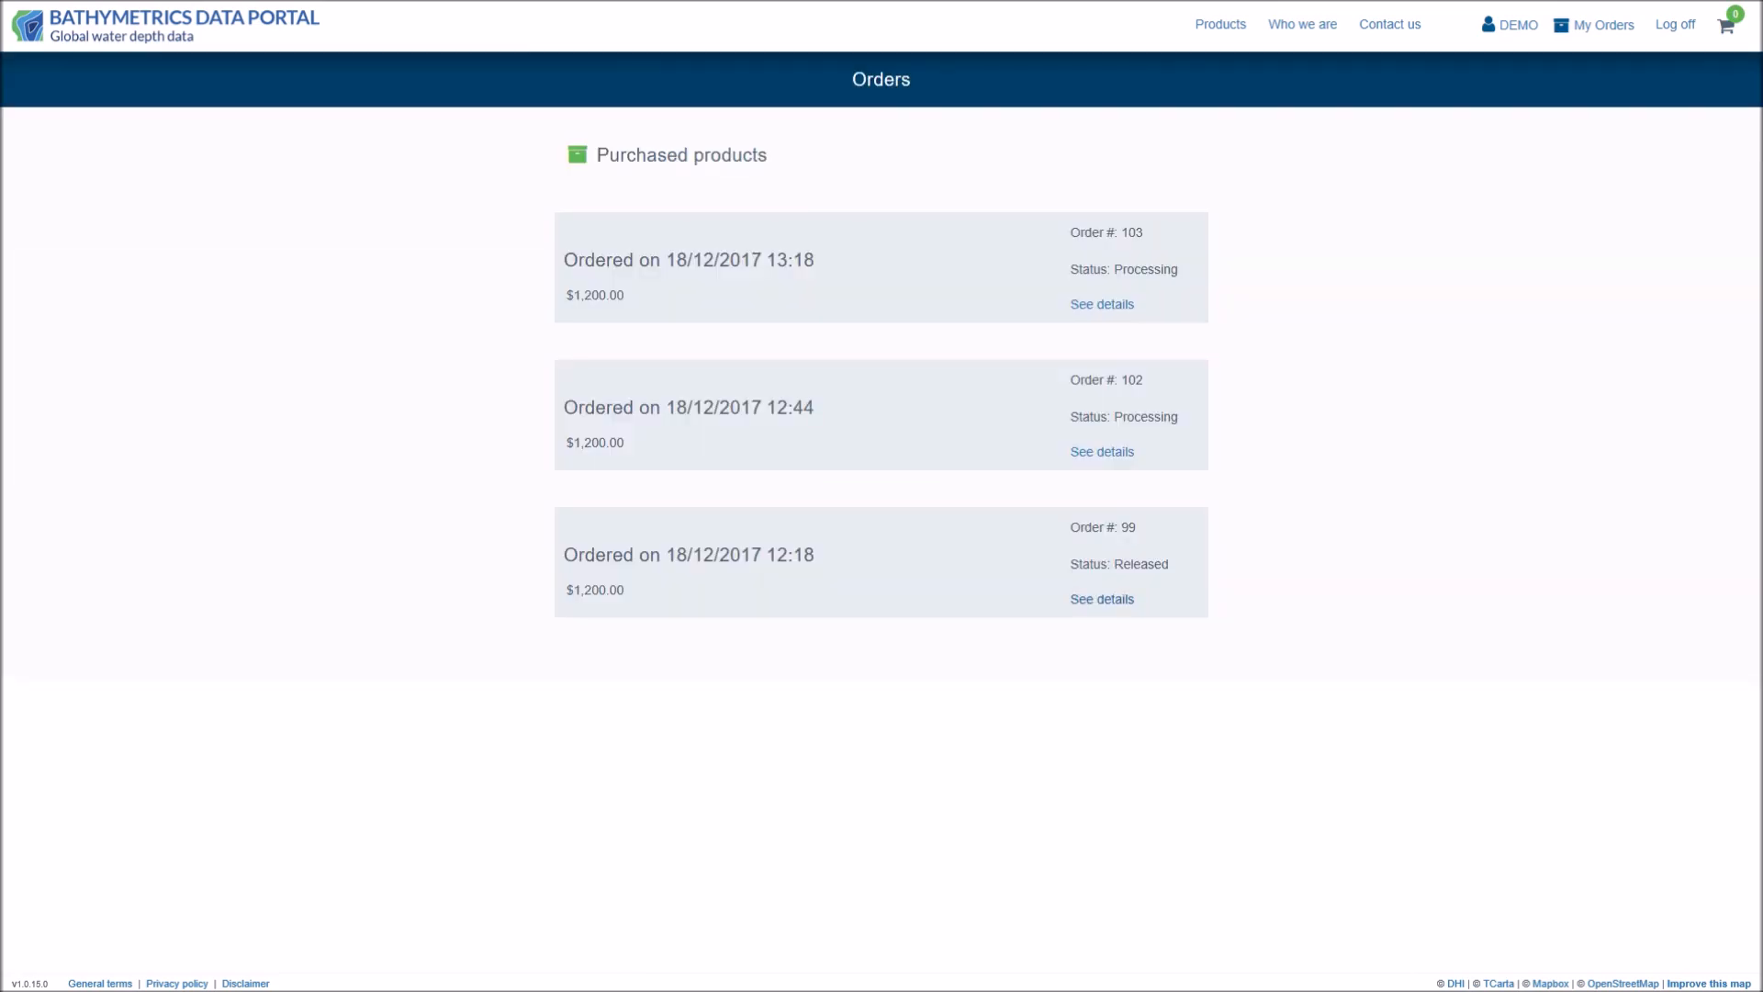
{"action": "left_click", "coordinate": [1100, 599]}
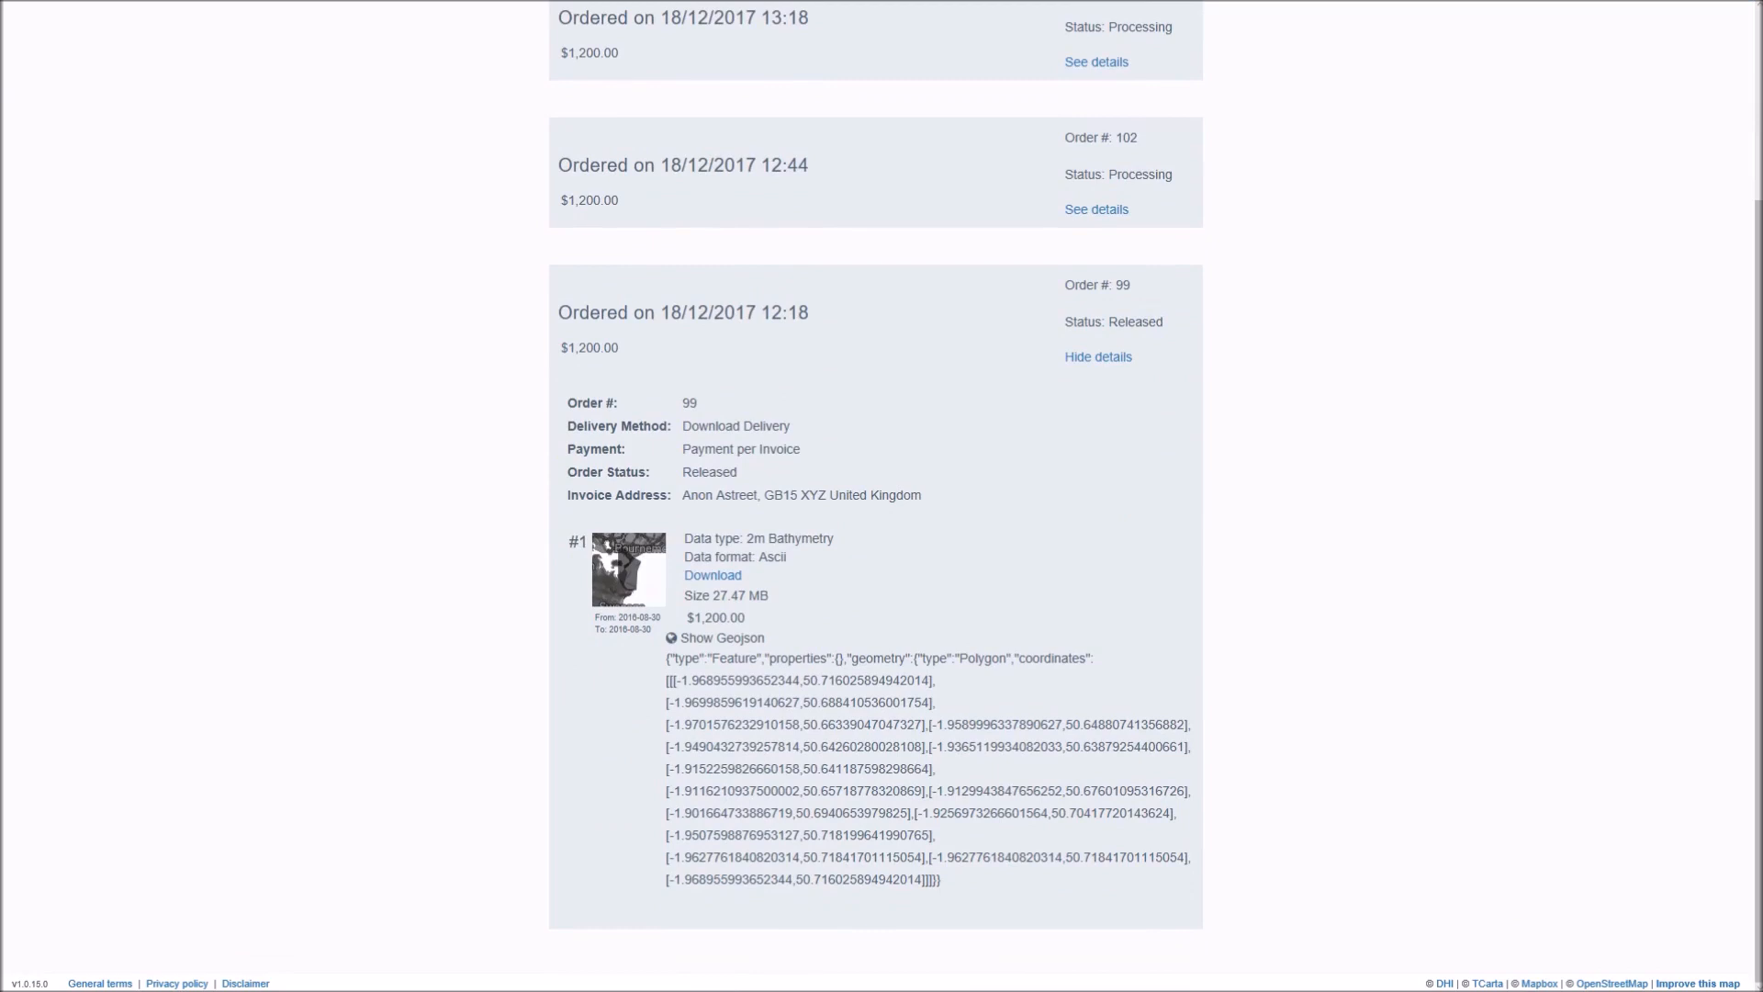
{"action": "left_click", "coordinate": [712, 575]}
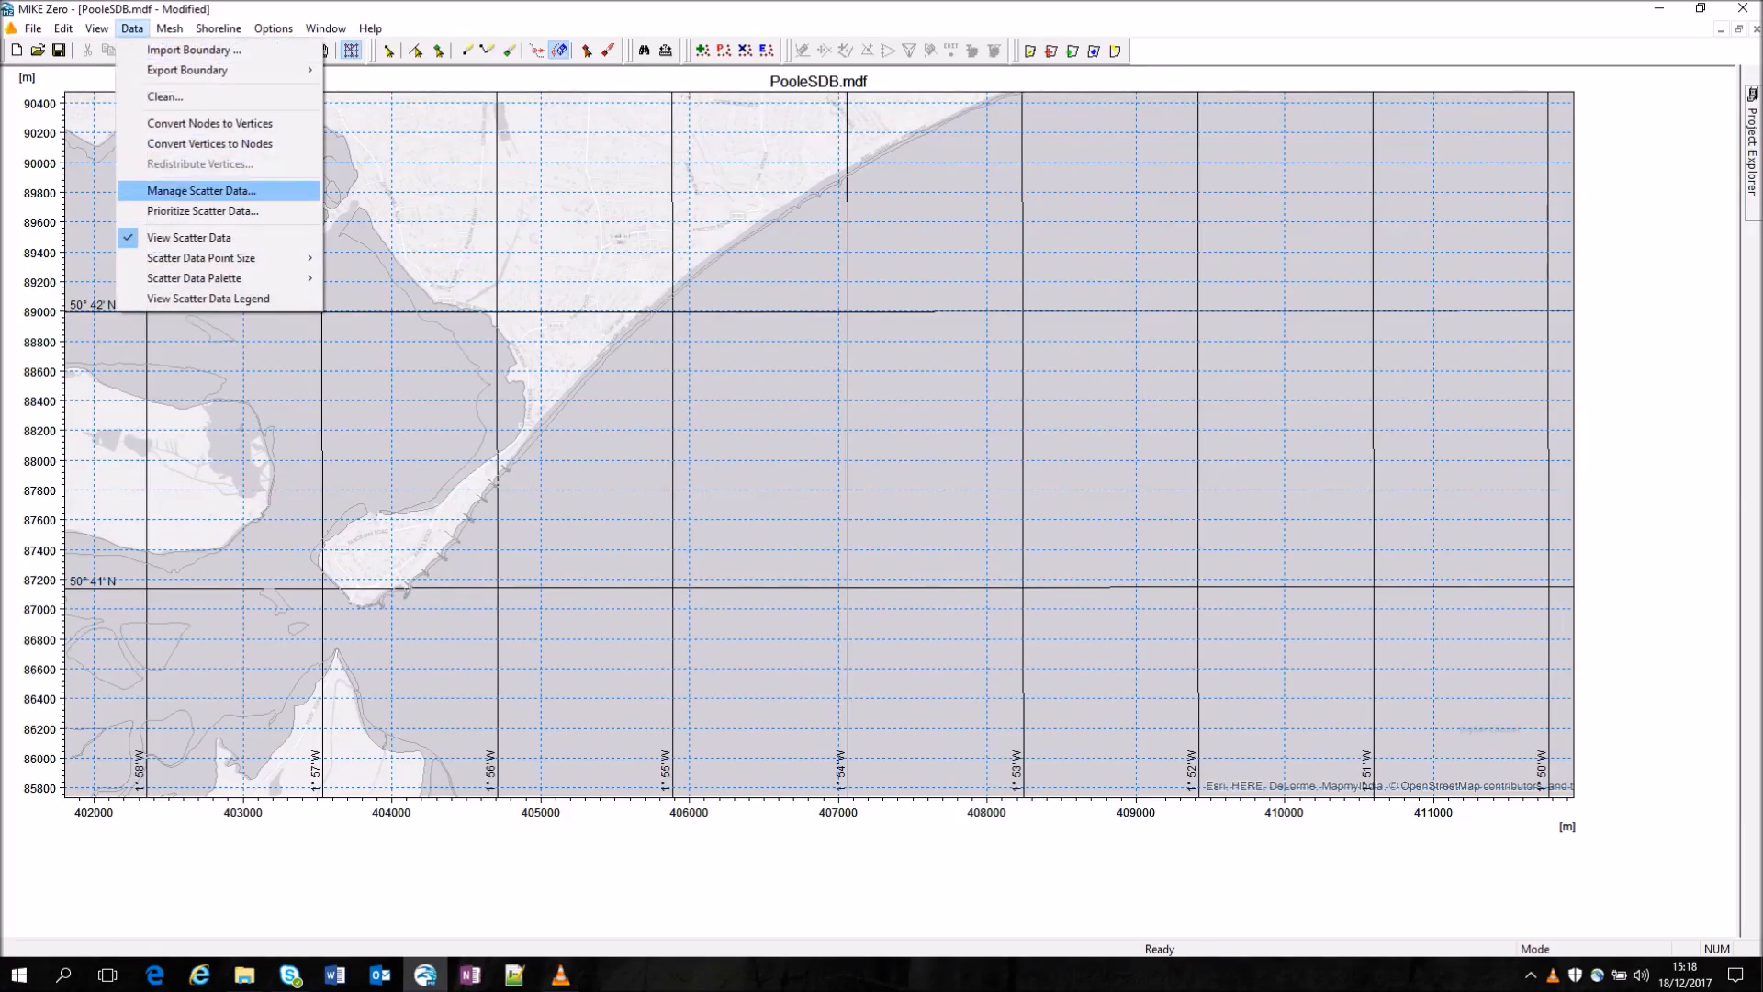
Step: Display the 6,073 PooleCharts_BNG.xyz scatter points over the mesh and start adding another file
{"action": "left_click", "coordinate": [200, 189]}
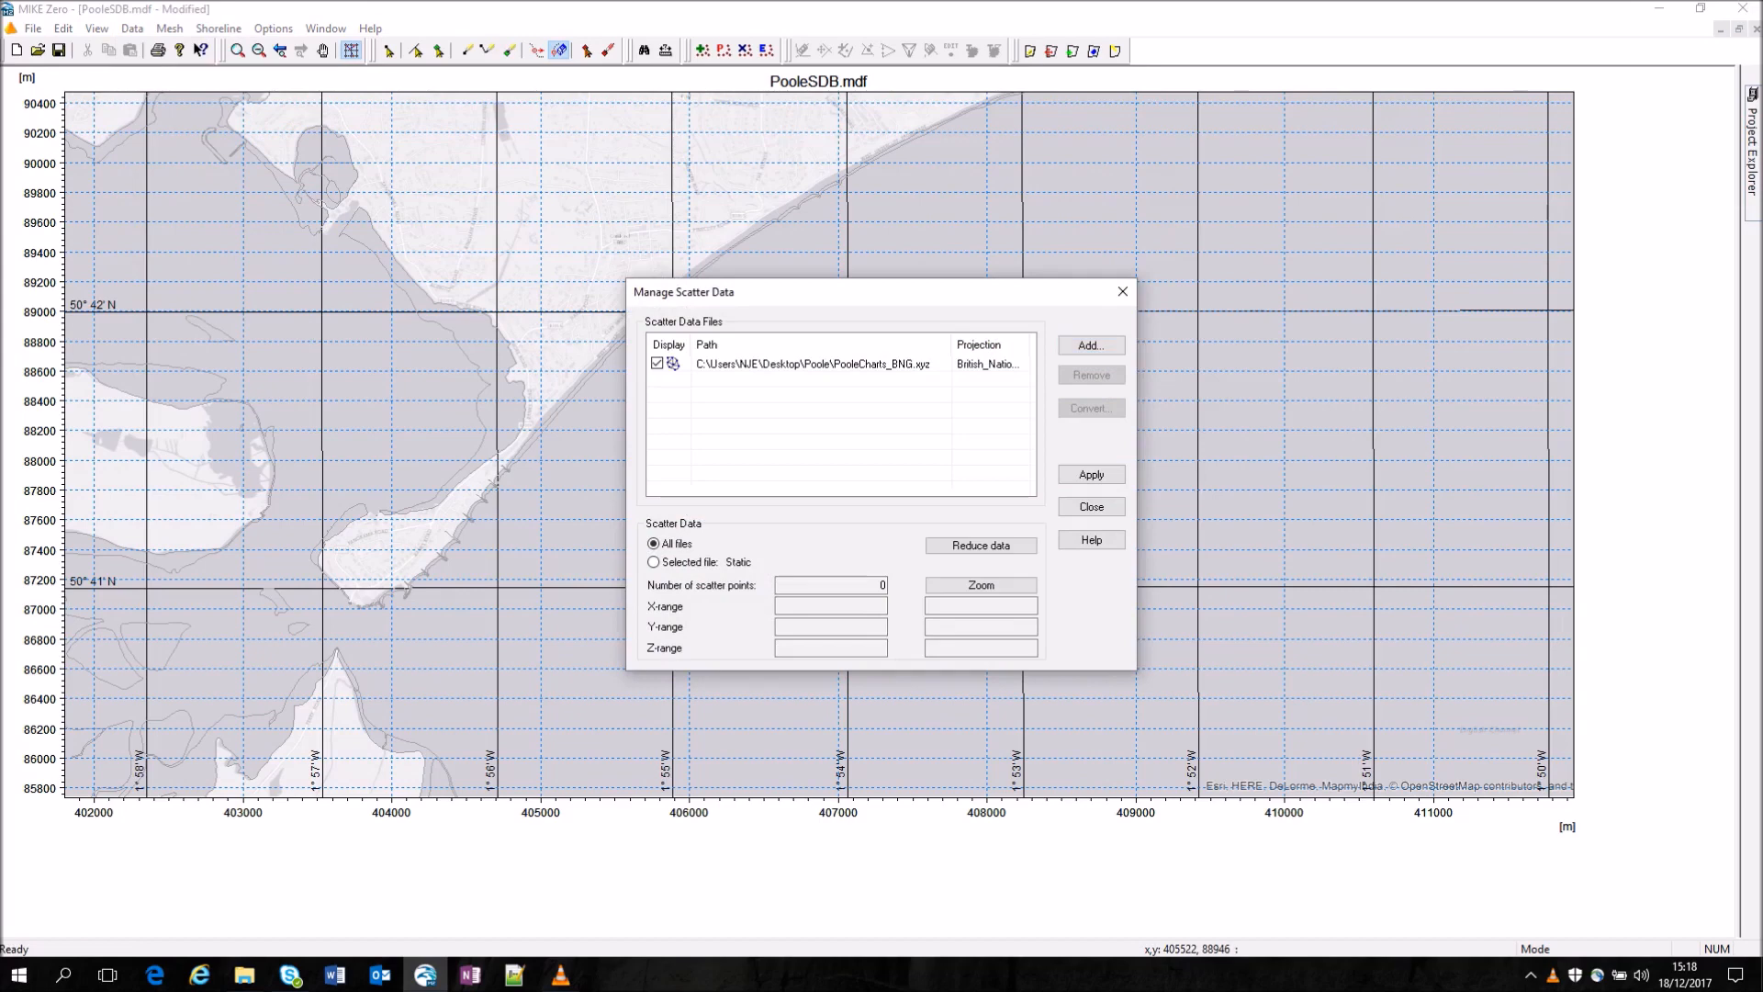
{"action": "left_click", "coordinate": [1089, 474]}
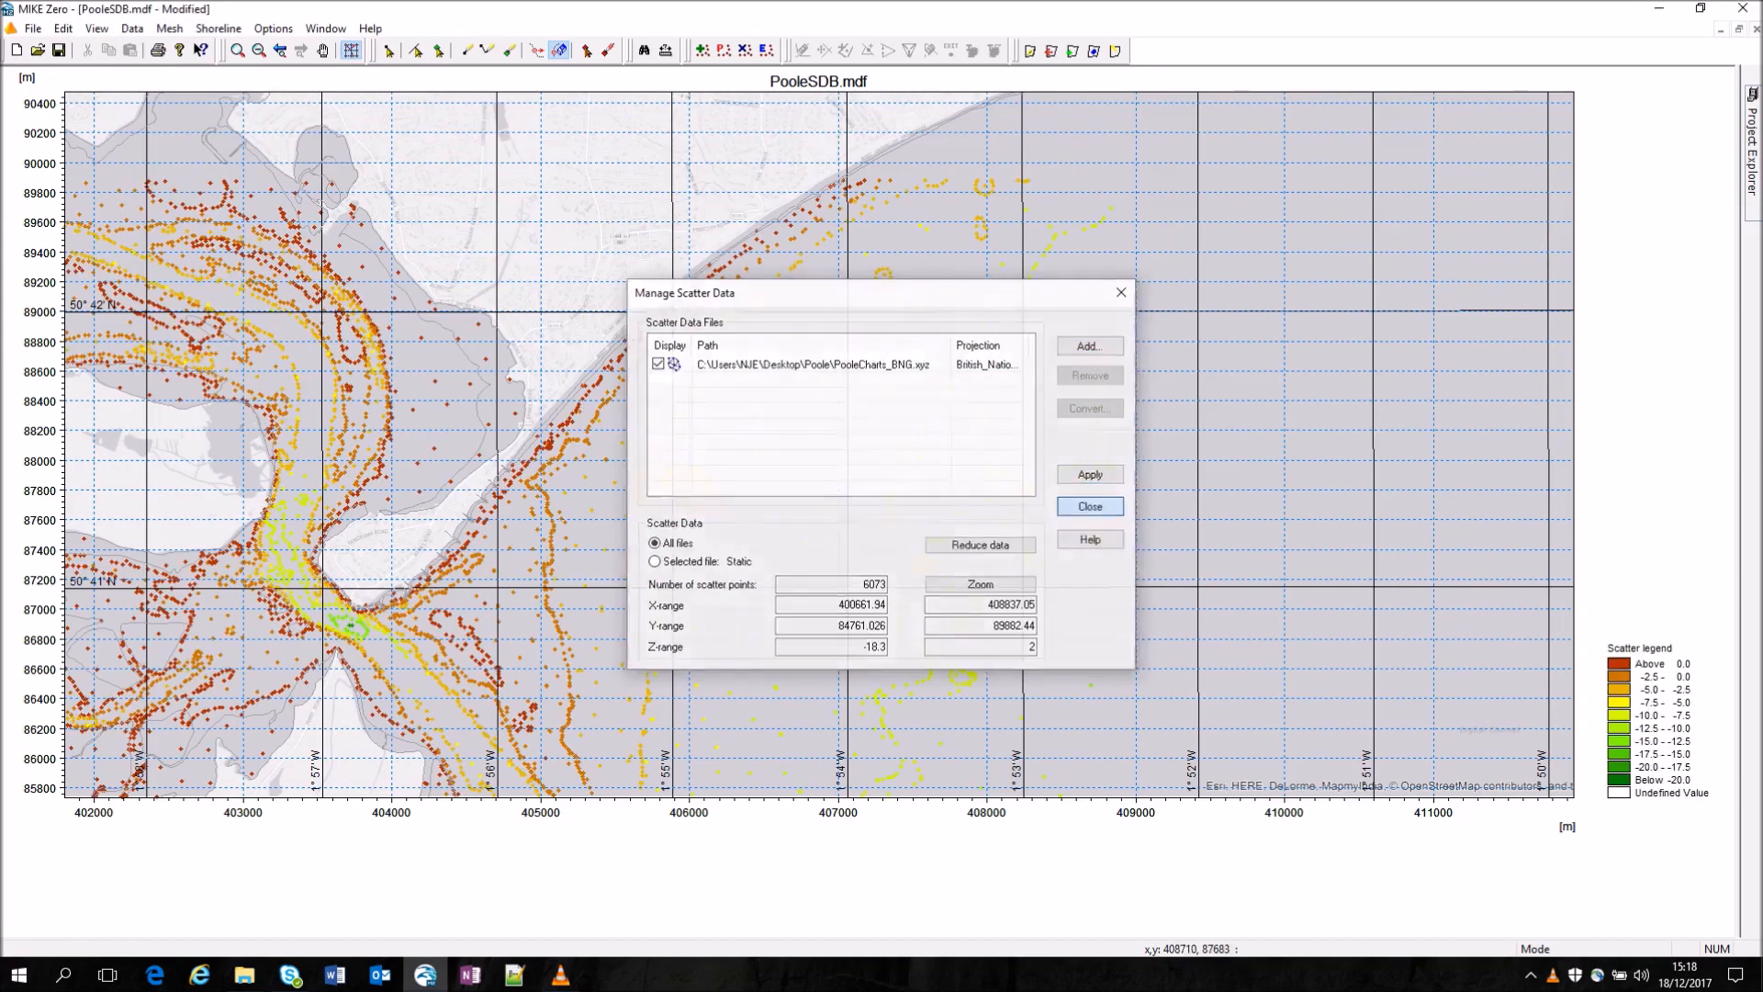
{"action": "left_click", "coordinate": [1085, 507]}
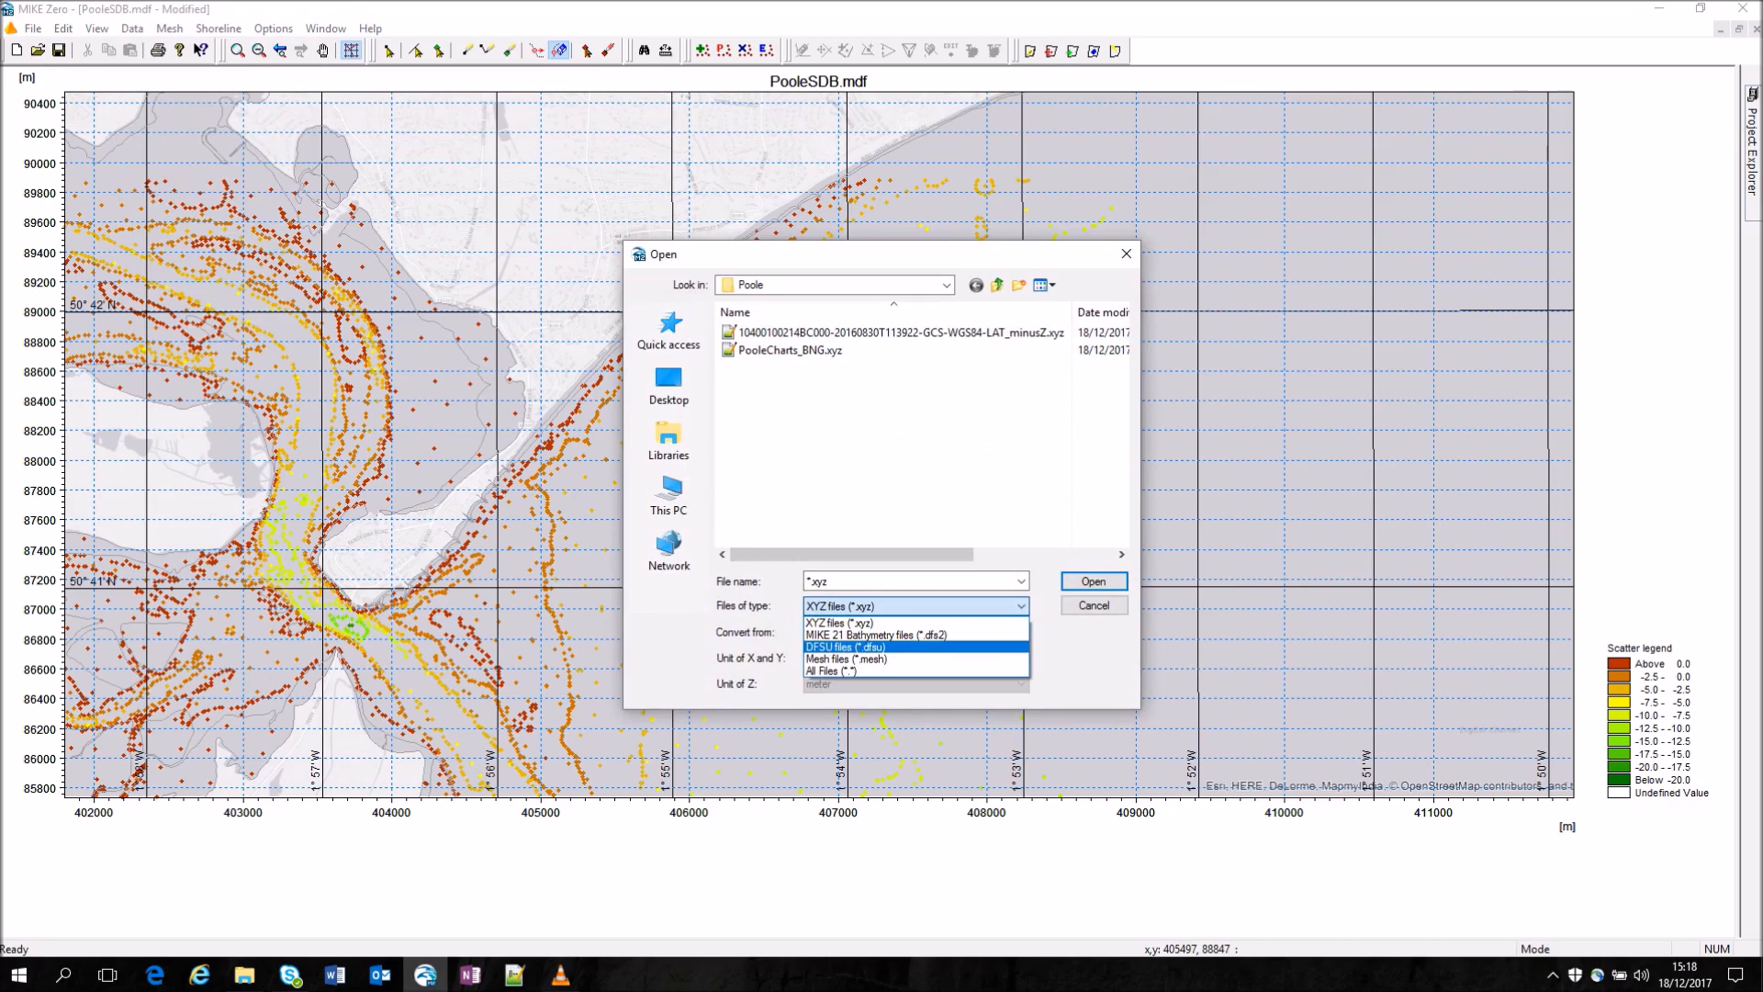
Step: Add sdbks_lat.dfs2 as MIKE 21 bathymetry scatter data, plotting 2,637,261 points over the mesh
{"action": "left_click", "coordinate": [878, 636]}
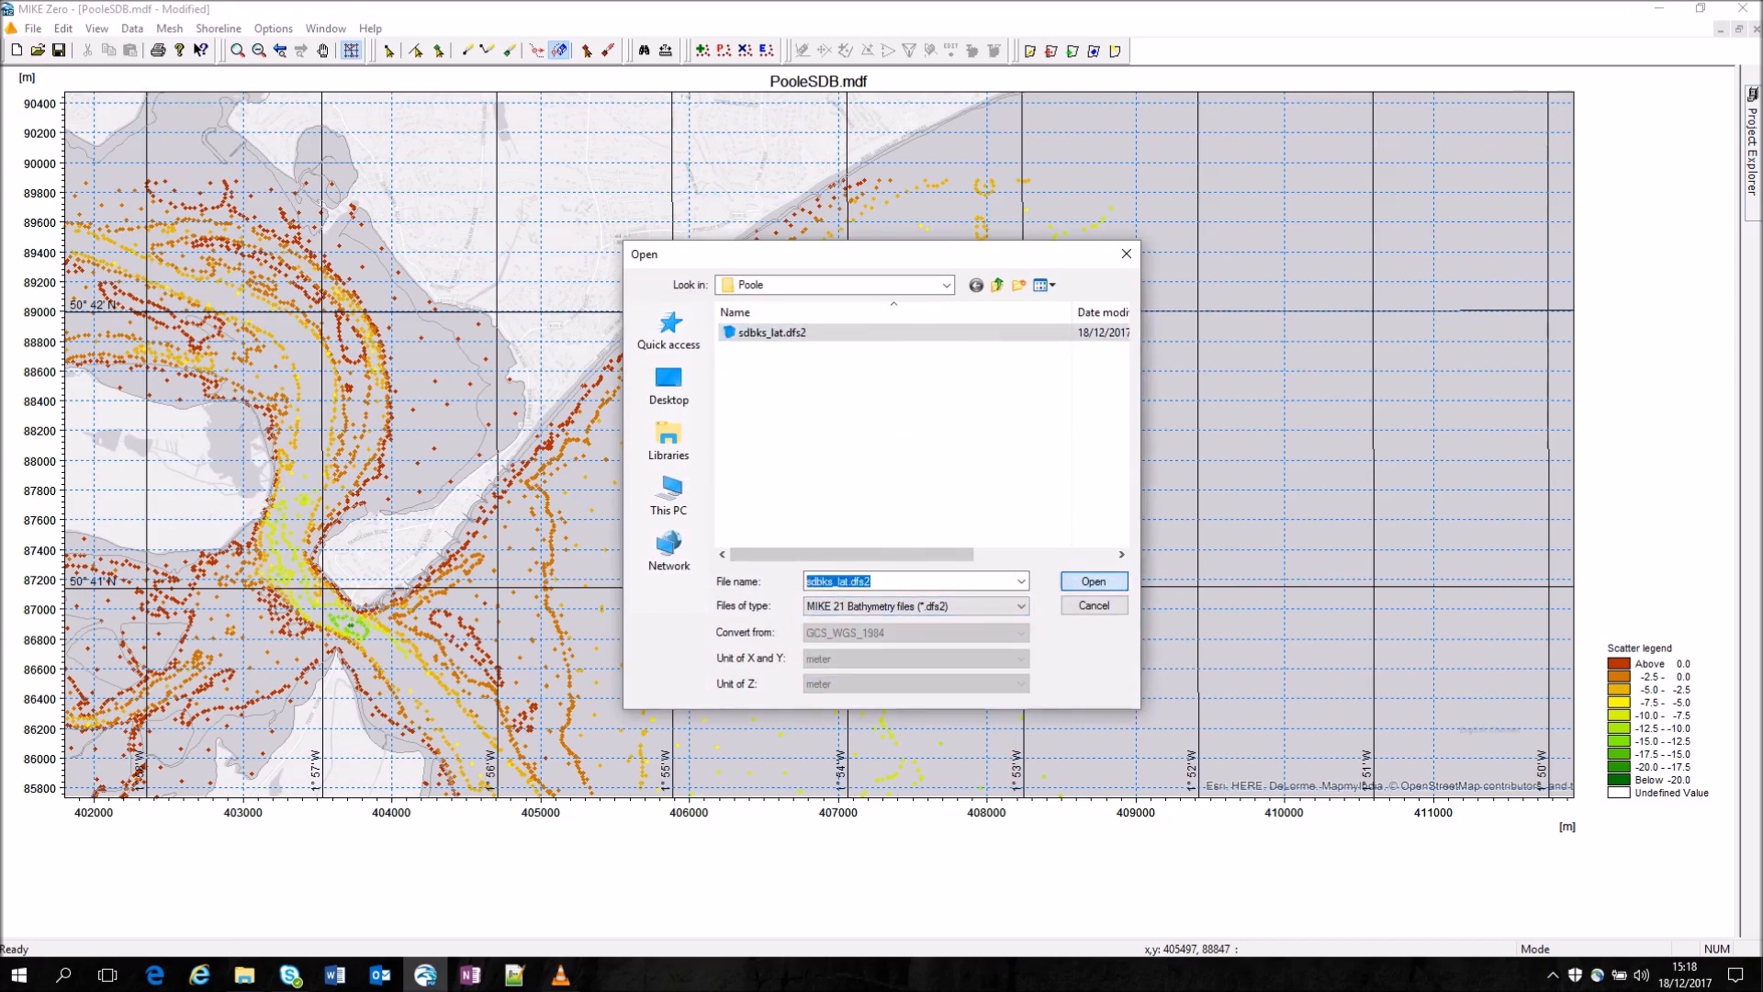
{"action": "left_click", "coordinate": [1089, 580]}
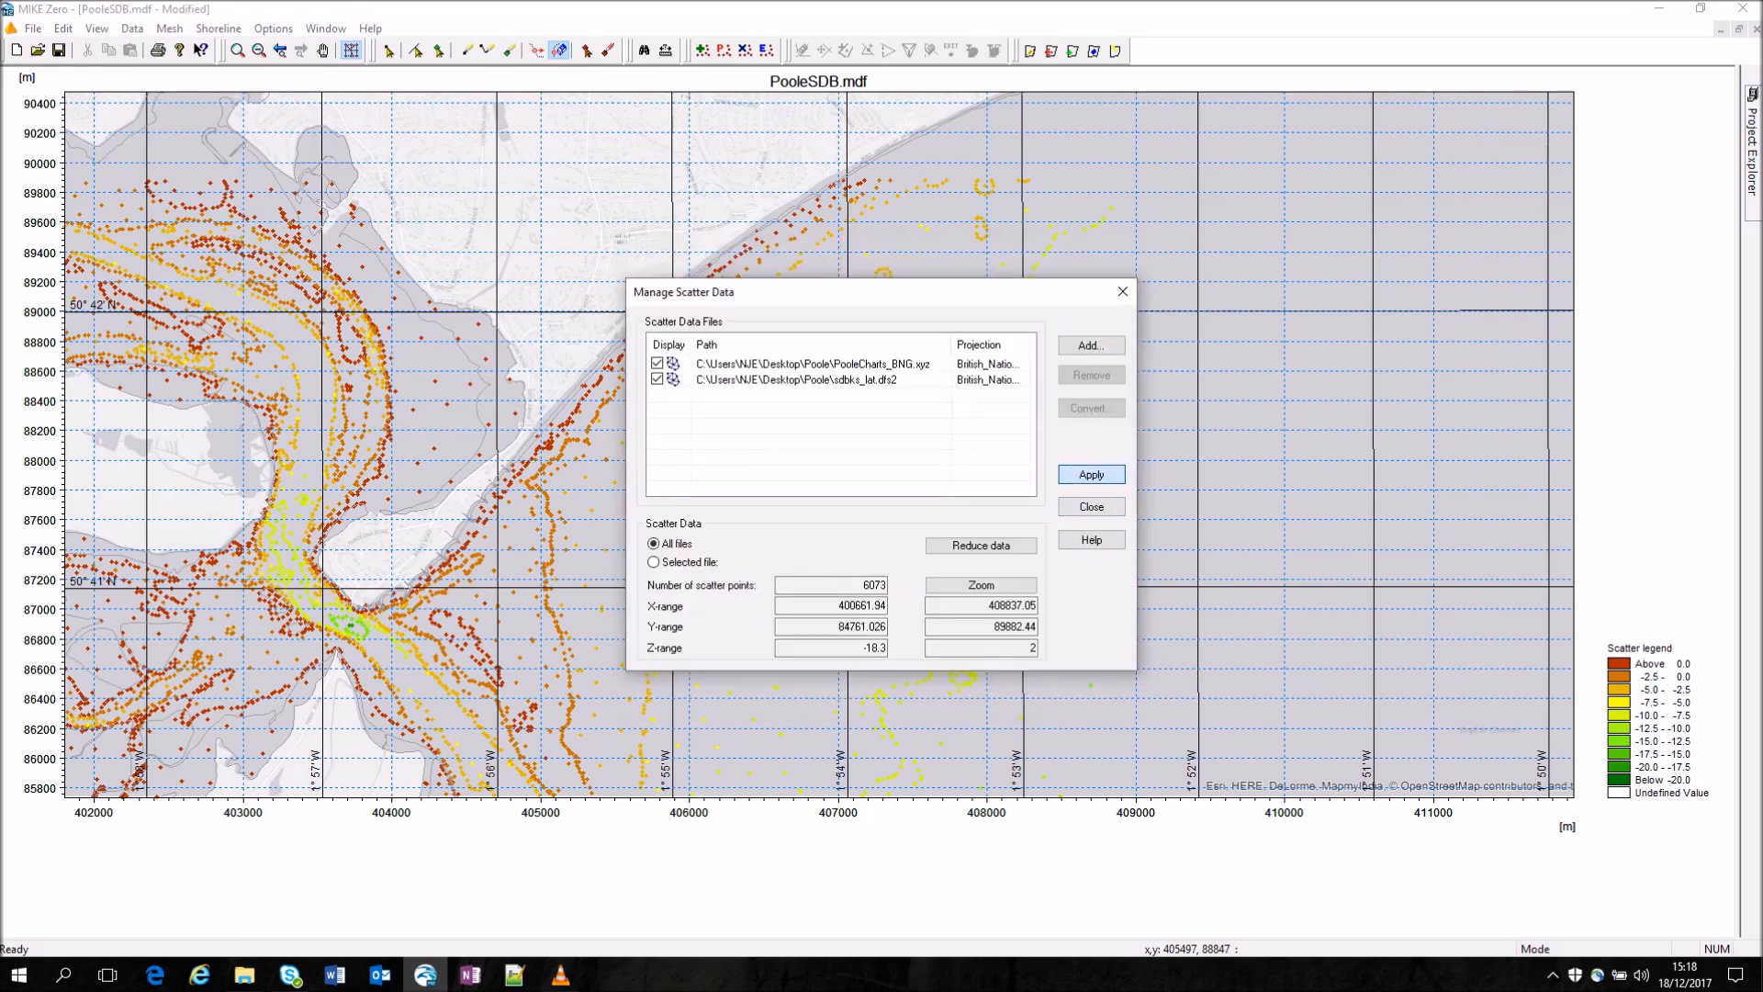
{"action": "left_click", "coordinate": [1089, 474]}
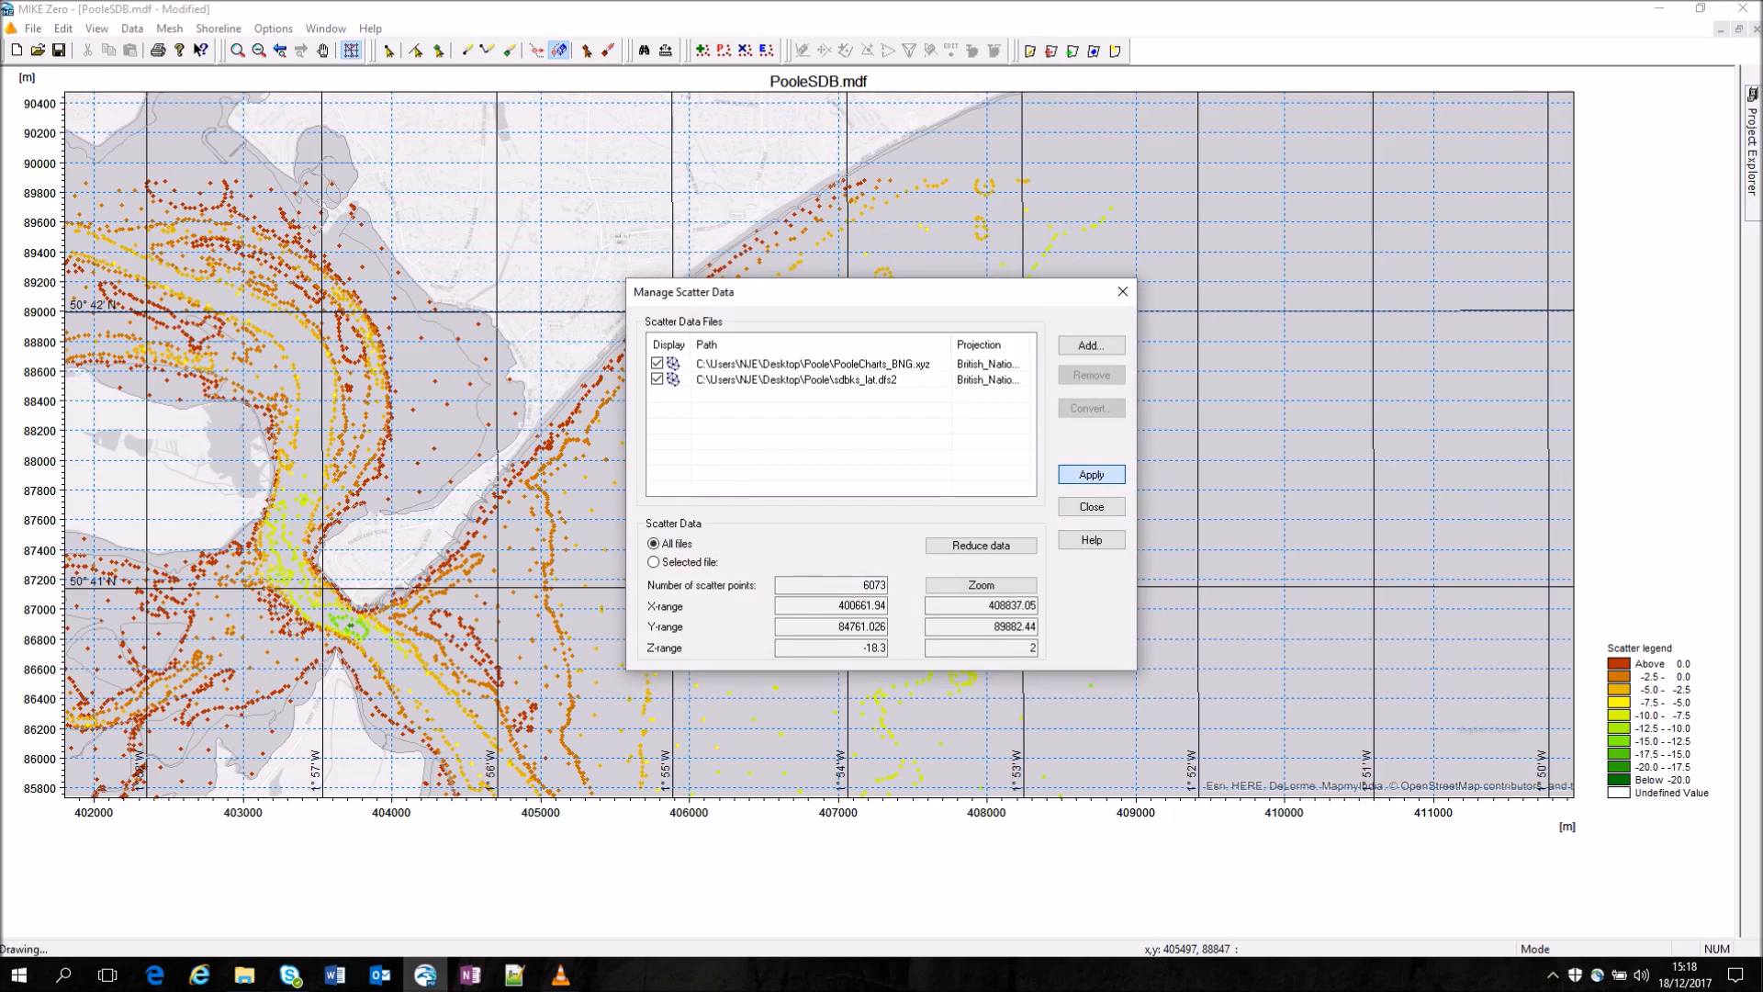
{"action": "left_click", "coordinate": [1089, 474]}
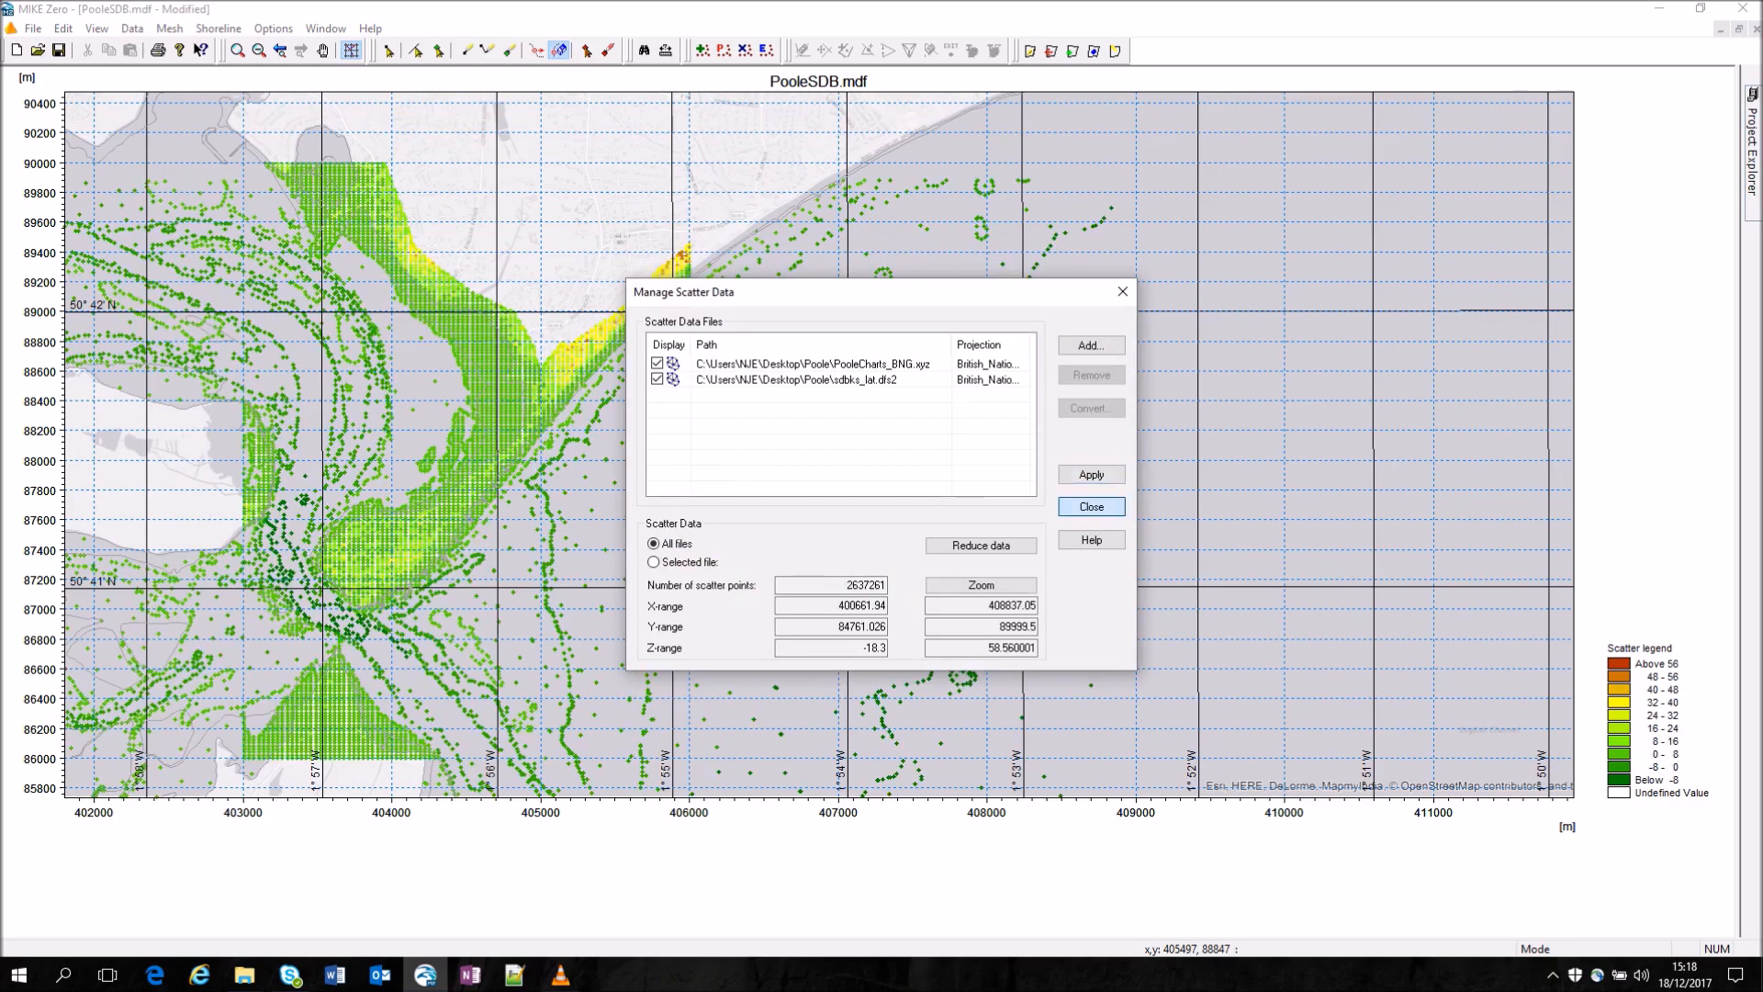
{"action": "left_click", "coordinate": [1089, 507]}
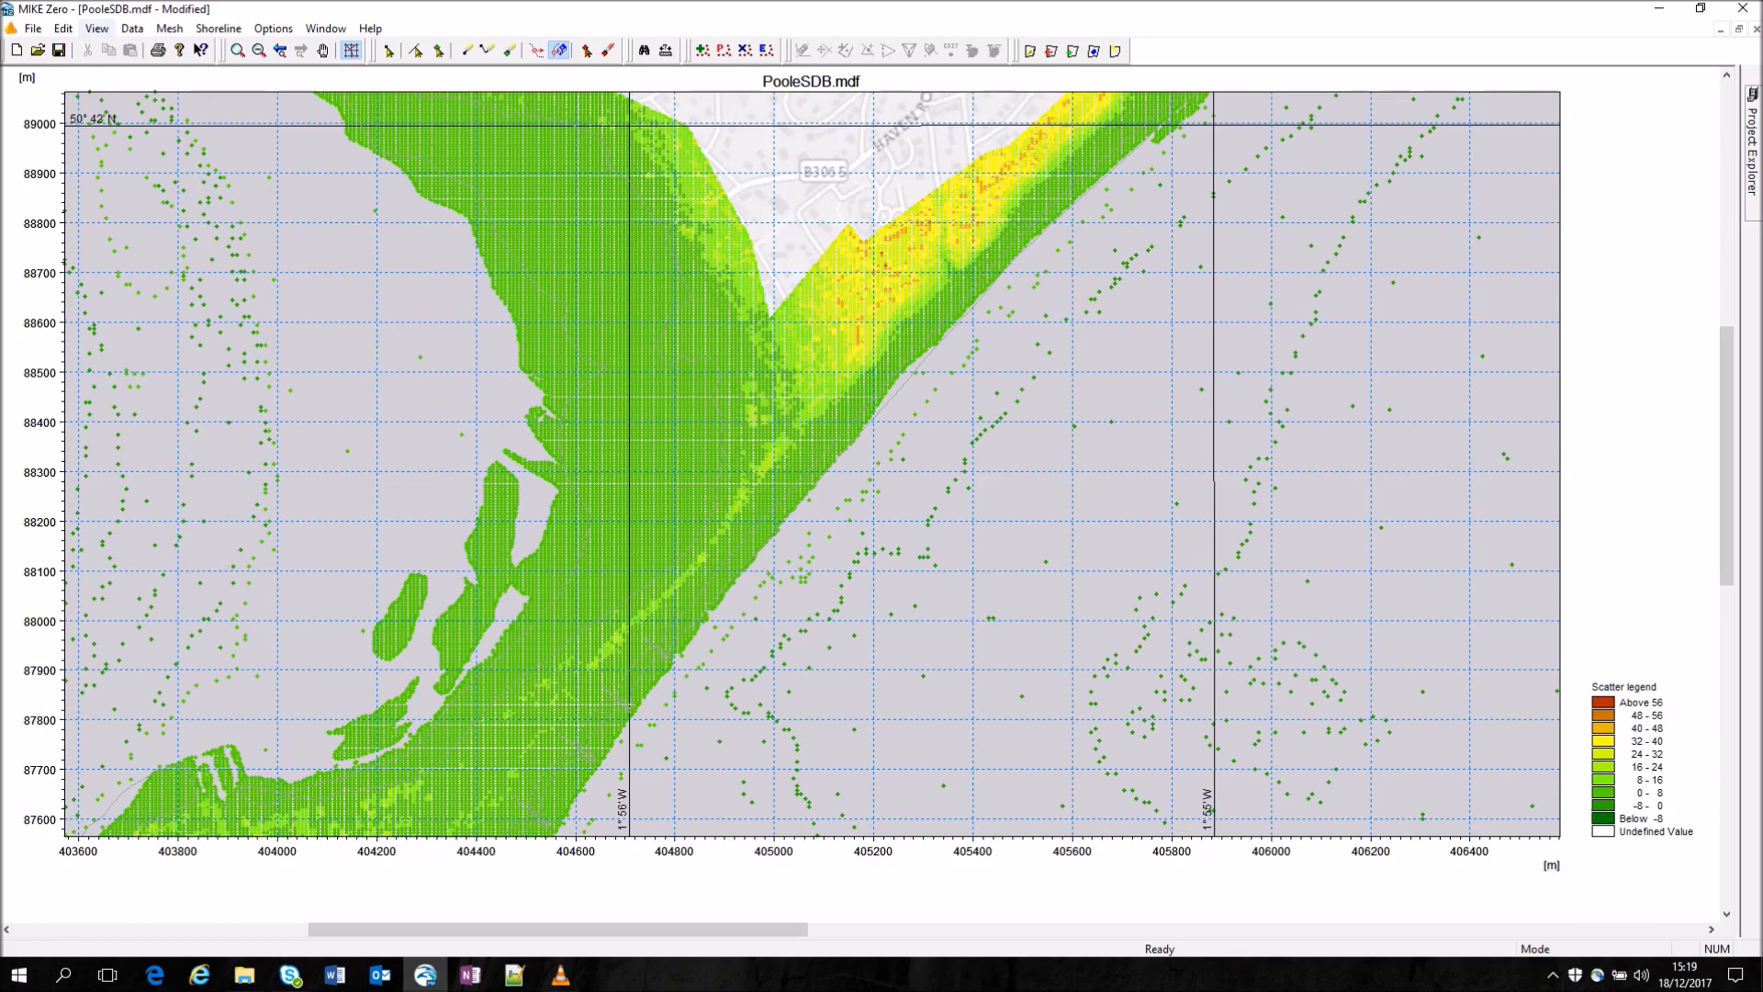
Step: Launch the Datum Converter and load the GCS-WGS84-LAT xyz bathymetry file
{"action": "left_click", "coordinate": [33, 28]}
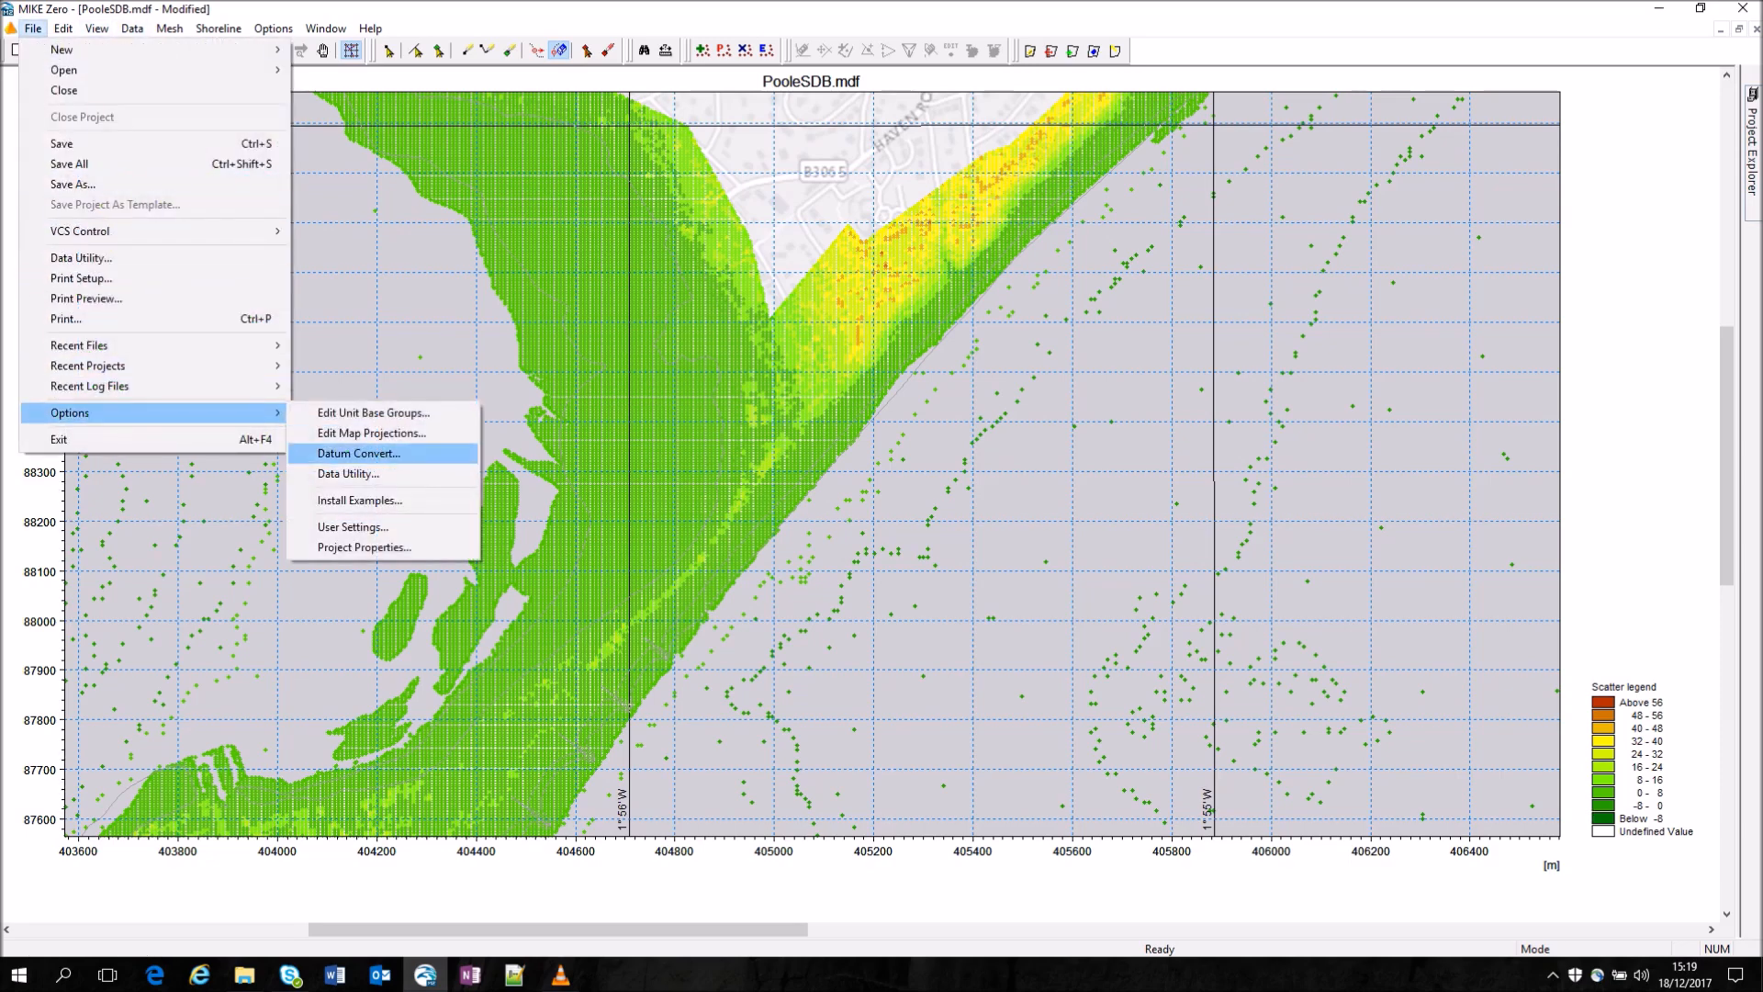
{"action": "left_click", "coordinate": [358, 453]}
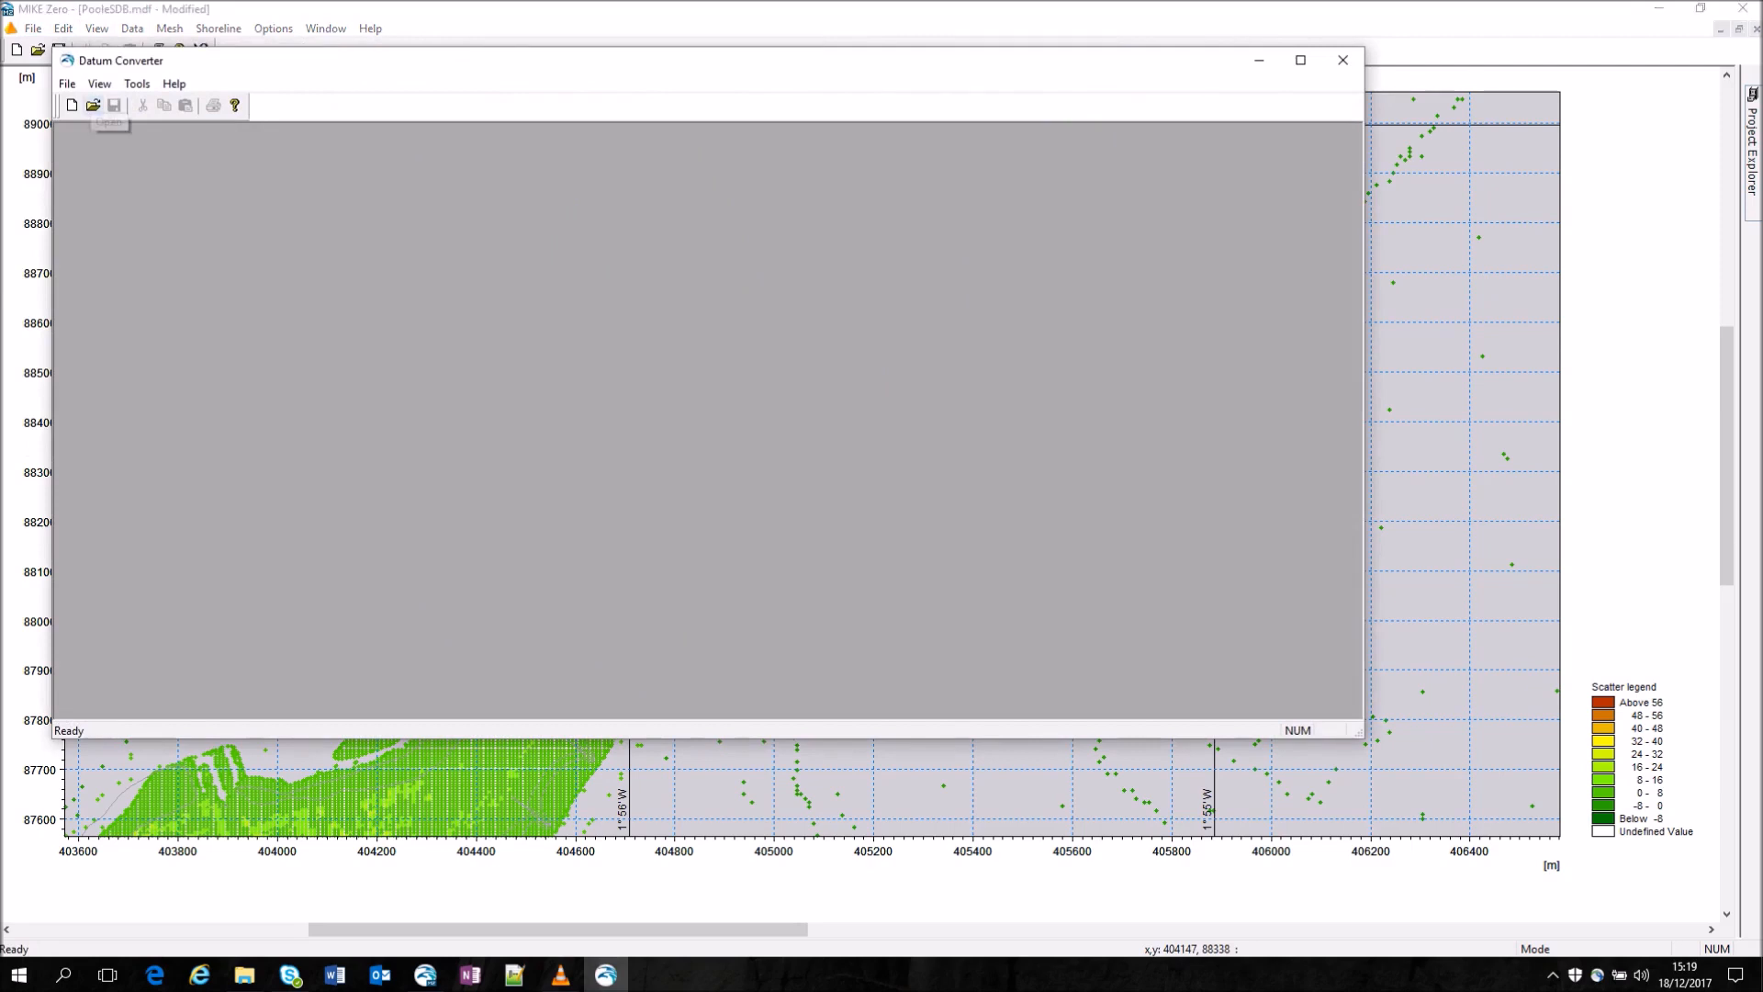
{"action": "left_click", "coordinate": [92, 105]}
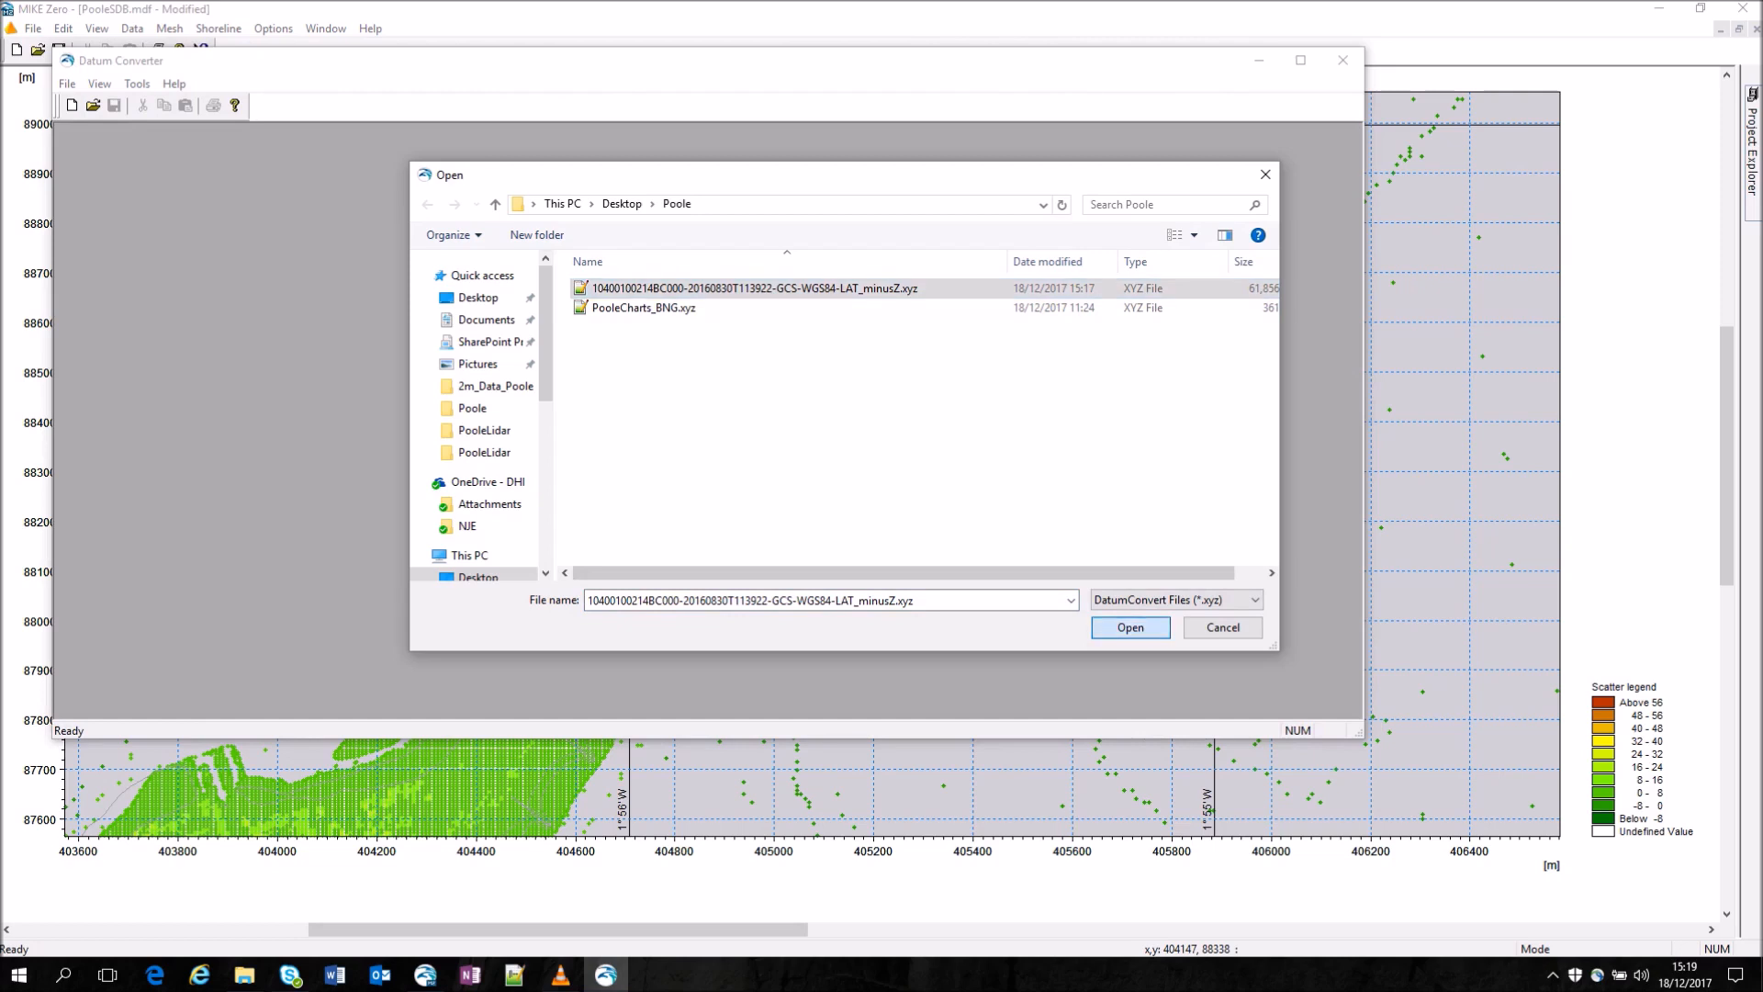
{"action": "left_click", "coordinate": [1129, 628]}
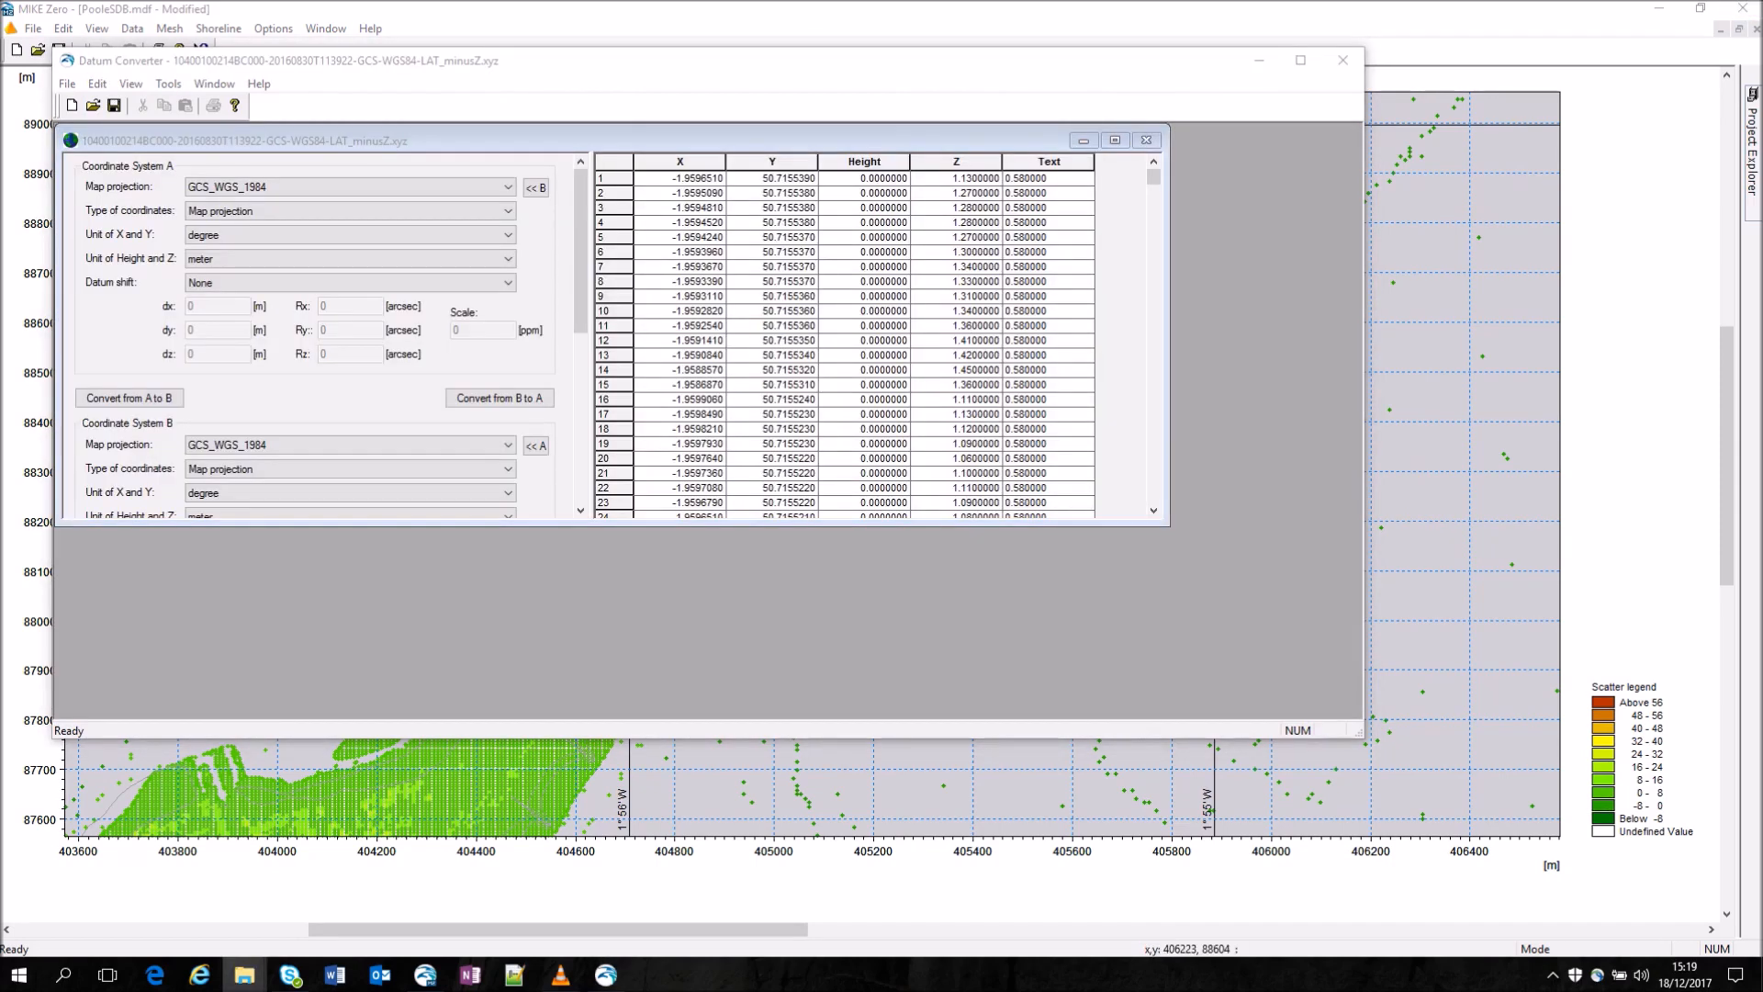
Step: Bring up the saved conversion templates via Tools > Open Conversion Template
{"action": "scroll", "scroll_direction": "down", "scroll_amount": 3}
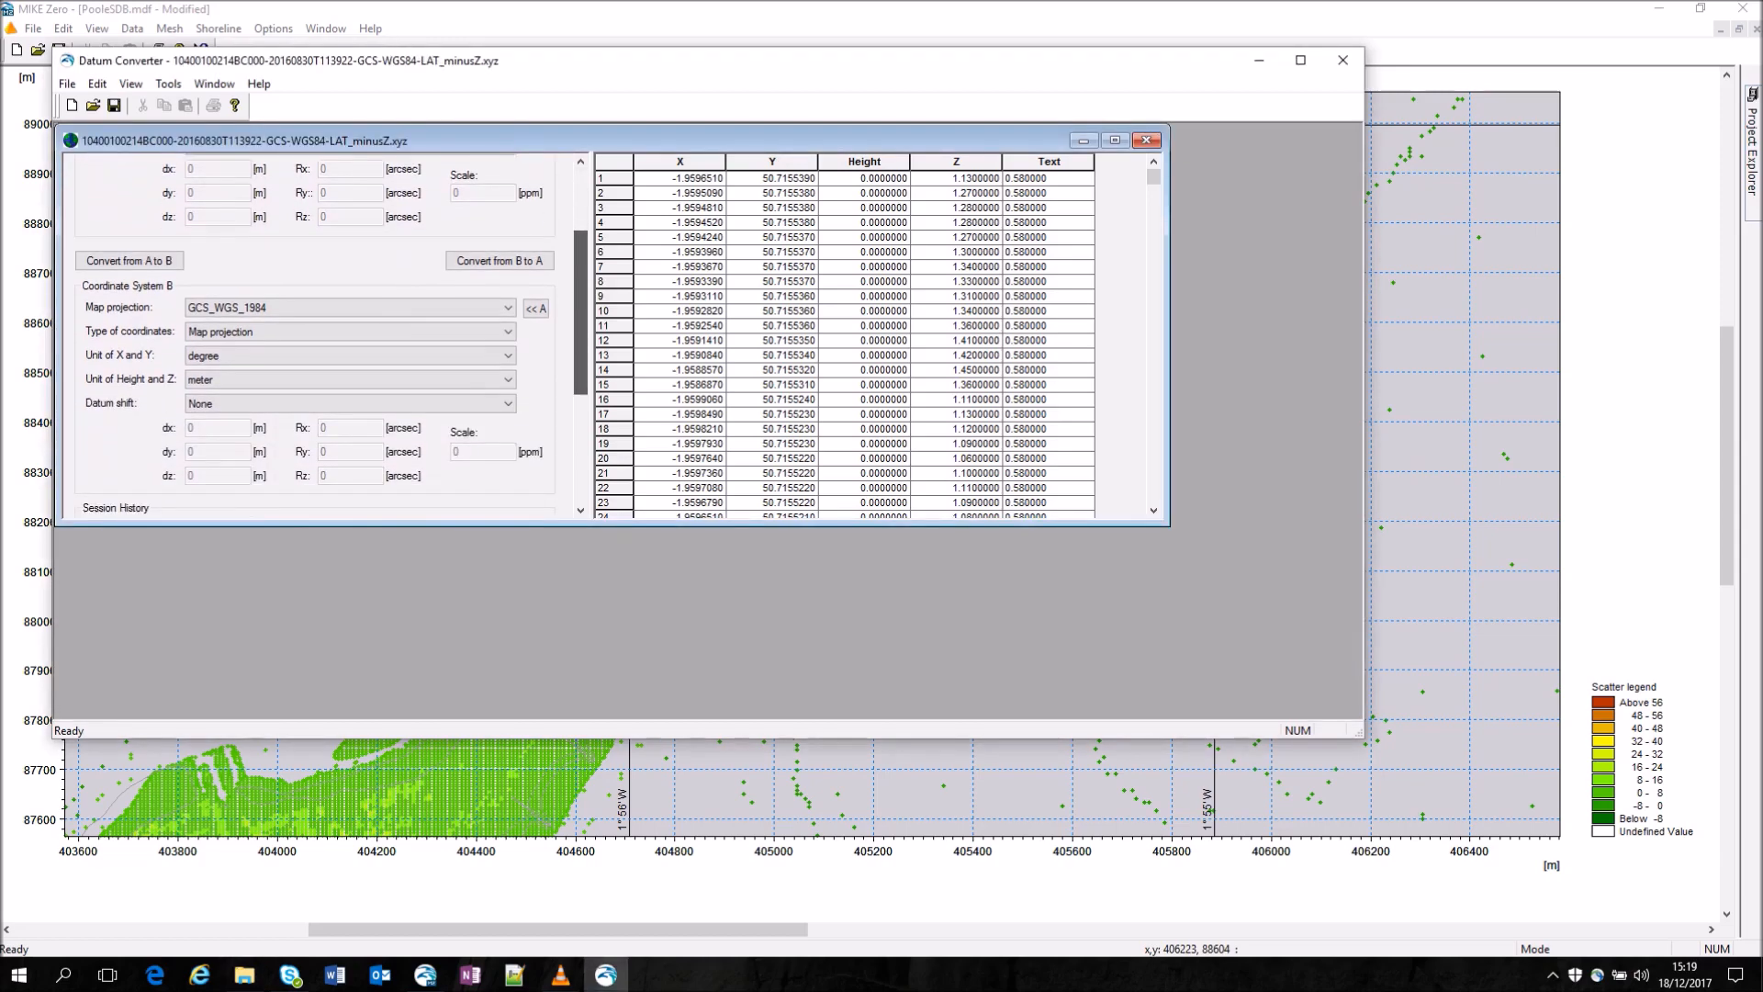
{"action": "left_click", "coordinate": [167, 82]}
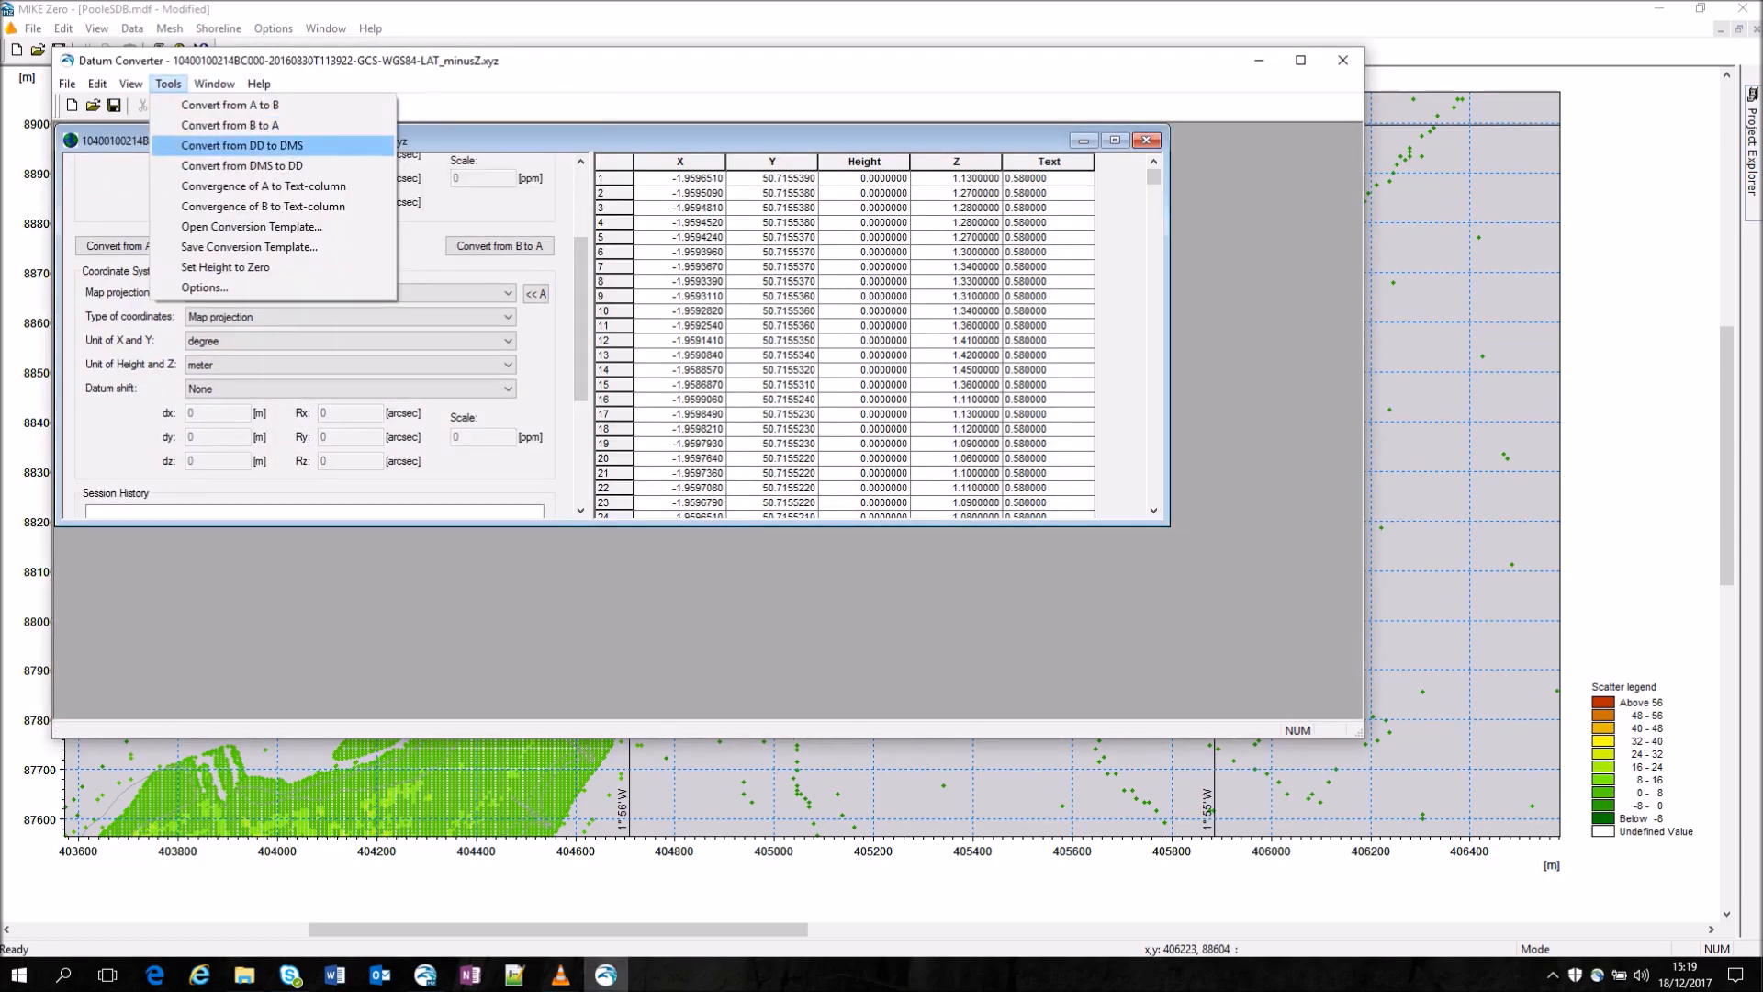
{"action": "left_click", "coordinate": [250, 226]}
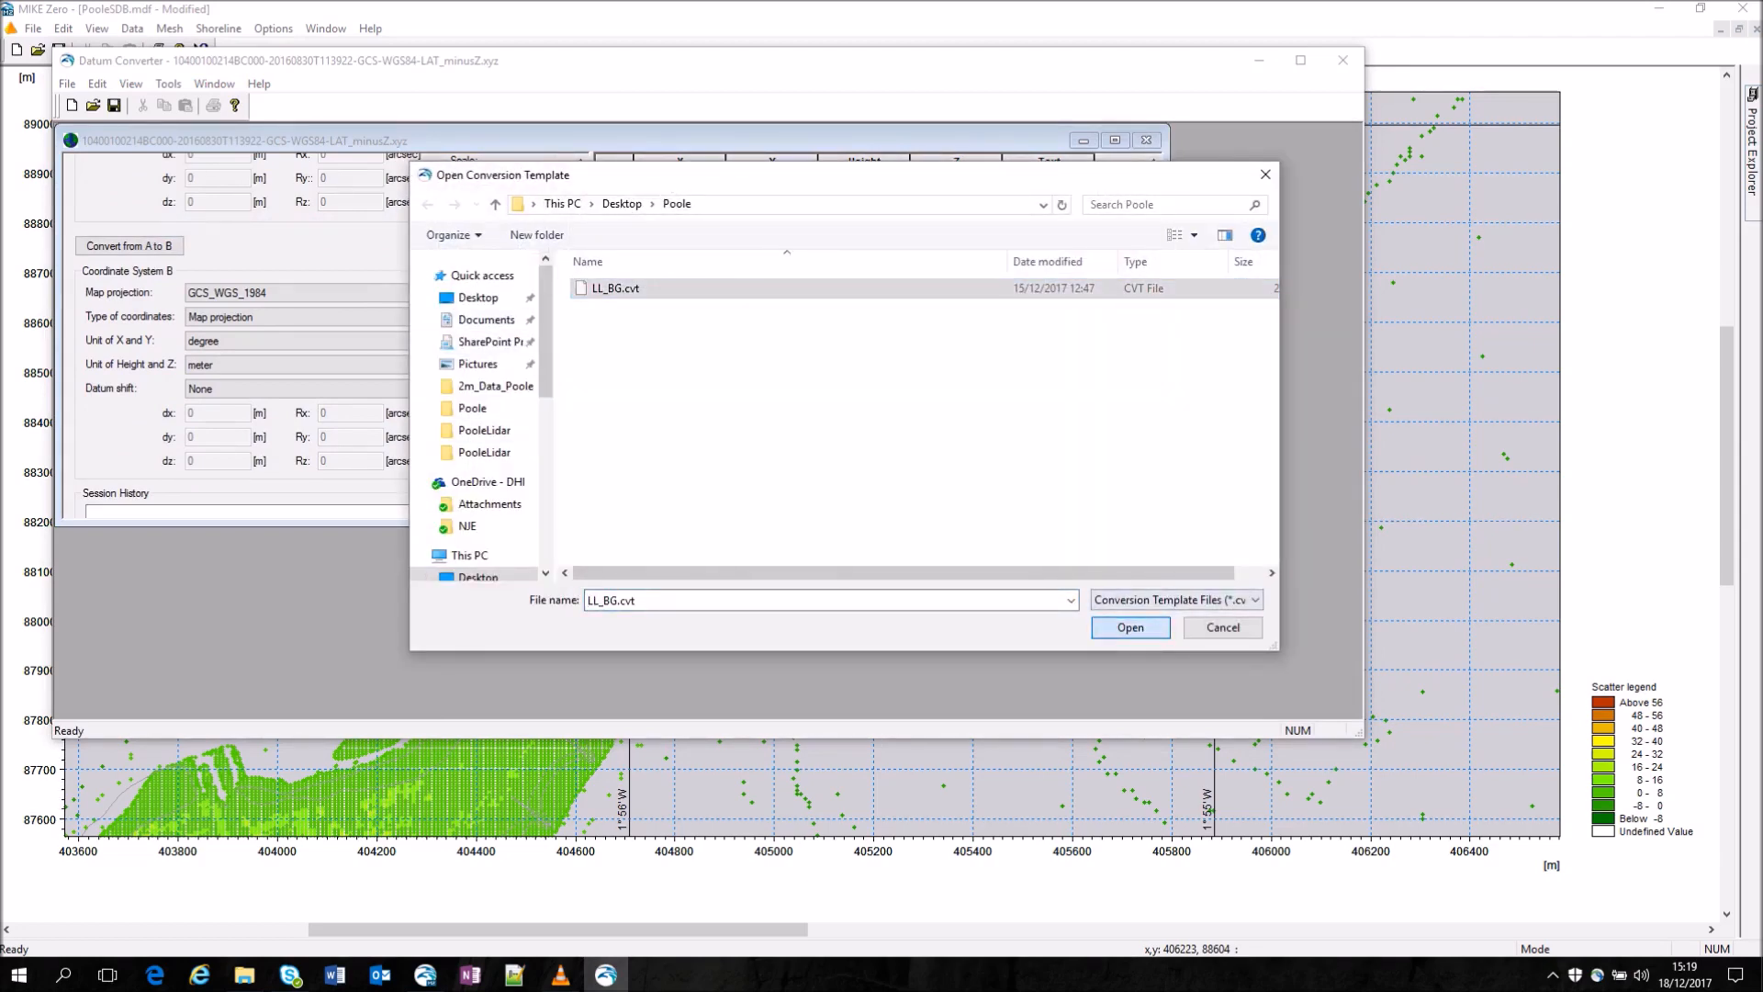
Step: Apply the LL_BG.cvt template and convert the WGS84 points from A to B into British National Grid
{"action": "left_click", "coordinate": [1129, 628]}
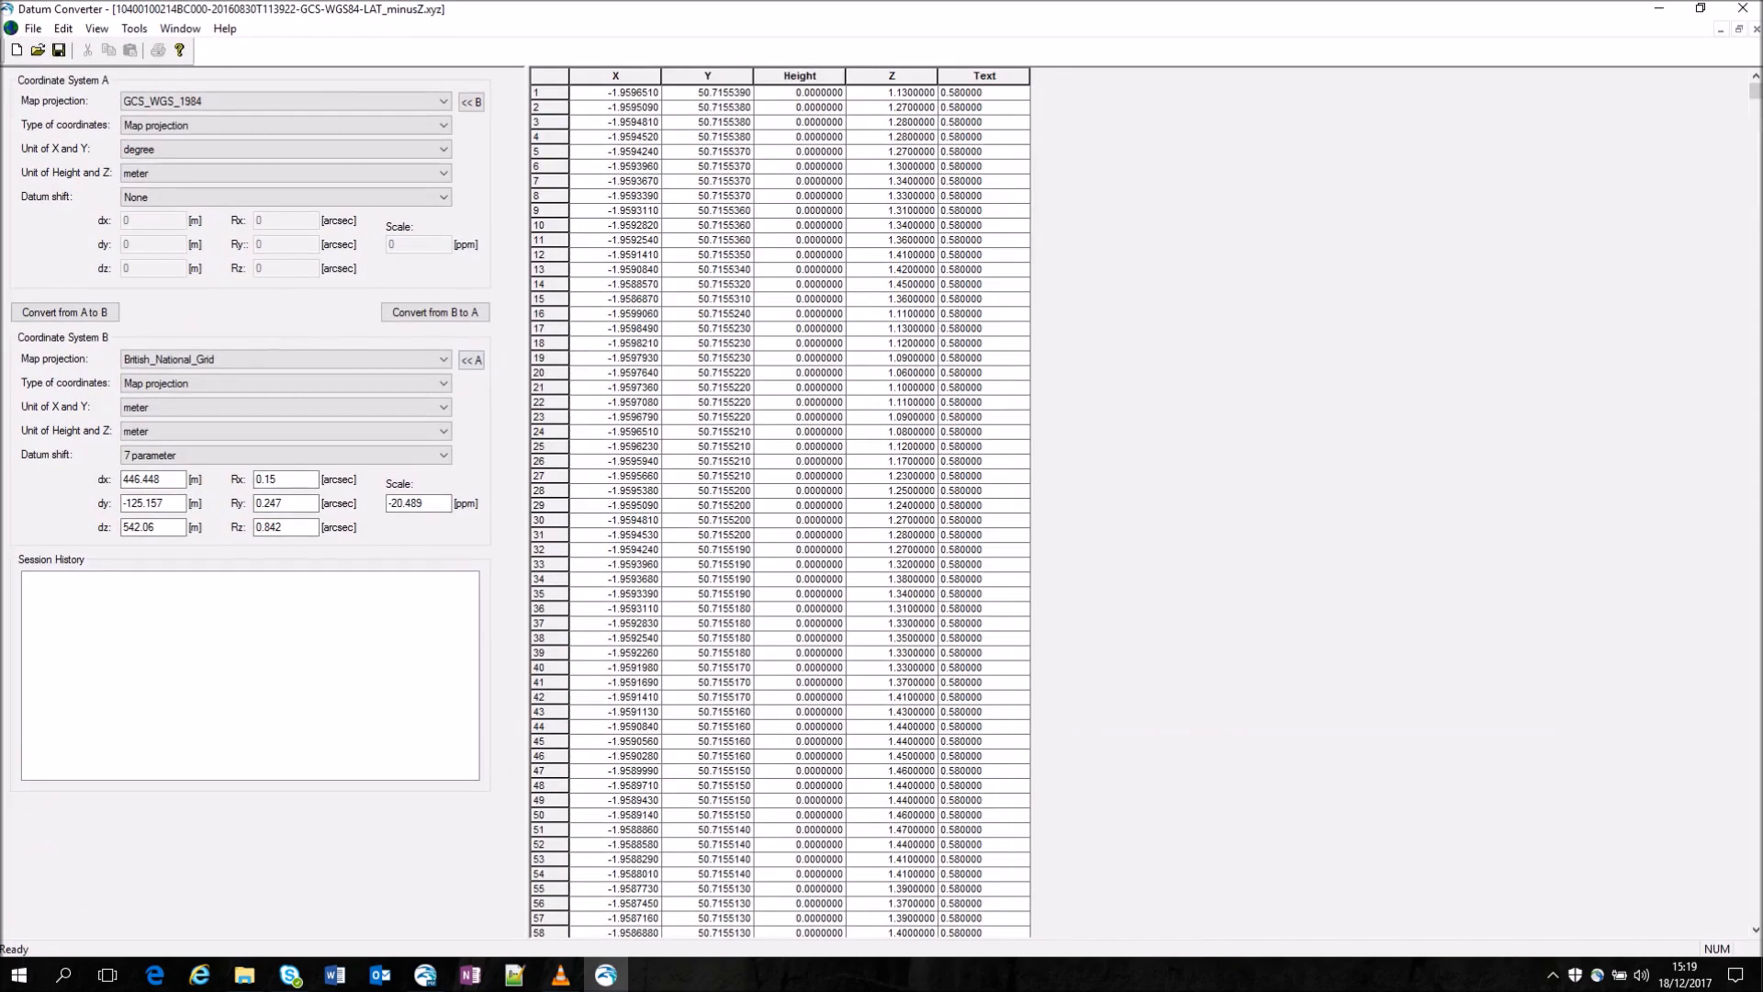
{"action": "left_click", "coordinate": [799, 76]}
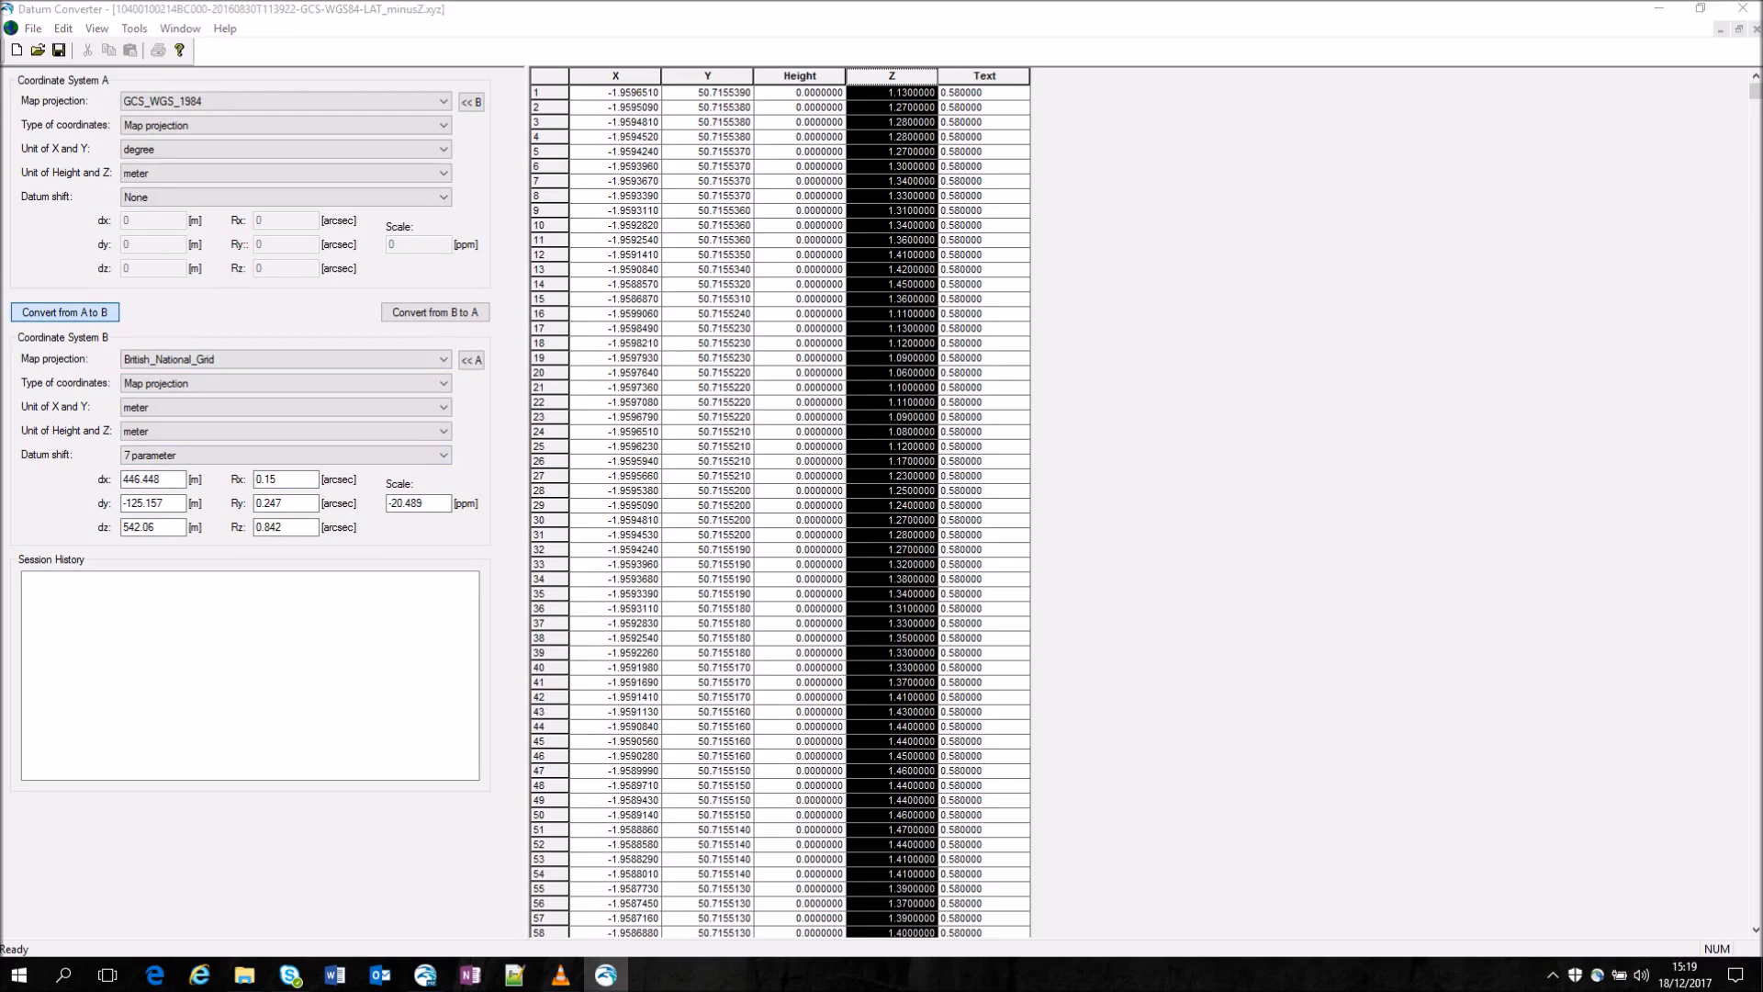
{"action": "left_click", "coordinate": [63, 312]}
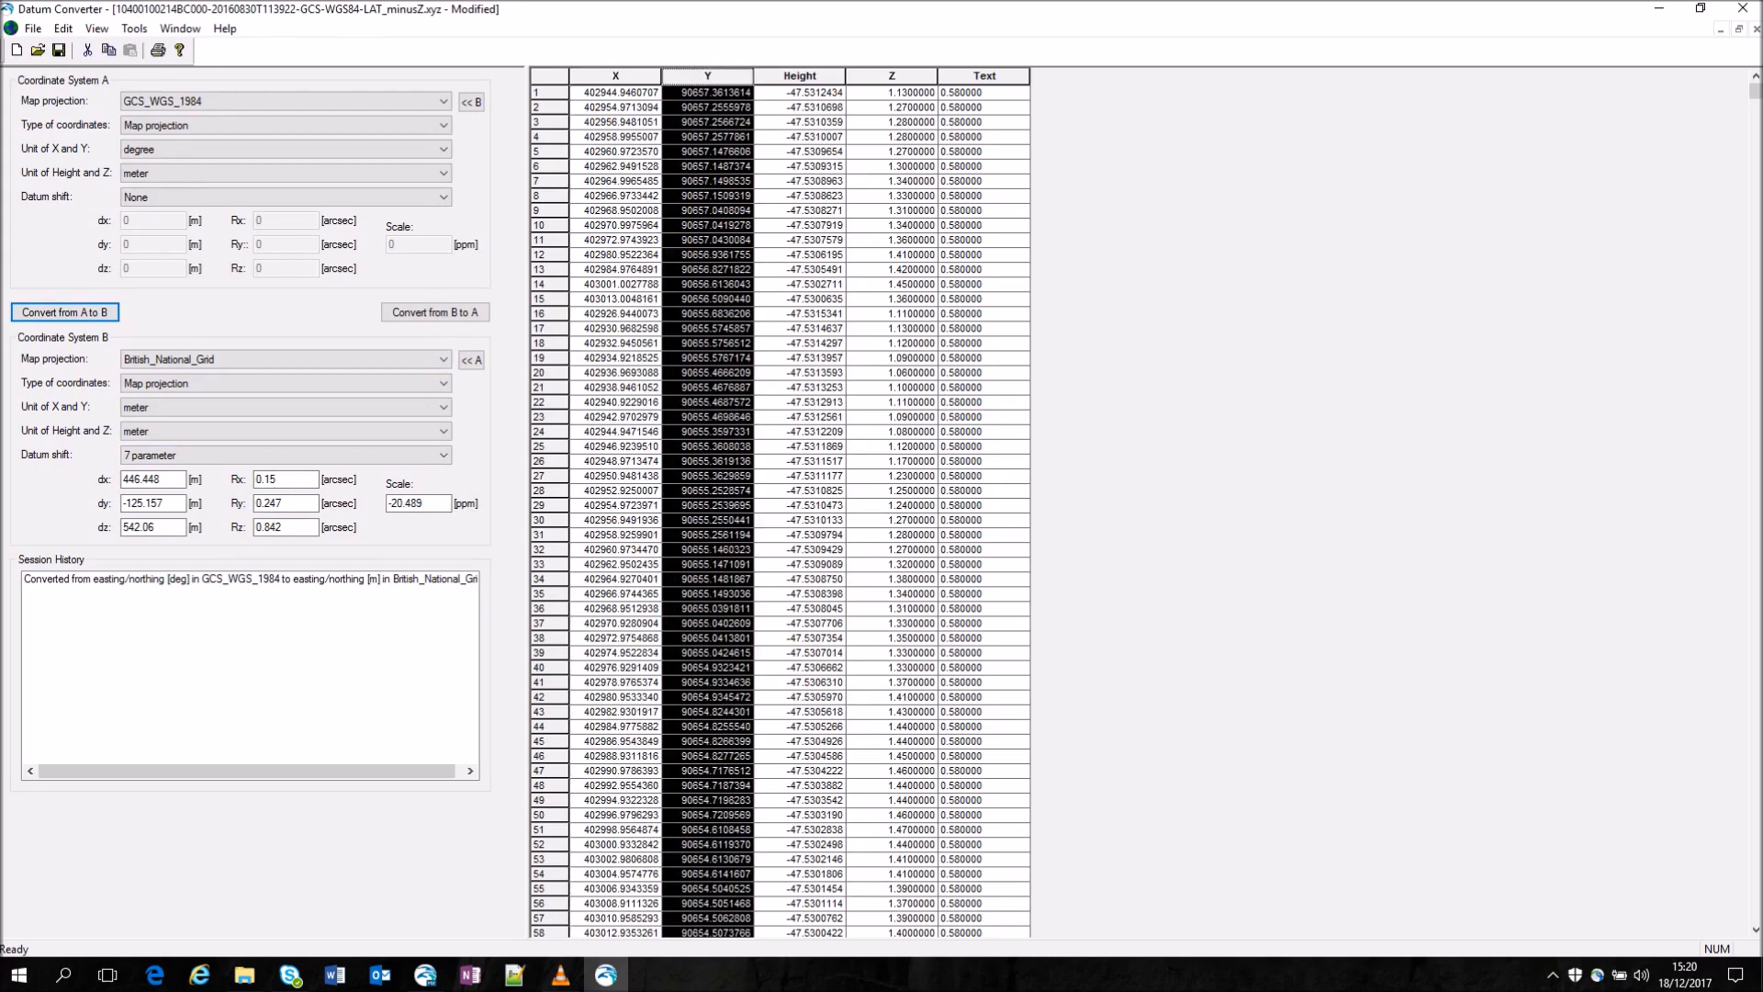
{"action": "left_click", "coordinate": [33, 27]}
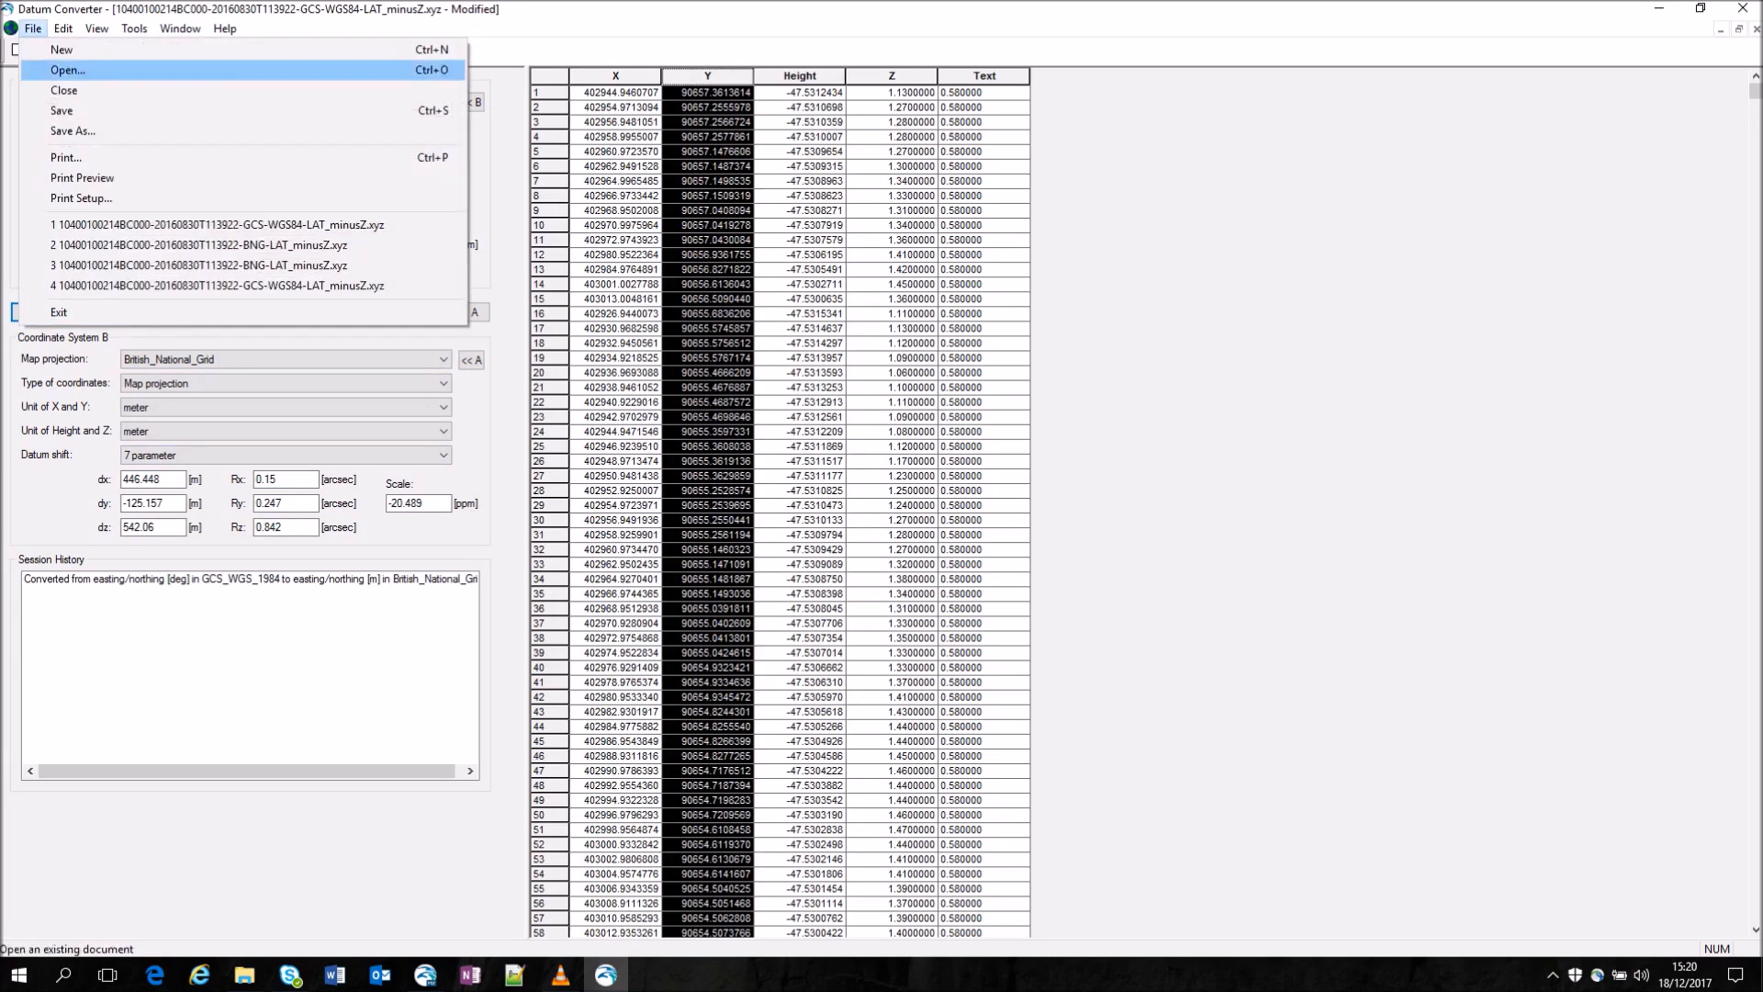
Step: Save the converted points as the BNG-LAT_minusZ.xyz copy of the bathymetry file
{"action": "left_click", "coordinate": [73, 133]}
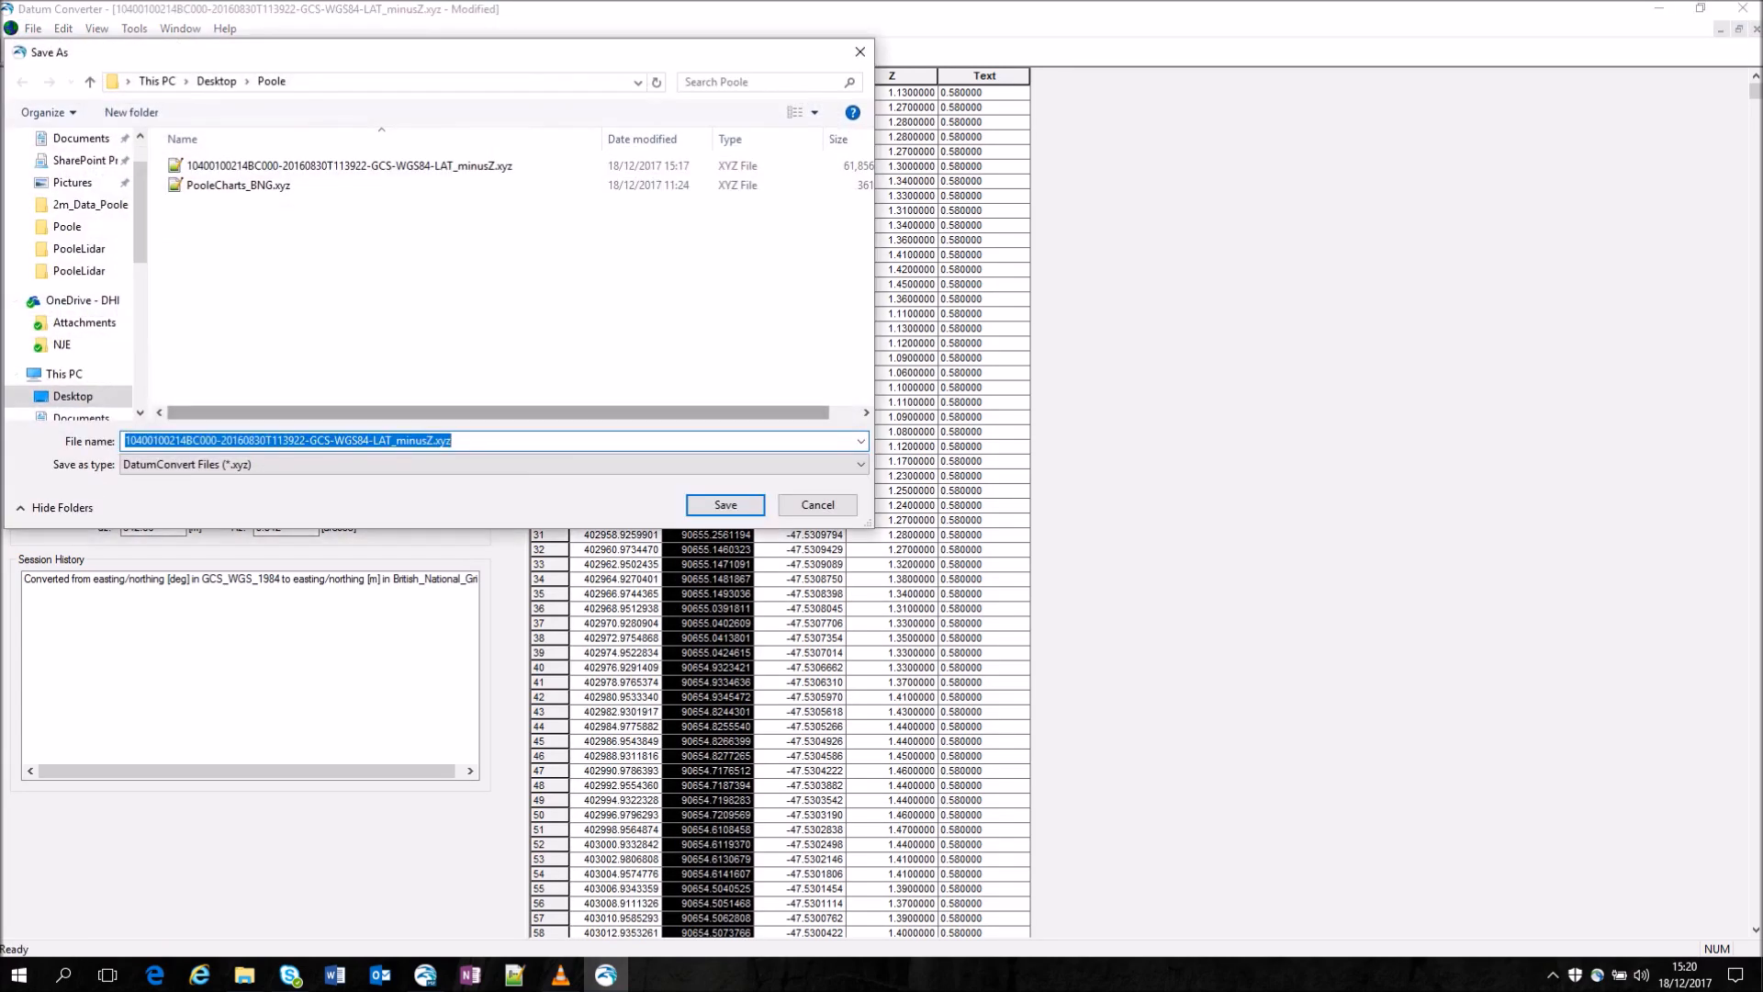
{"action": "double_click", "coordinate": [338, 440]}
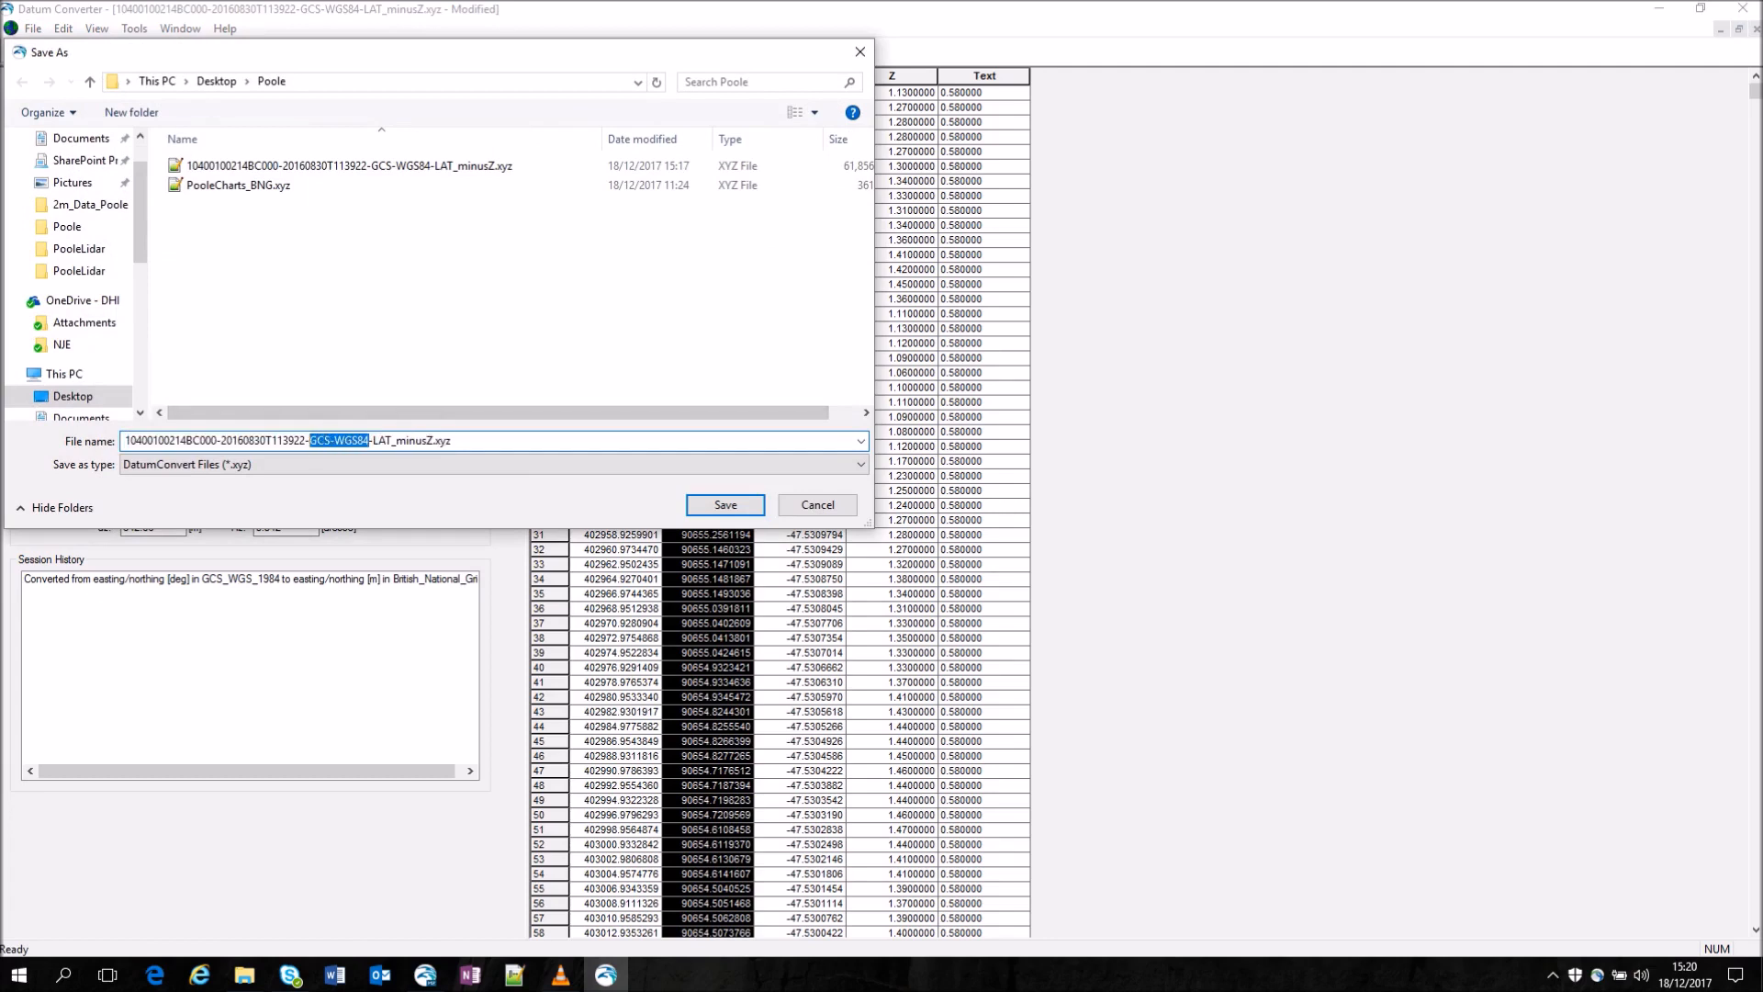
{"action": "type", "text": "BNG"}
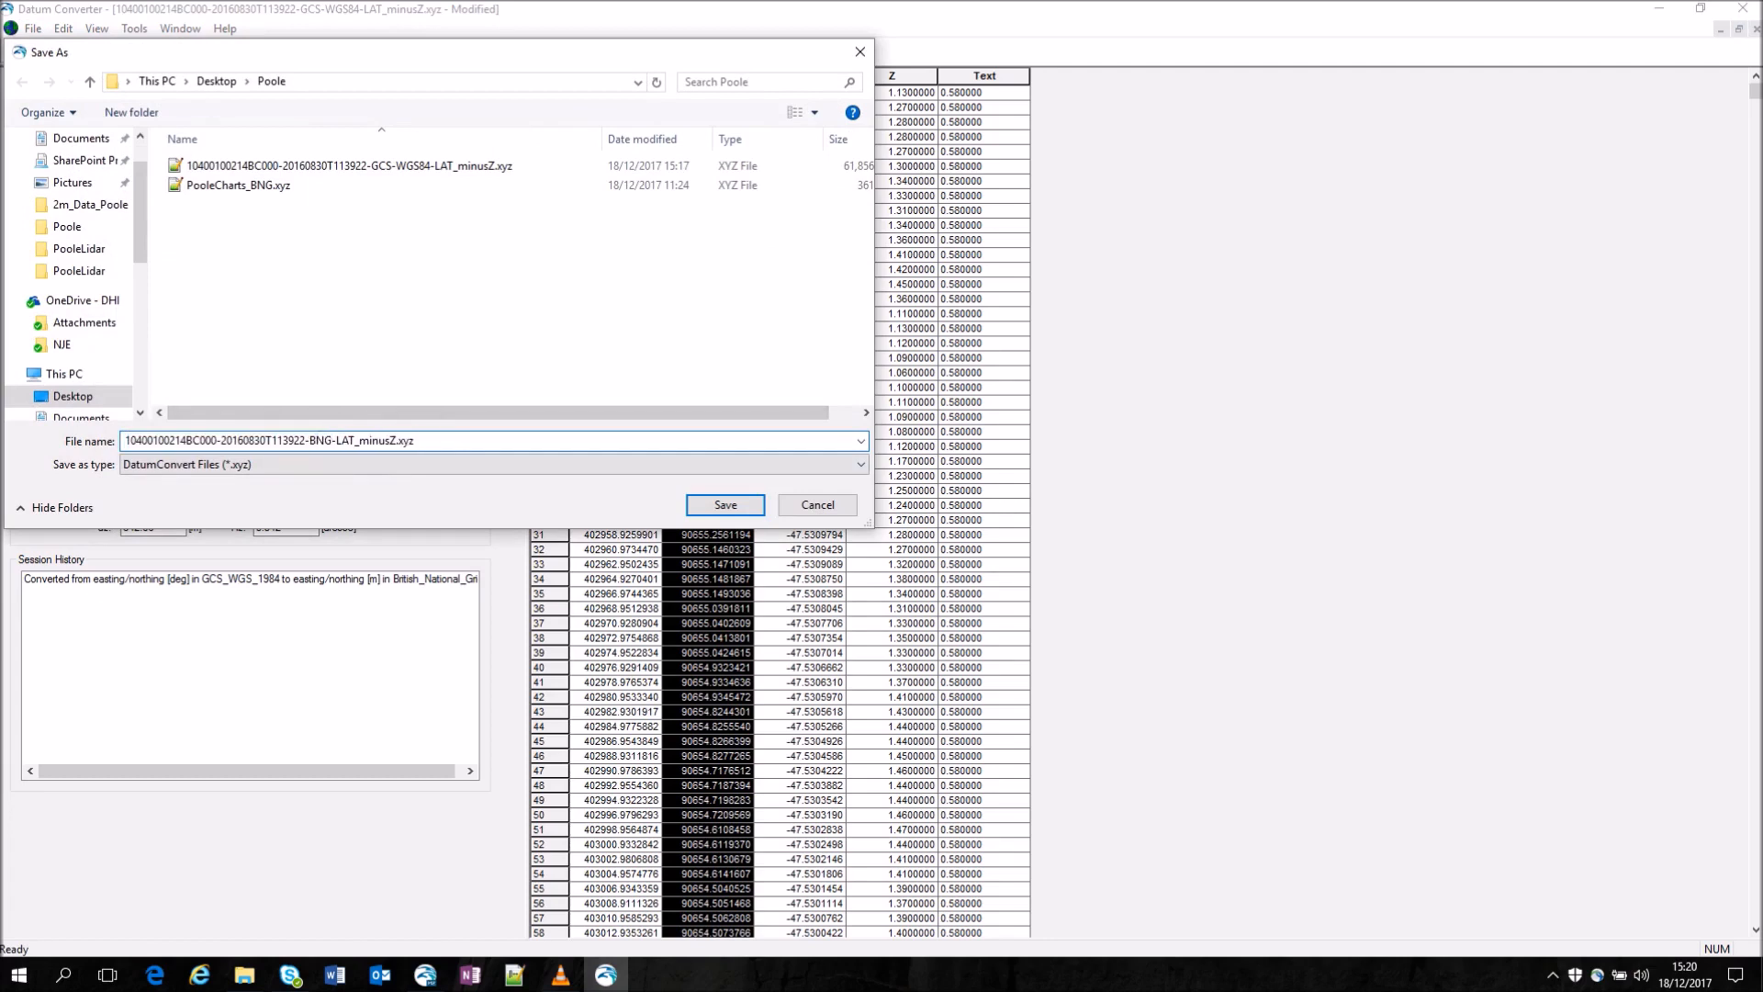
{"action": "left_click", "coordinate": [726, 503]}
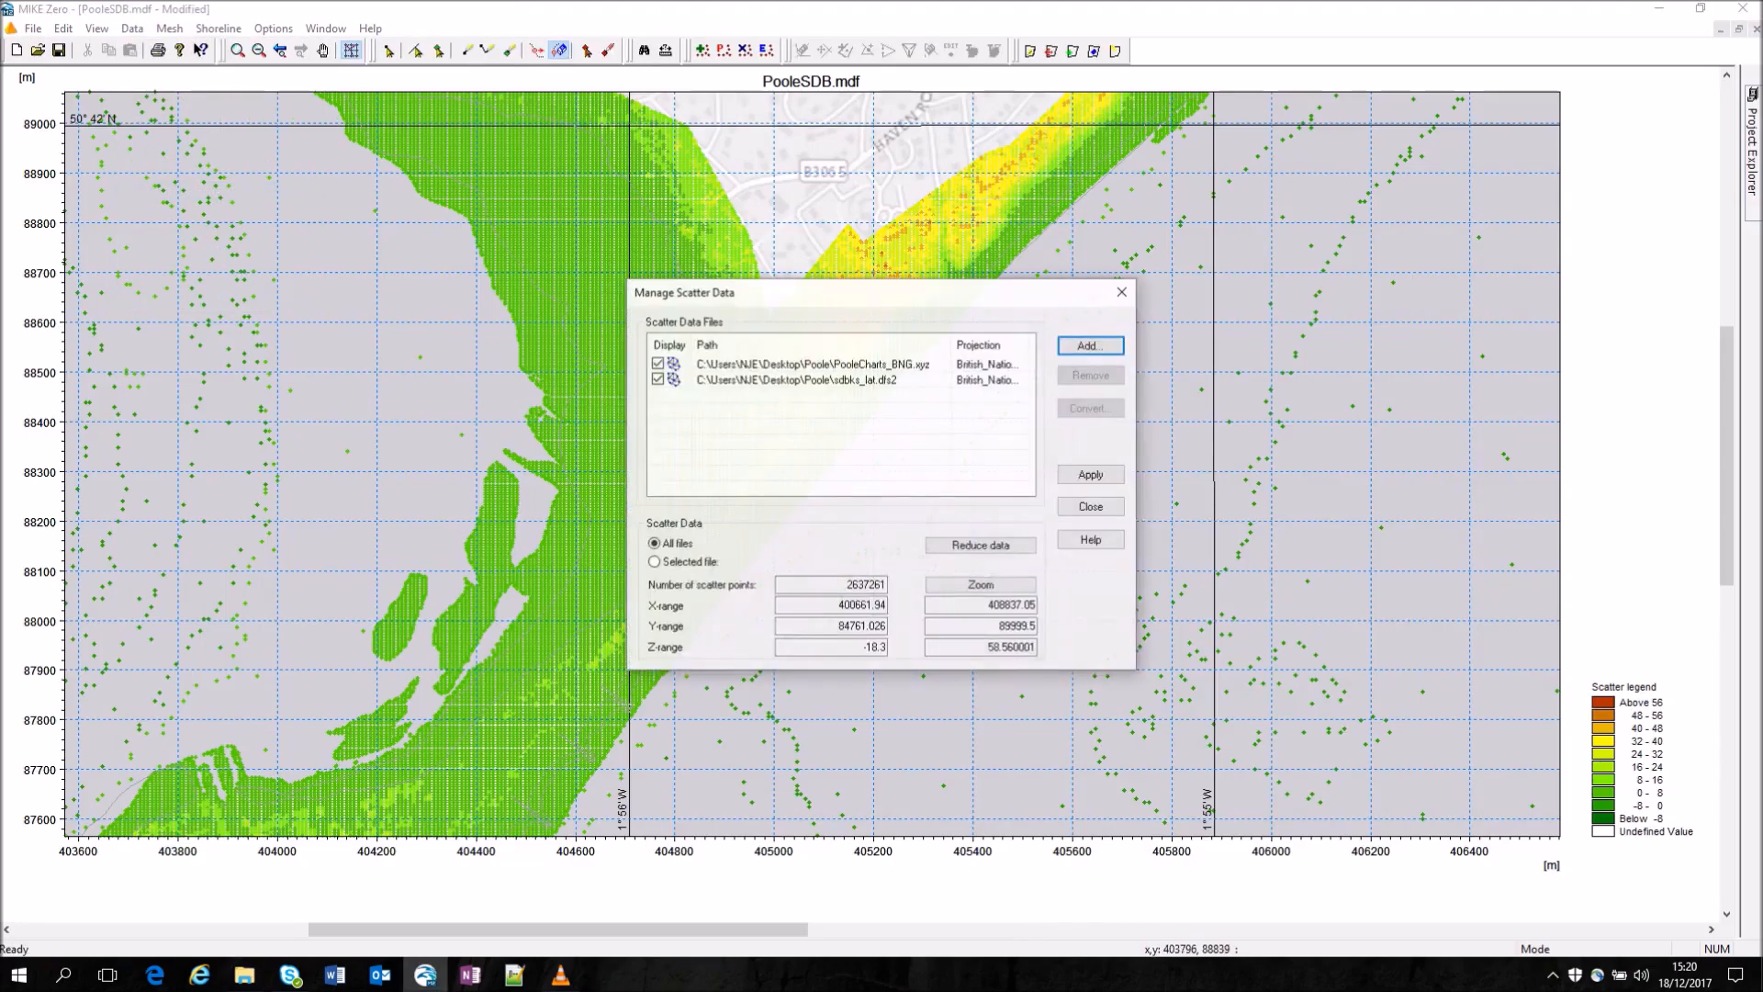
Step: Add BNG-LAT_minusZ.xyz as British_National_Grid scatter data, bringing the map to 4,231,640 points
{"action": "left_click", "coordinate": [1087, 345]}
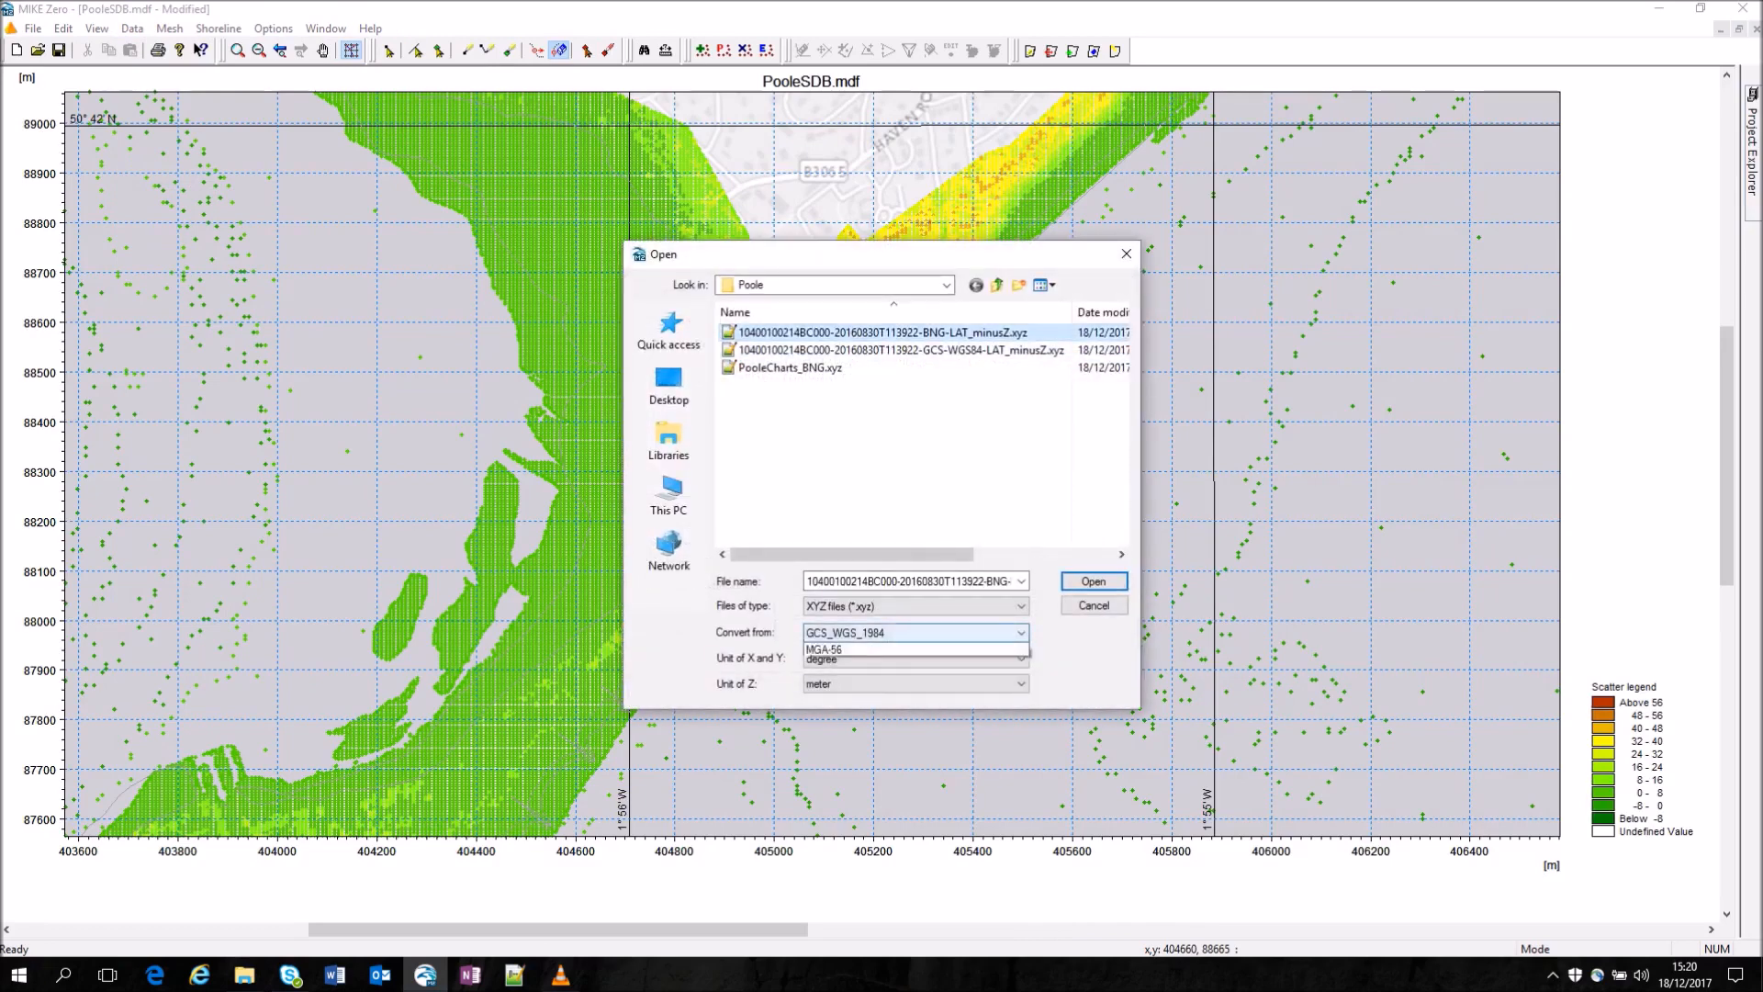
{"action": "left_click", "coordinate": [850, 631]}
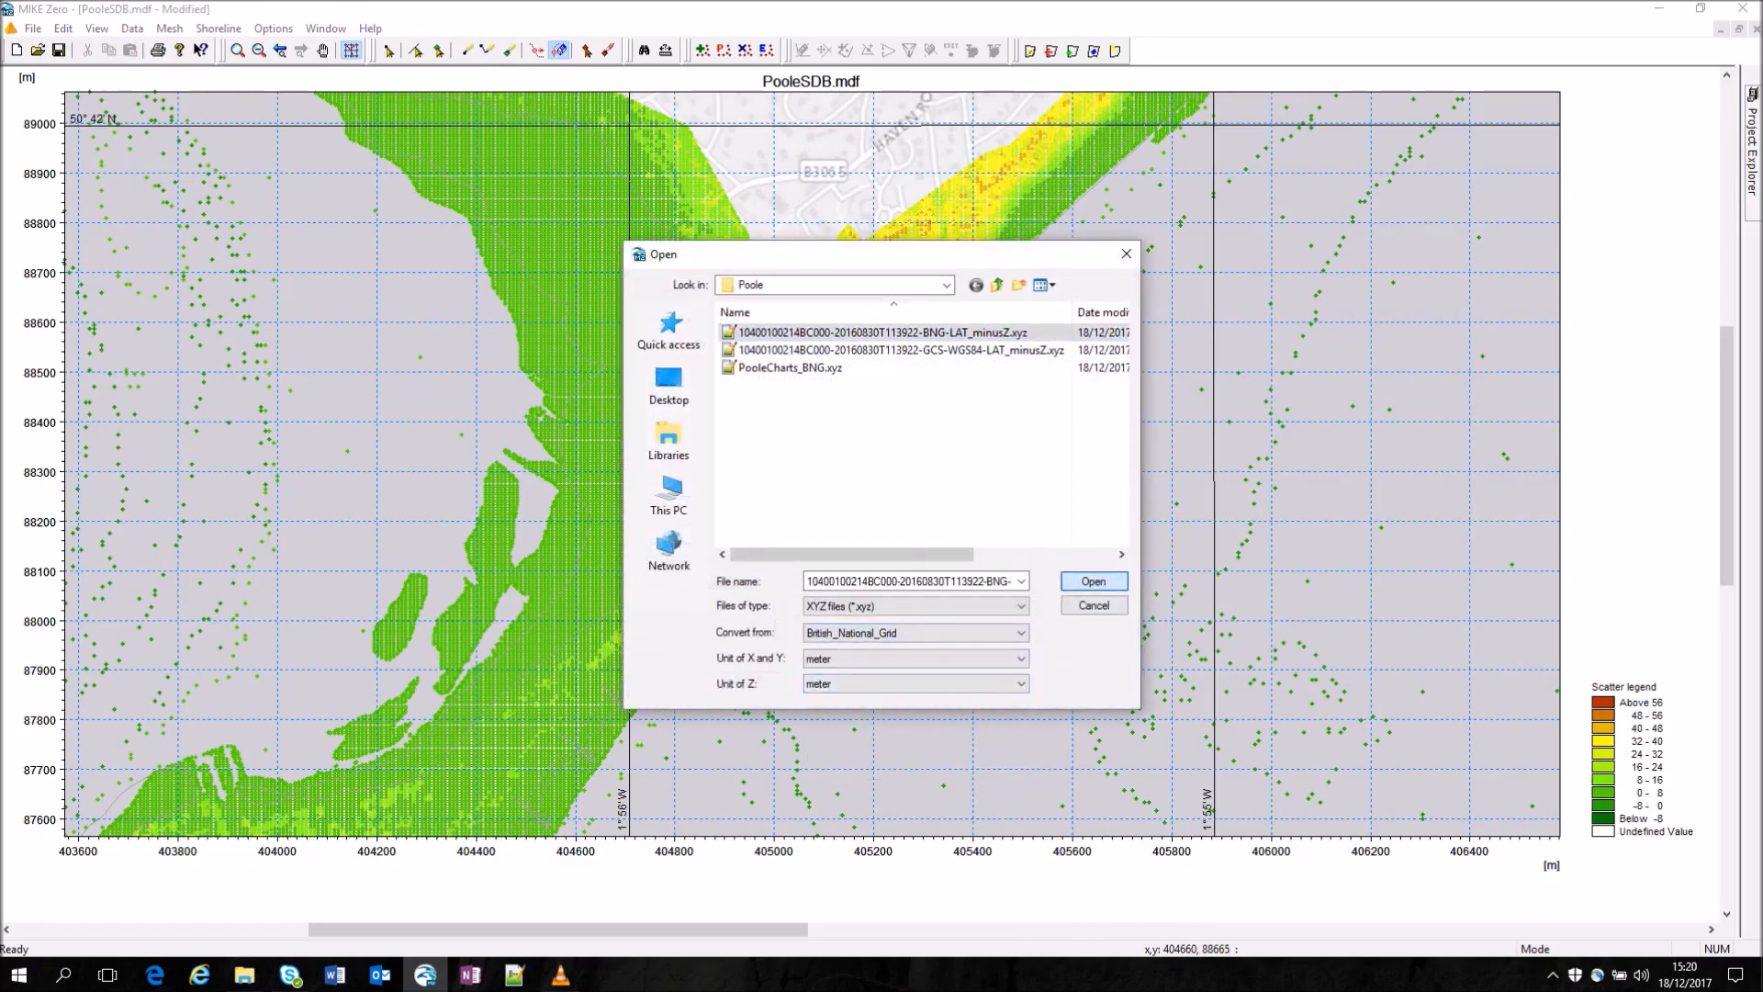
{"action": "left_click", "coordinate": [1089, 582]}
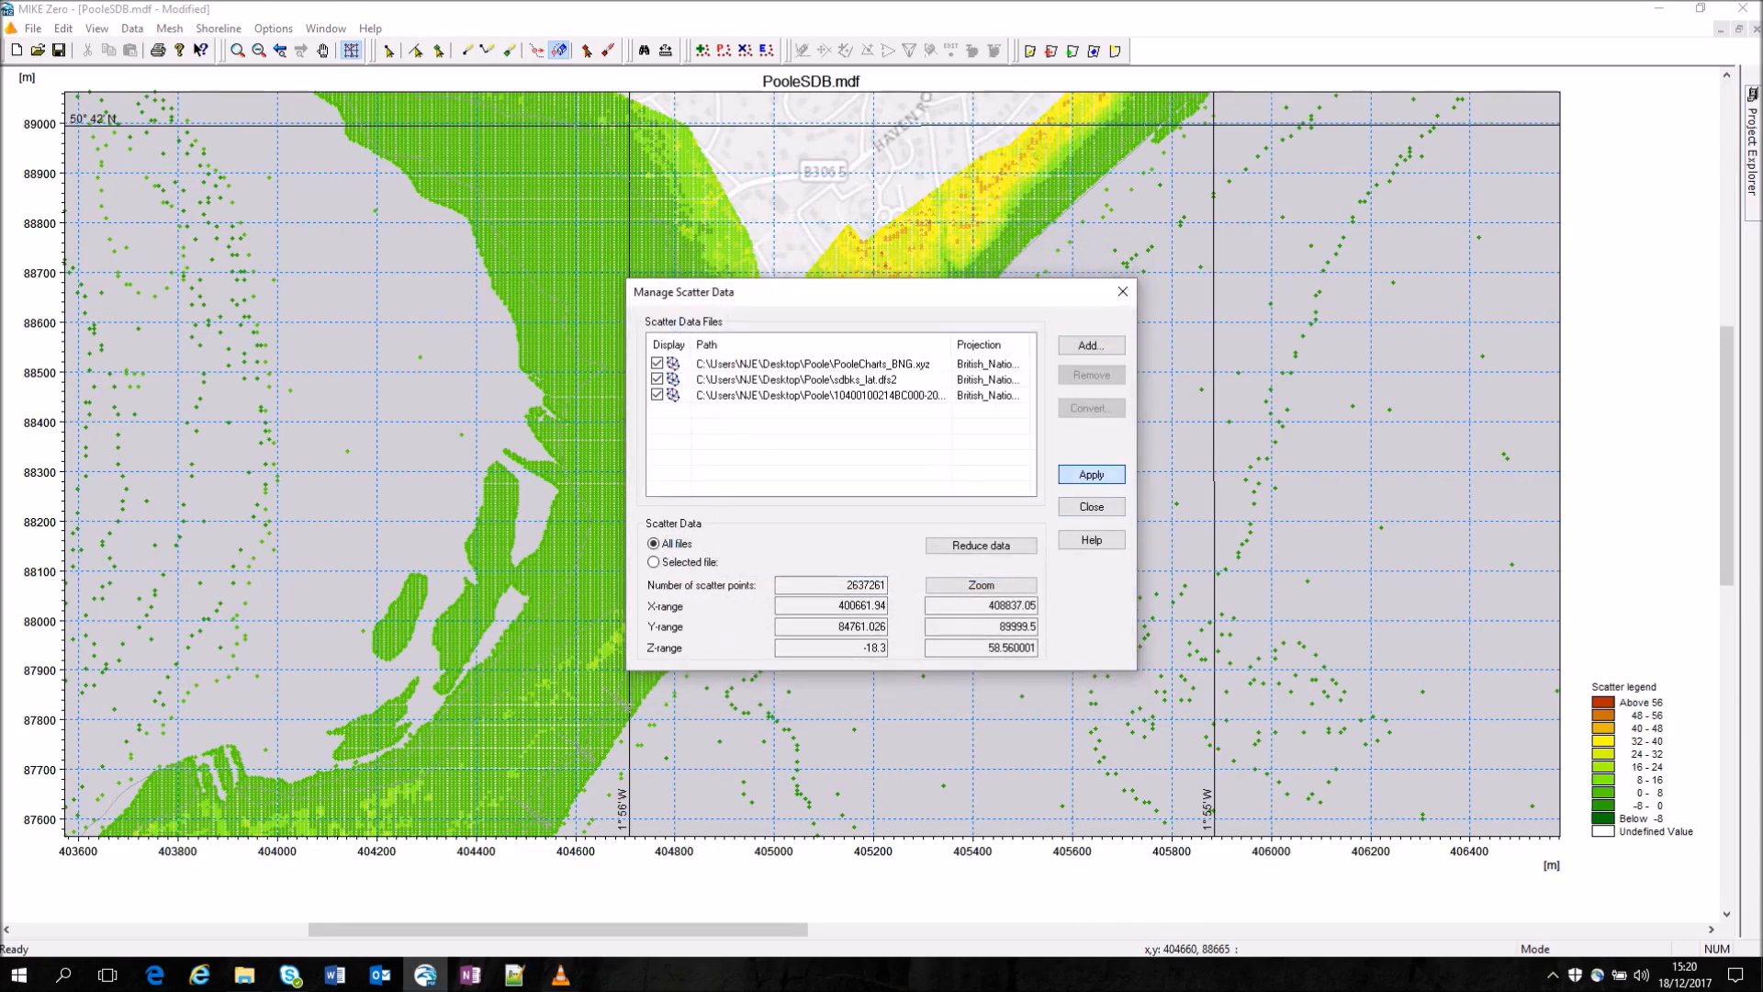
{"action": "left_click", "coordinate": [1089, 474]}
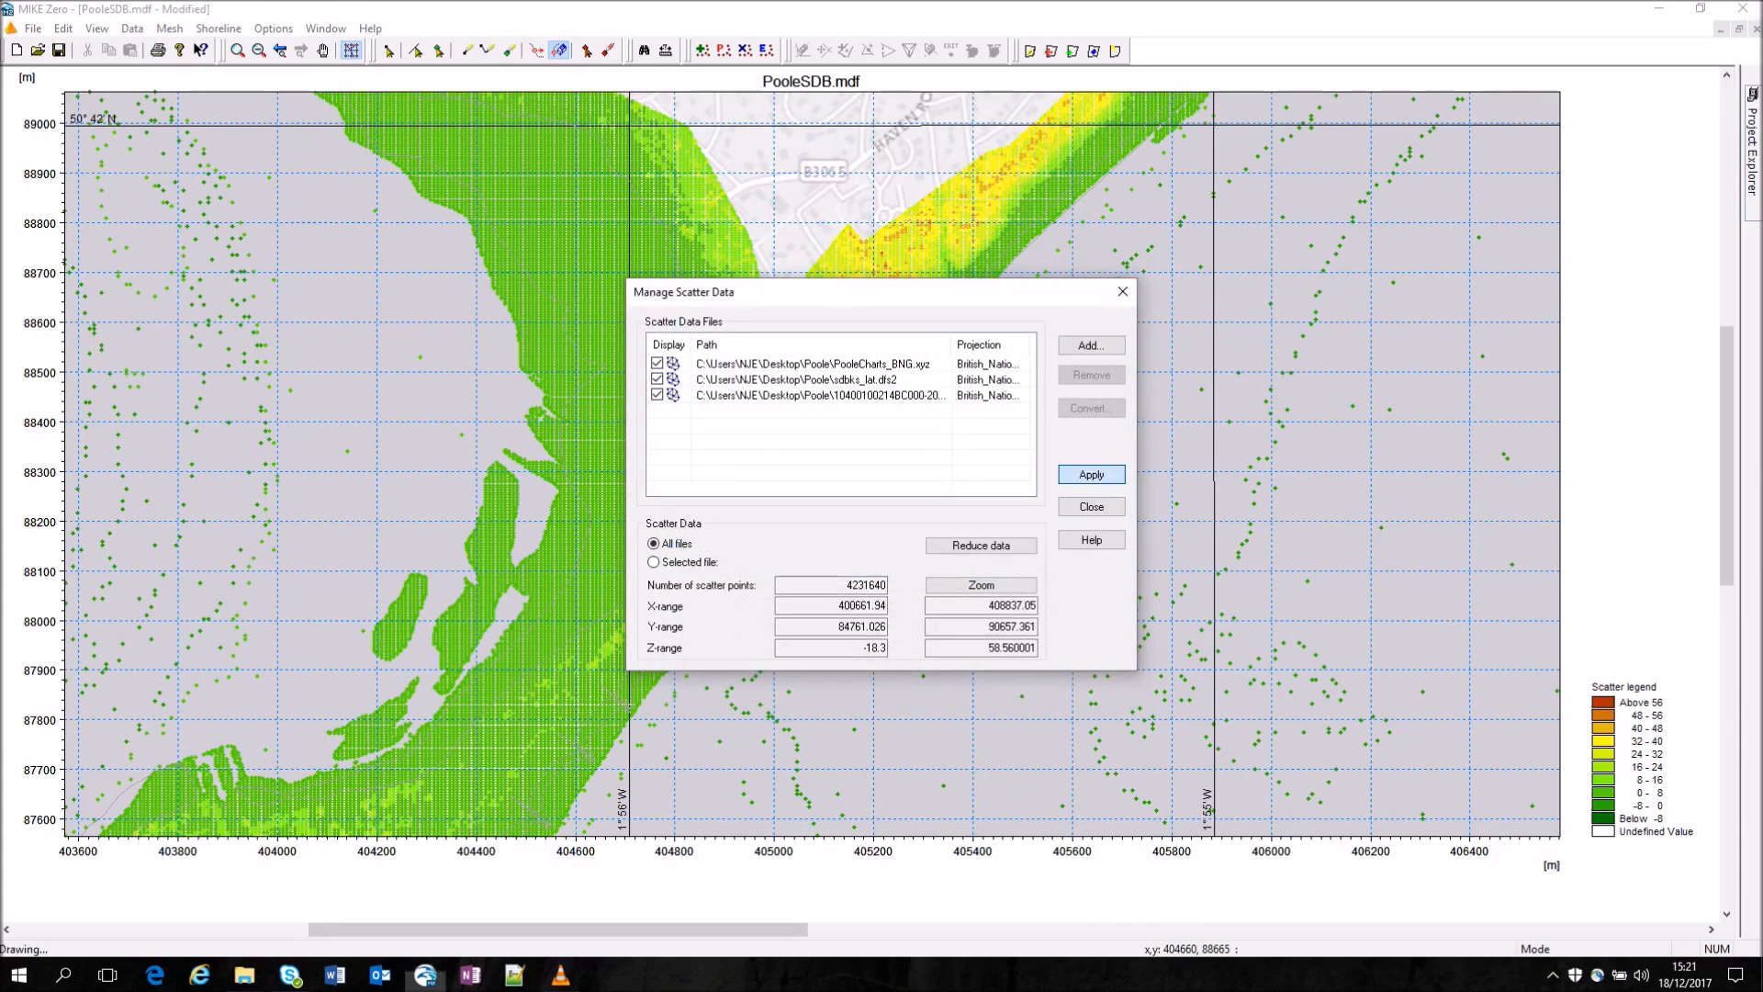
{"action": "left_click", "coordinate": [1089, 474]}
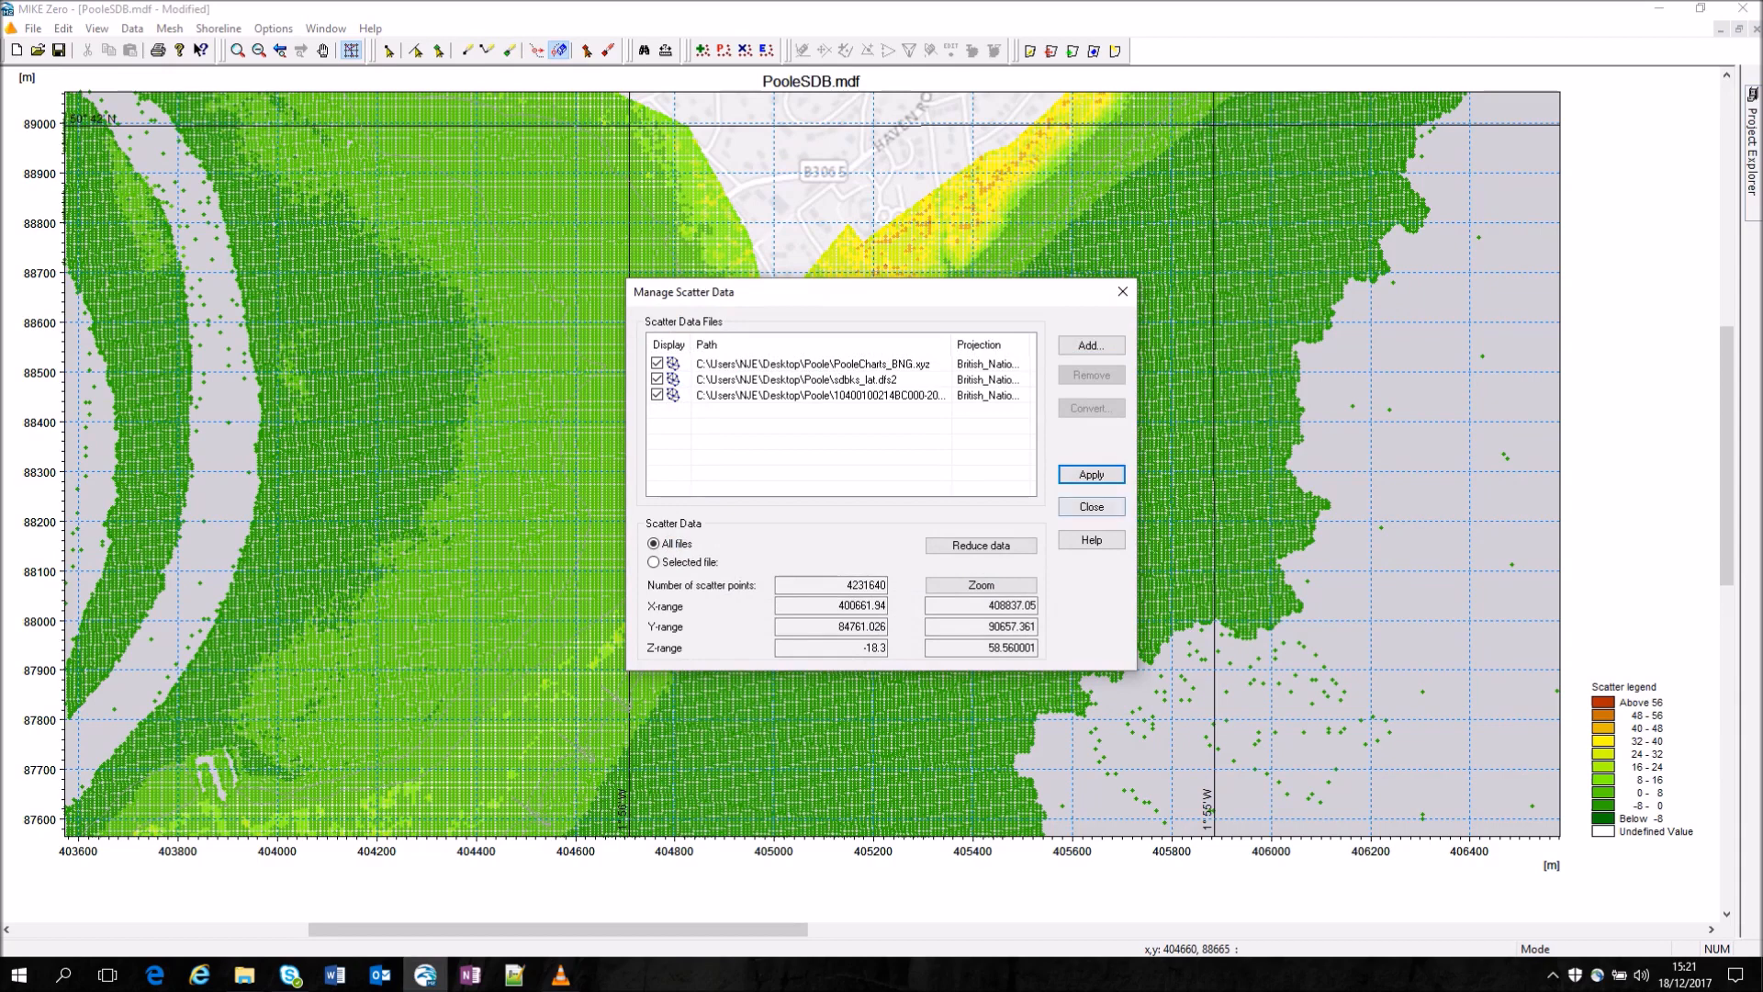
Step: Set the Poole Harbour entrance polygon to a triangular mesh with local maximum element area
{"action": "left_click", "coordinate": [1087, 507]}
{"action": "type", "text": "1"}
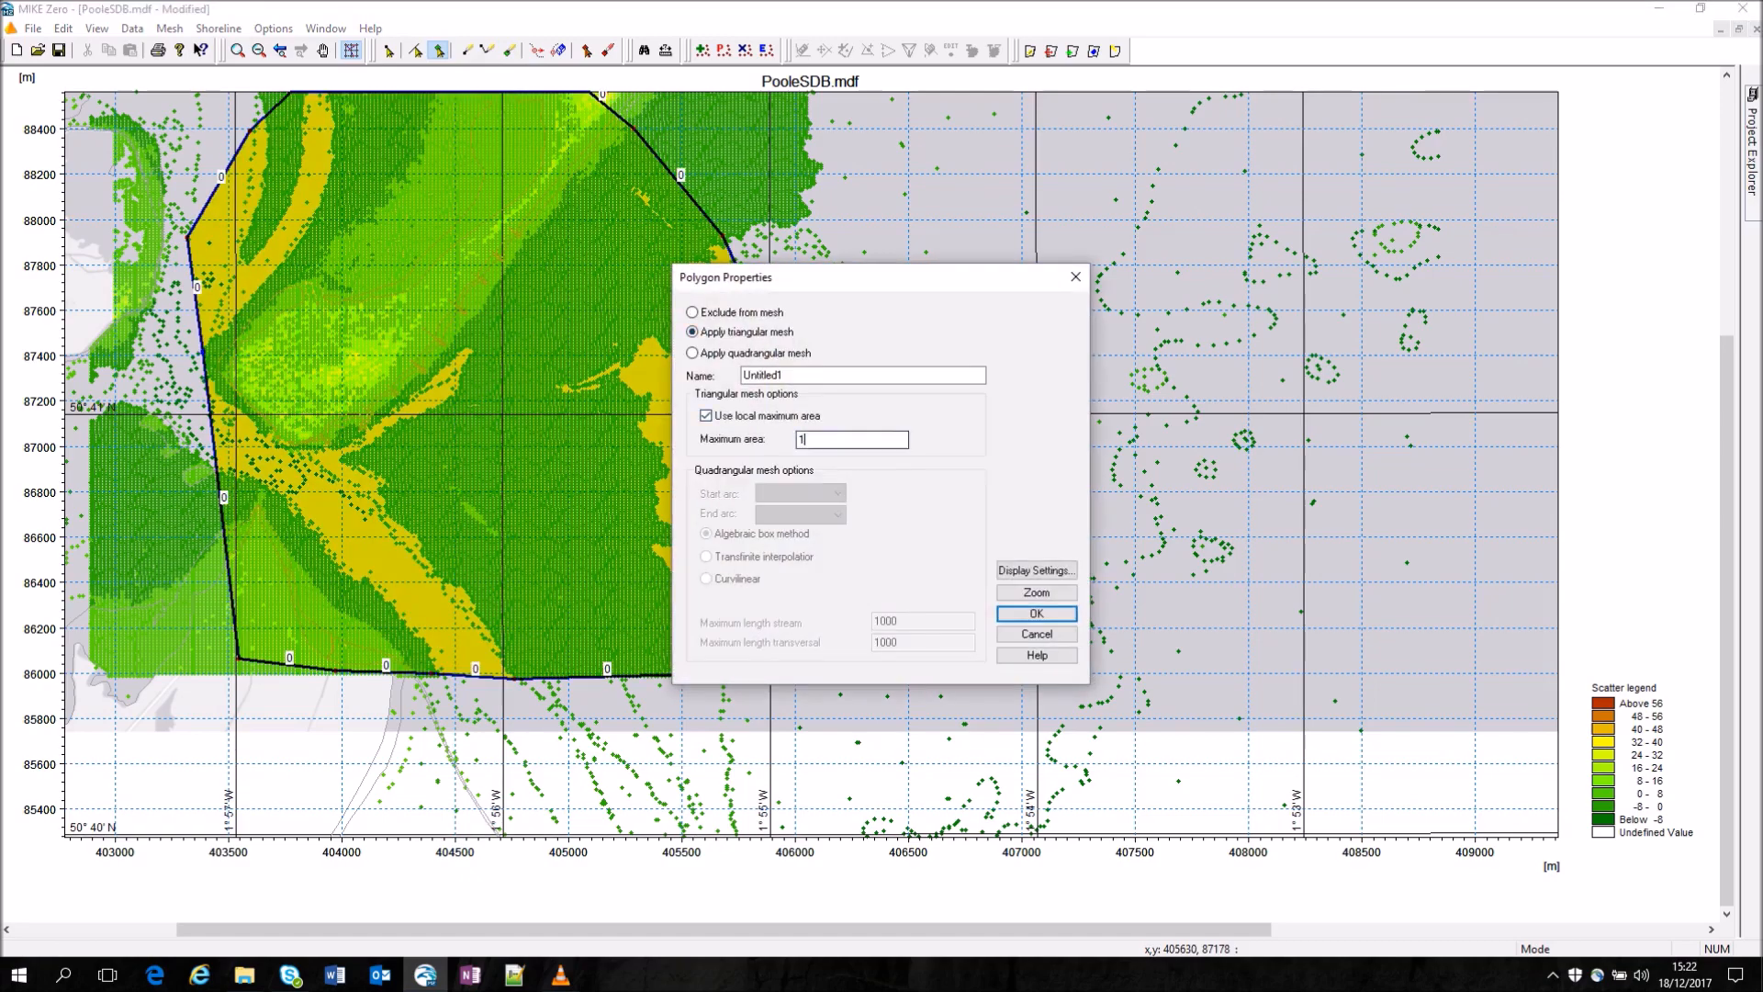
{"action": "left_click", "coordinate": [1033, 613]}
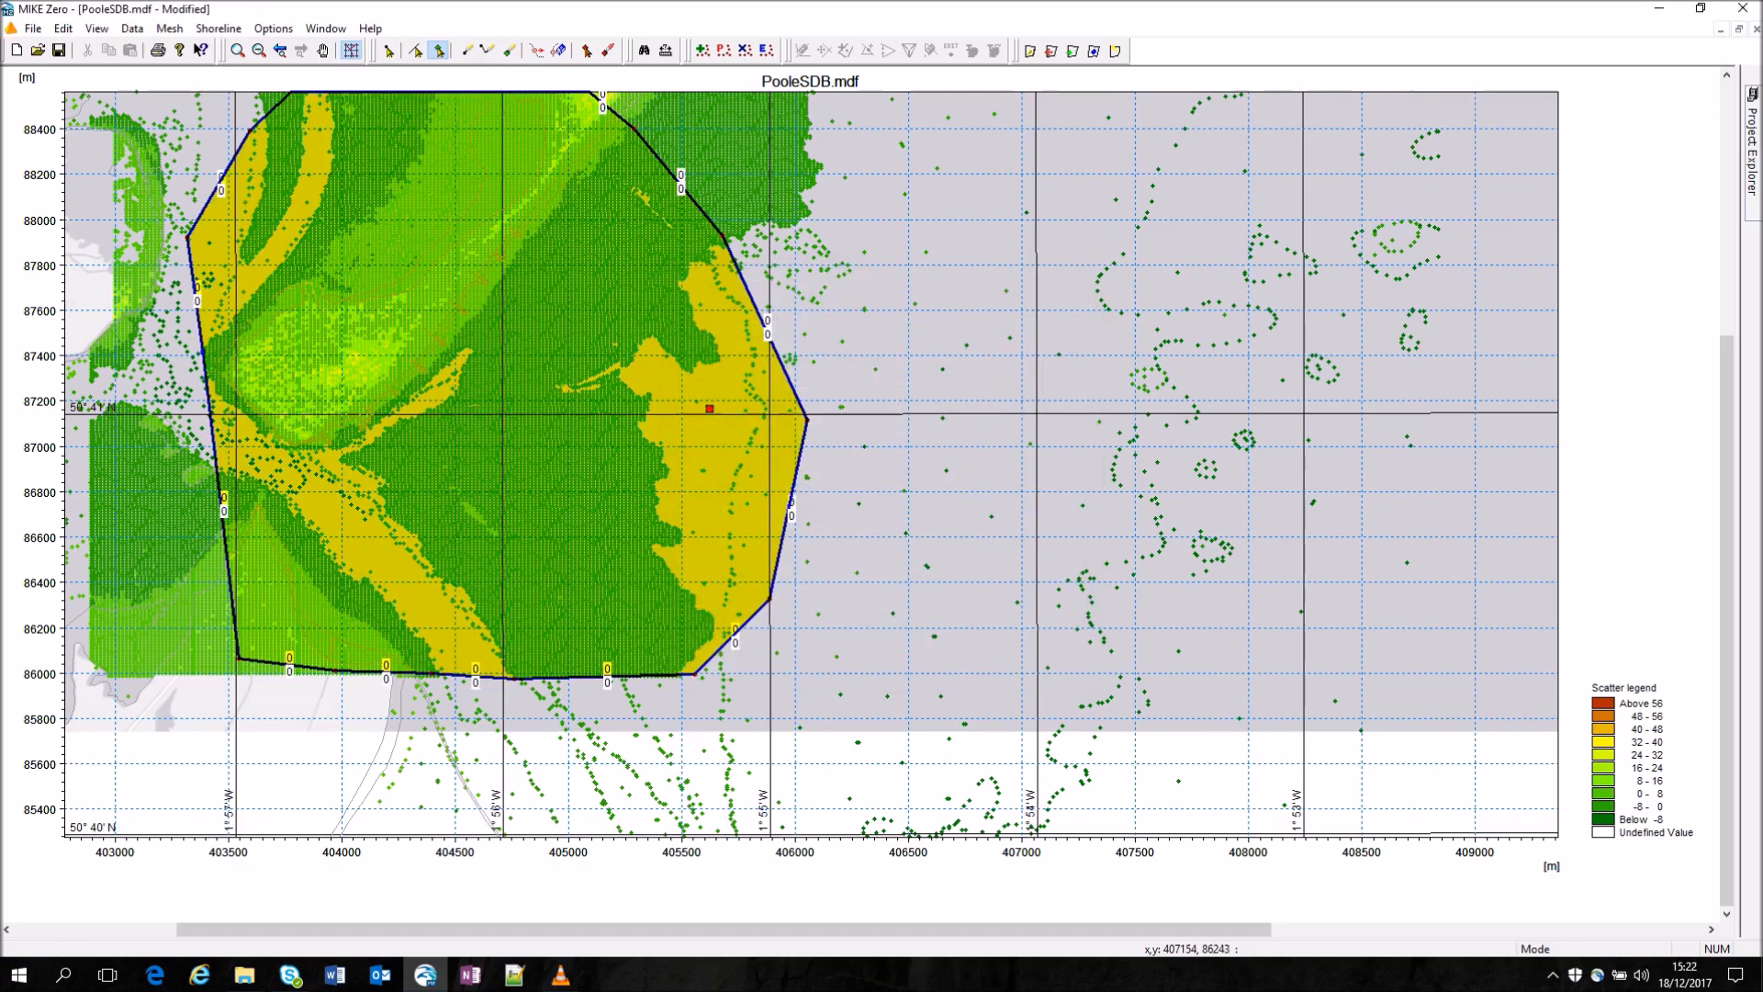
{"action": "left_click", "coordinate": [168, 27]}
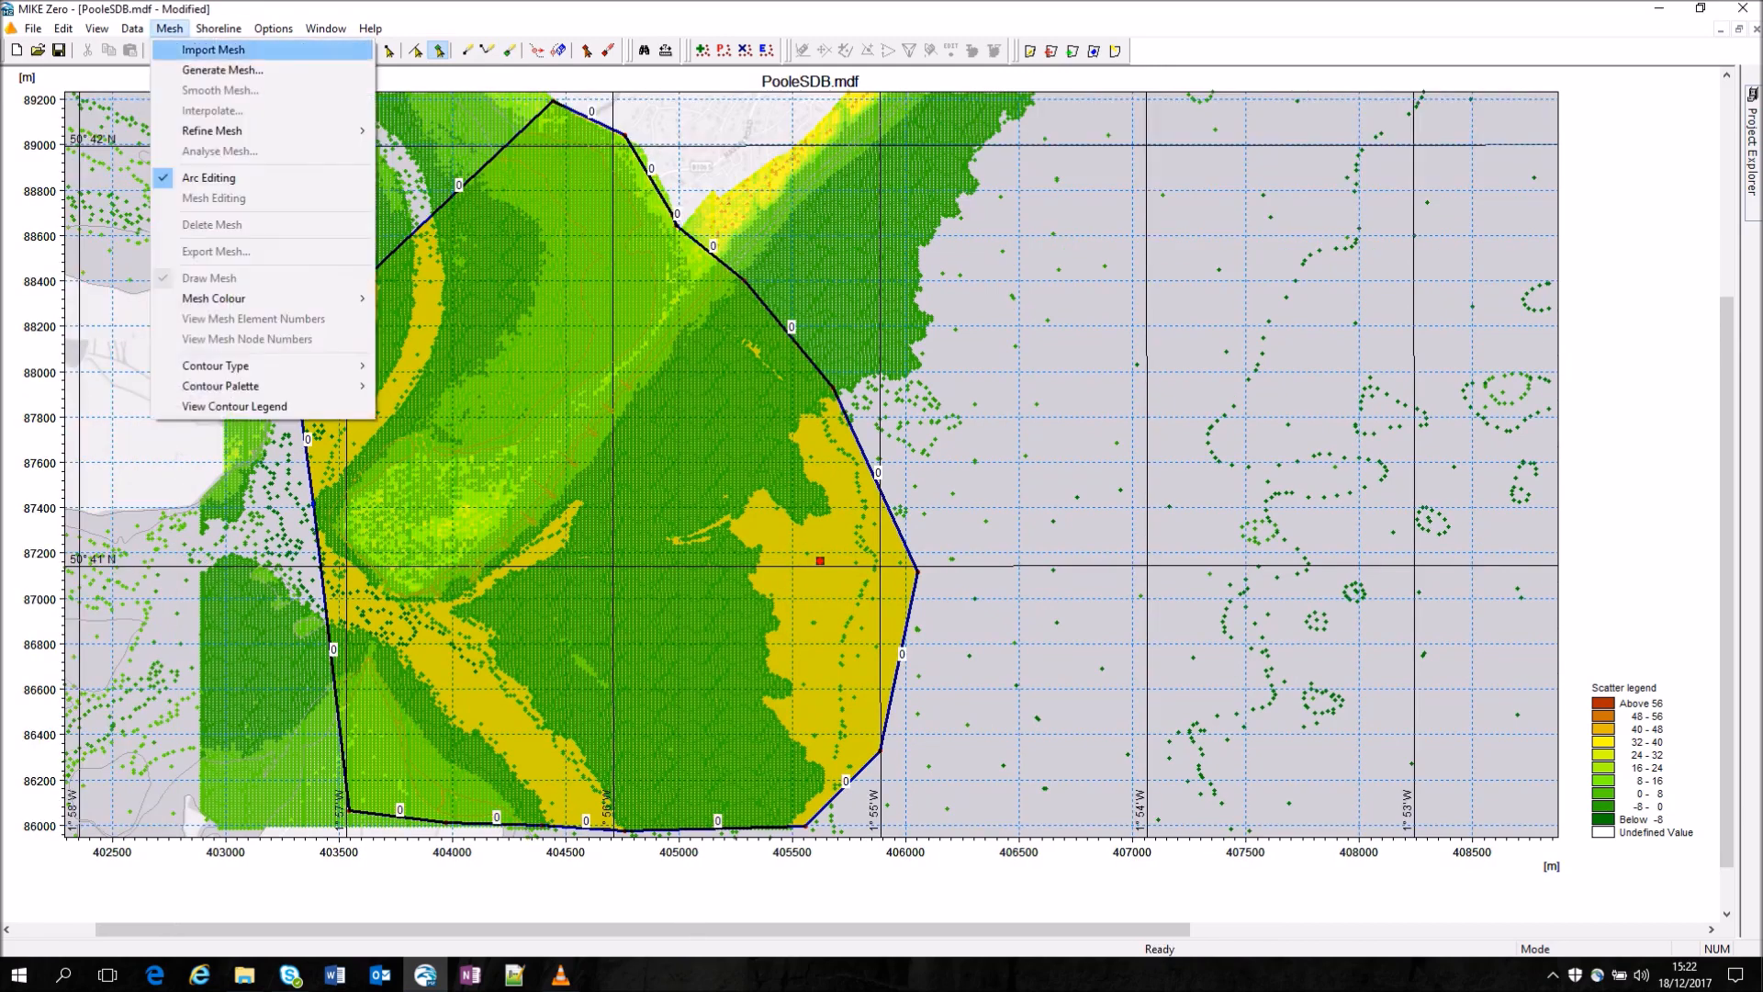
Step: Generate the 49,514-element triangular mesh and start natural-neighbour interpolation of the bathymetry
{"action": "left_click", "coordinate": [222, 69]}
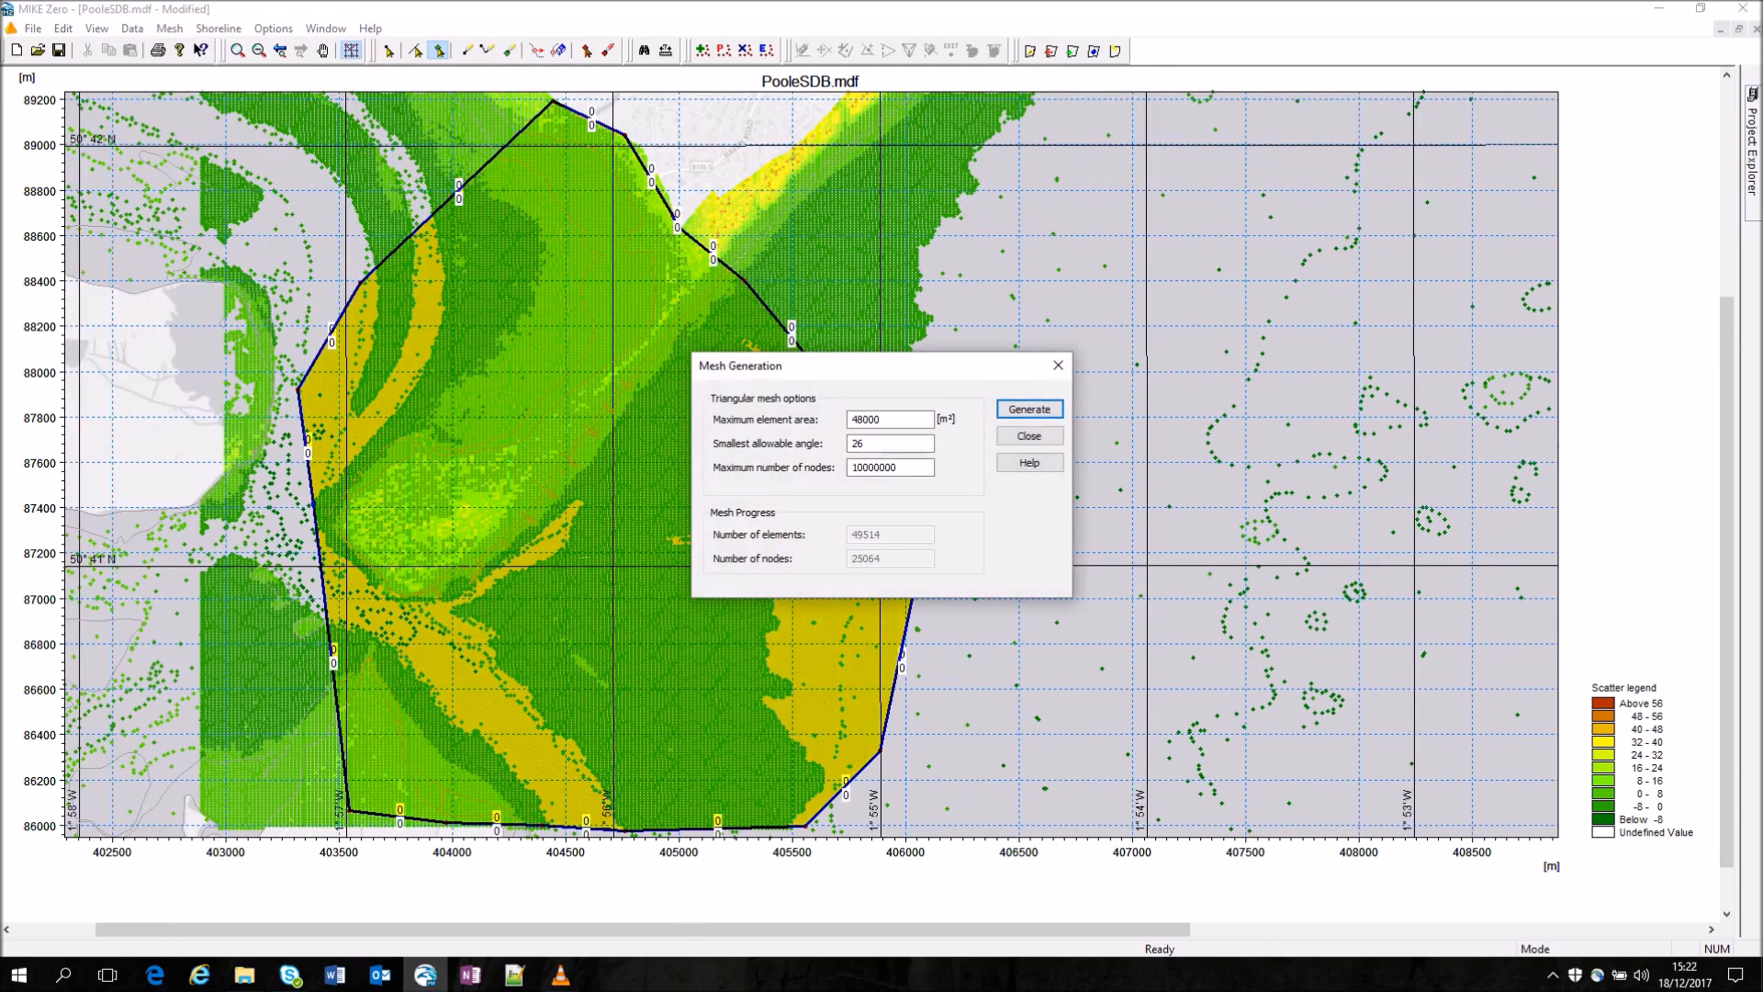
{"action": "left_click", "coordinate": [1024, 437]}
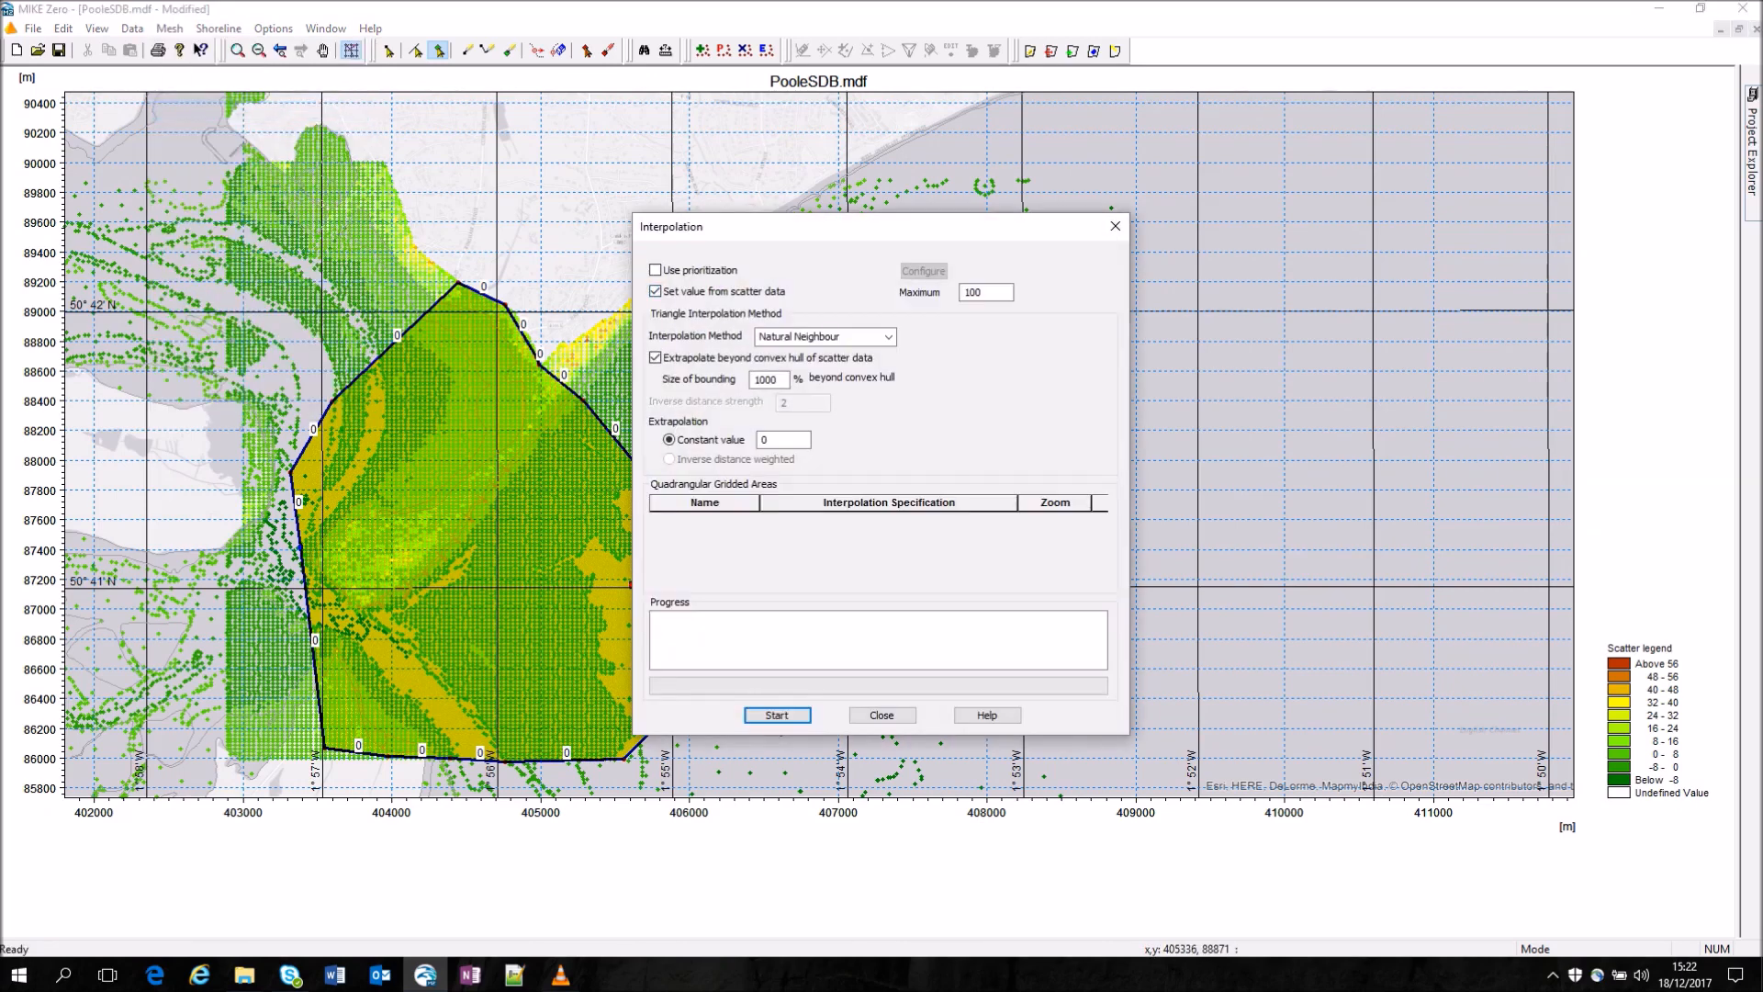
{"action": "left_click", "coordinate": [775, 714]}
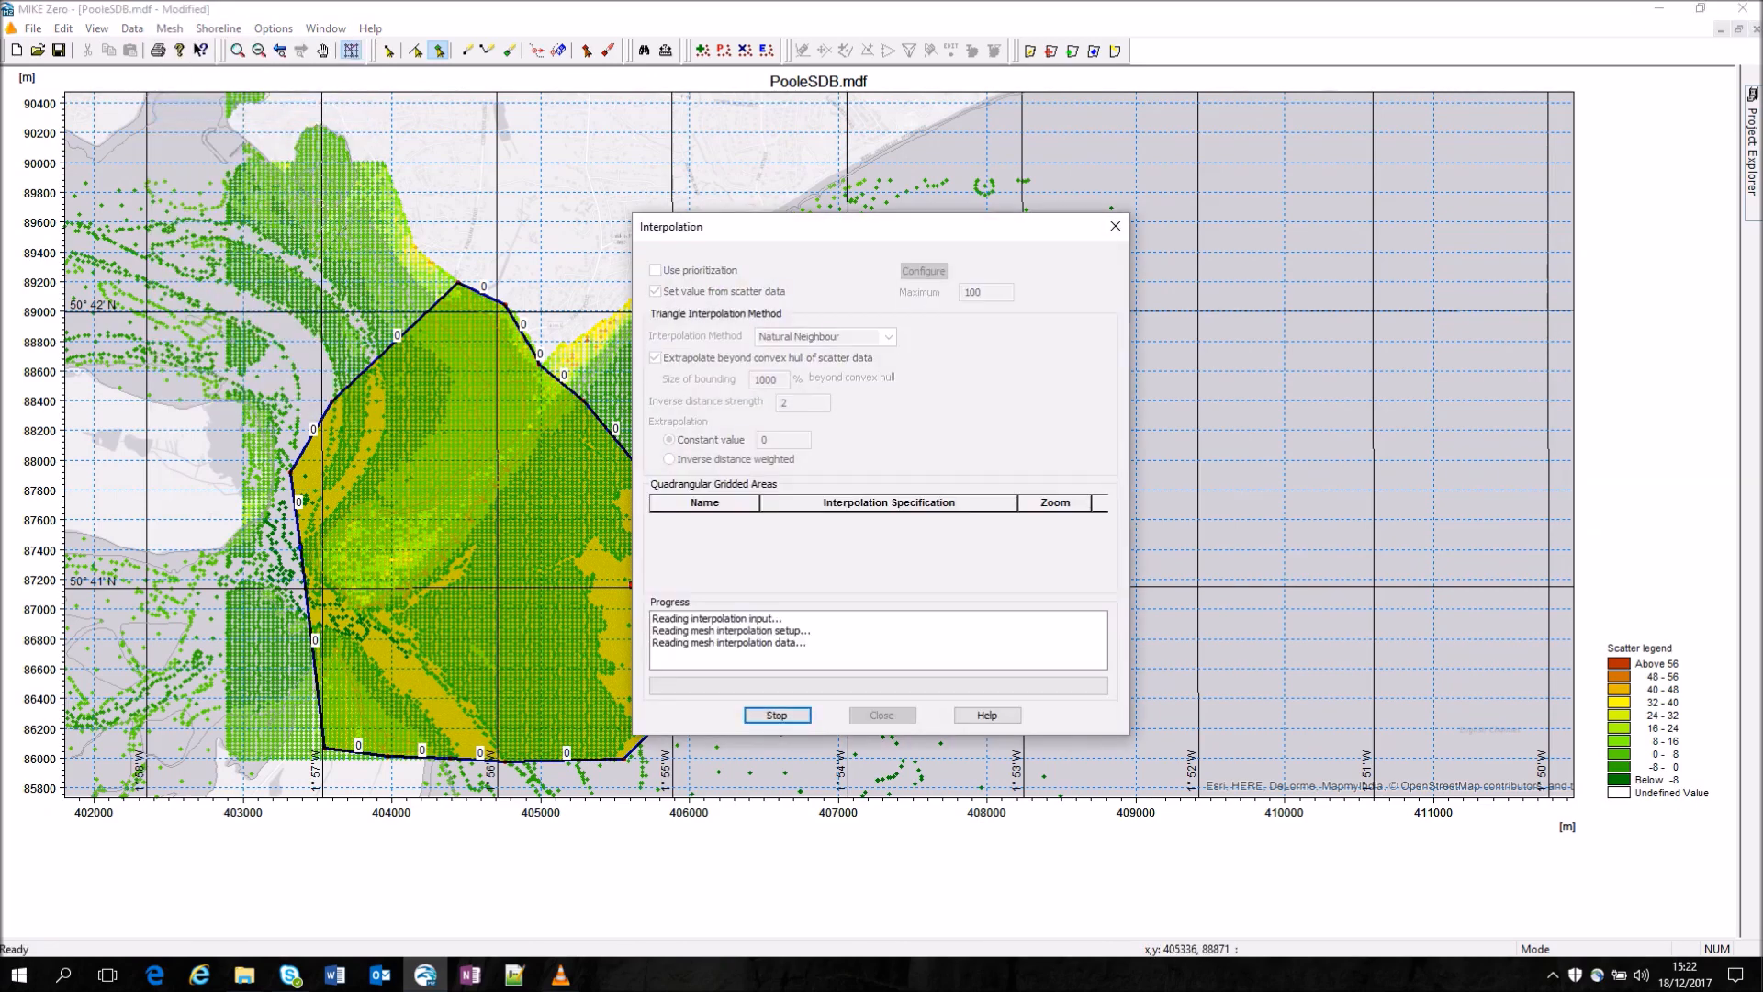